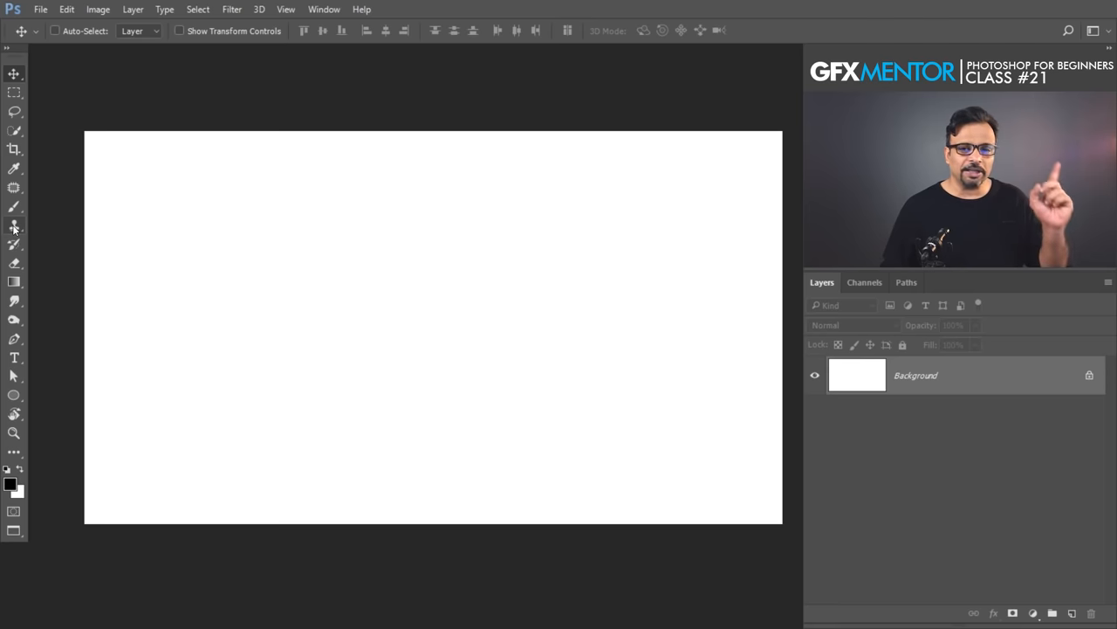
Step: Choose the Pattern Stamp Tool from the Clone Stamp flyout
click(13, 226)
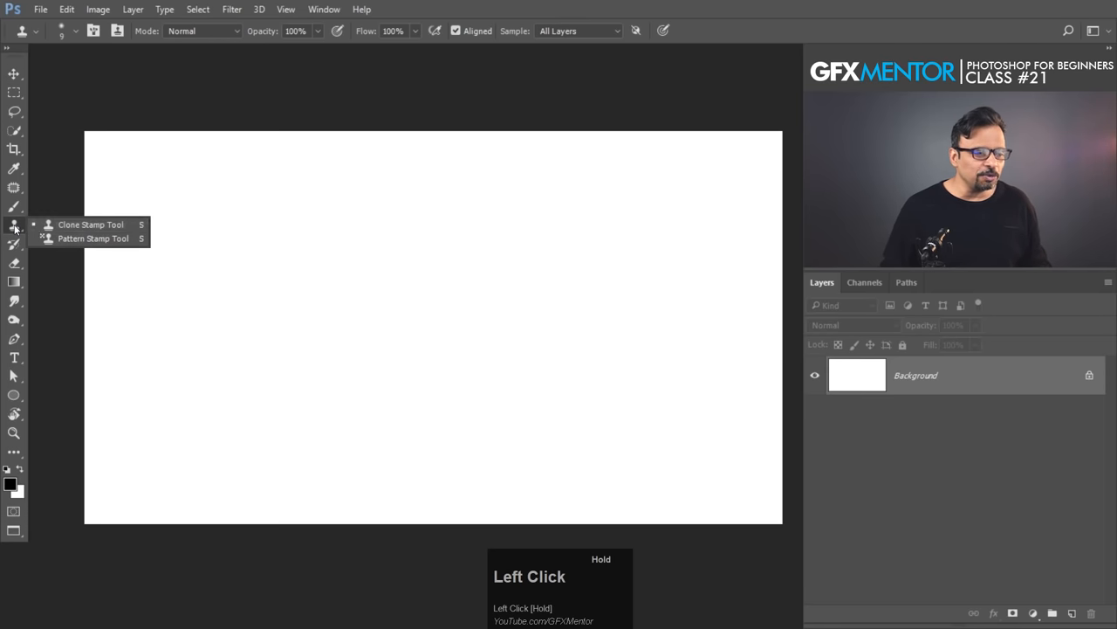
mouse_move(94, 239)
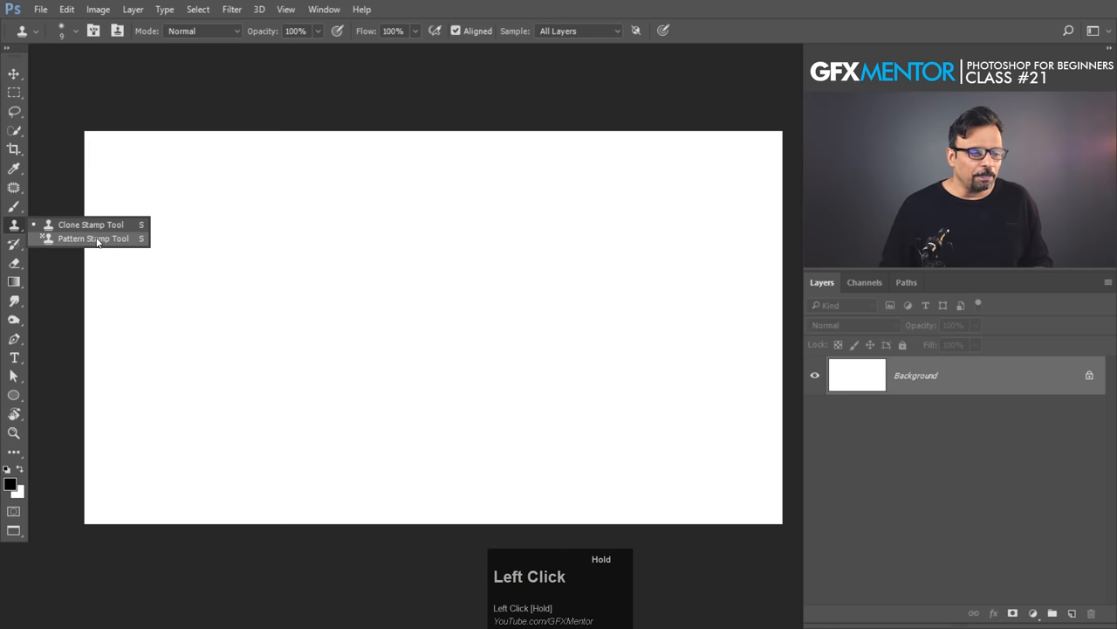
click(93, 238)
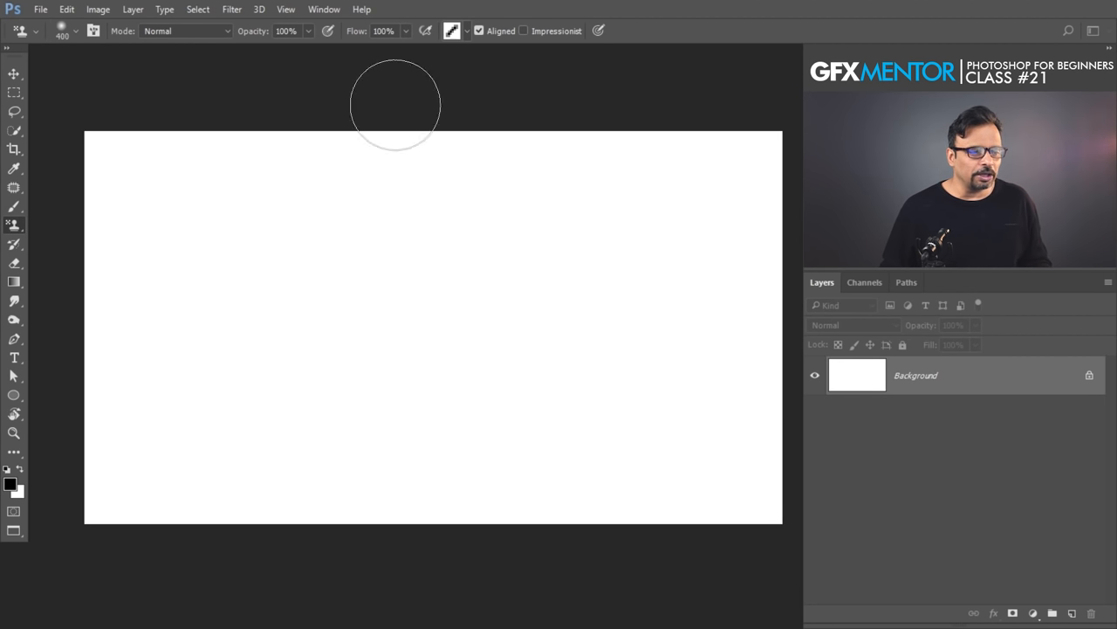
mouse_move(390, 219)
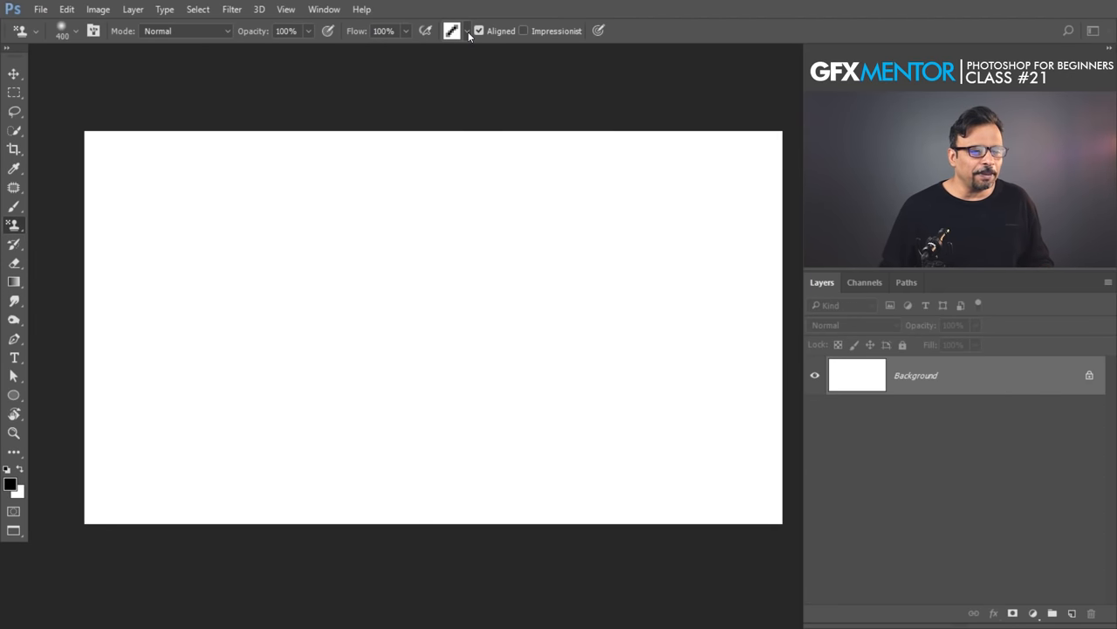
Step: Try the vertical bar, dotted and plain white patterns, then settle on the diagonal stripe pattern
click(466, 30)
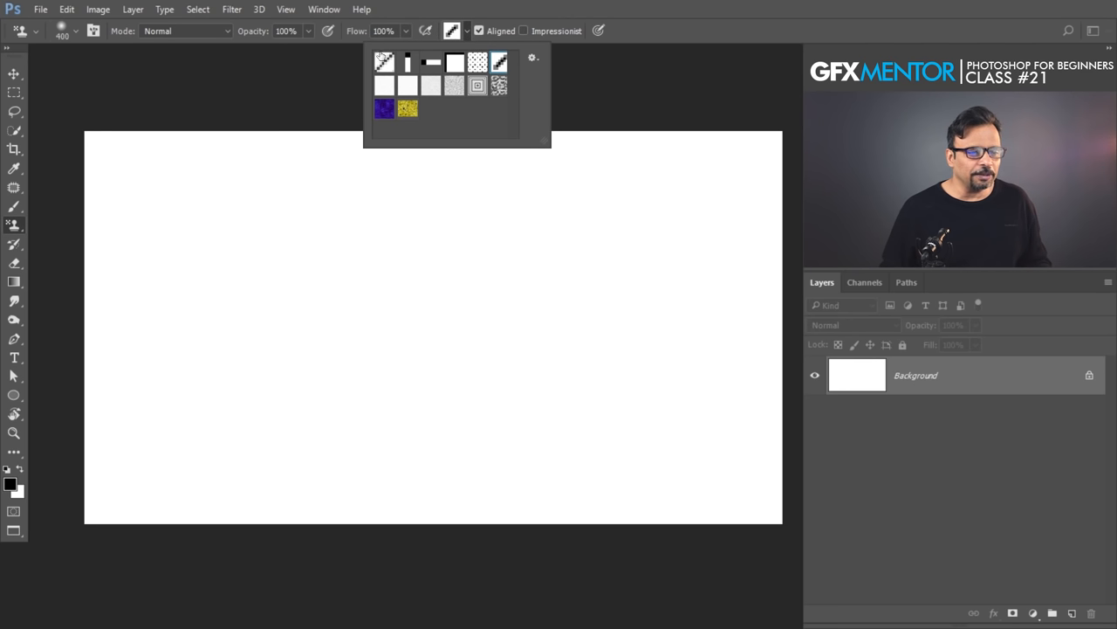
click(408, 62)
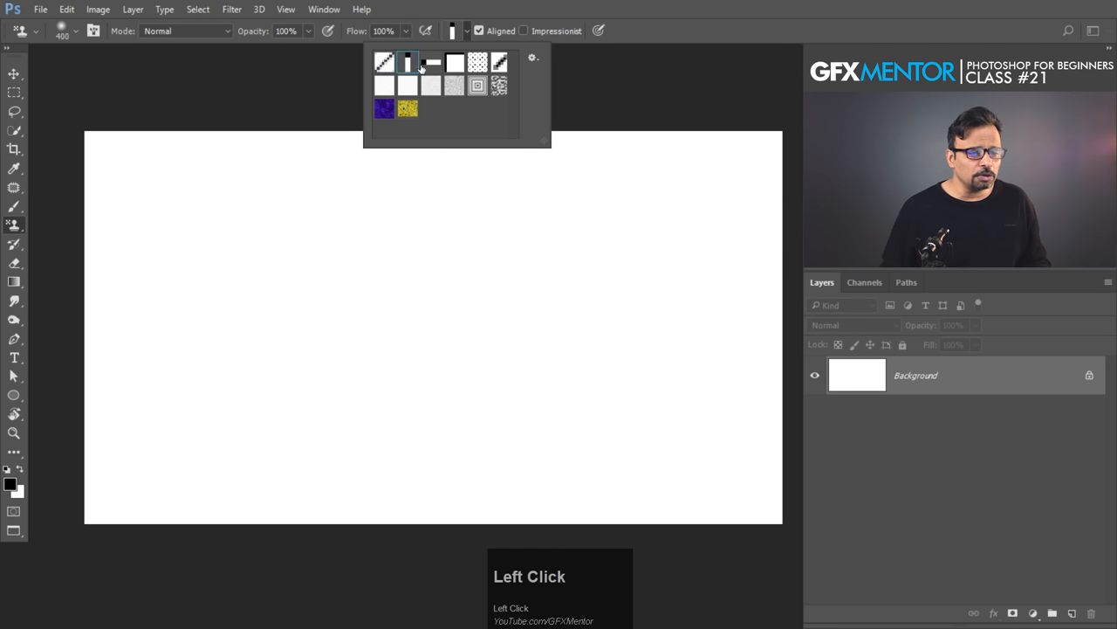
click(477, 62)
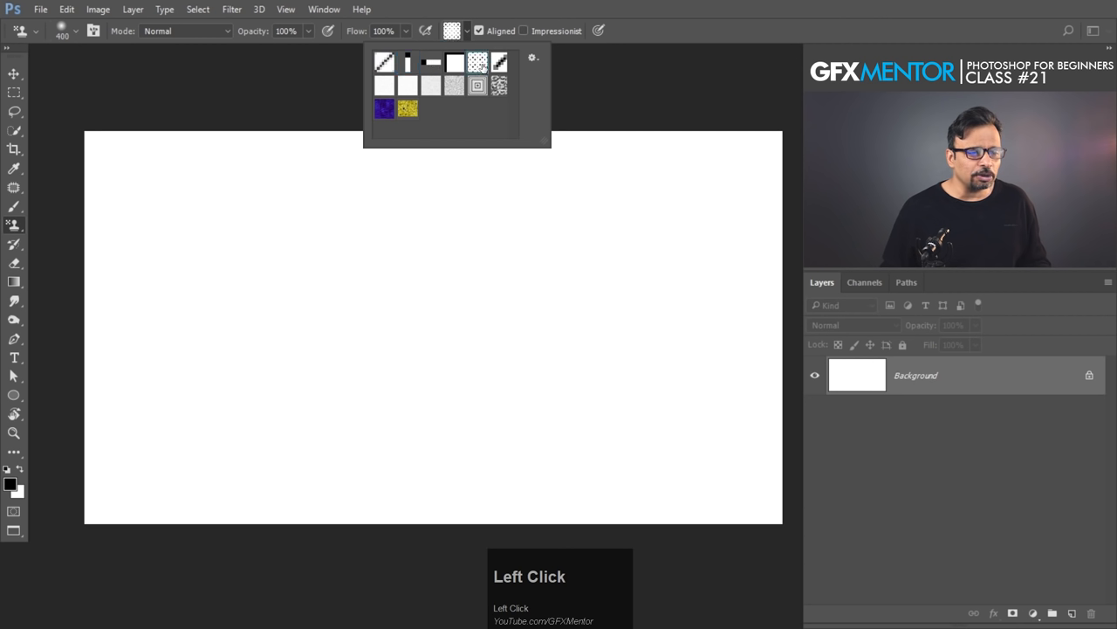
click(454, 85)
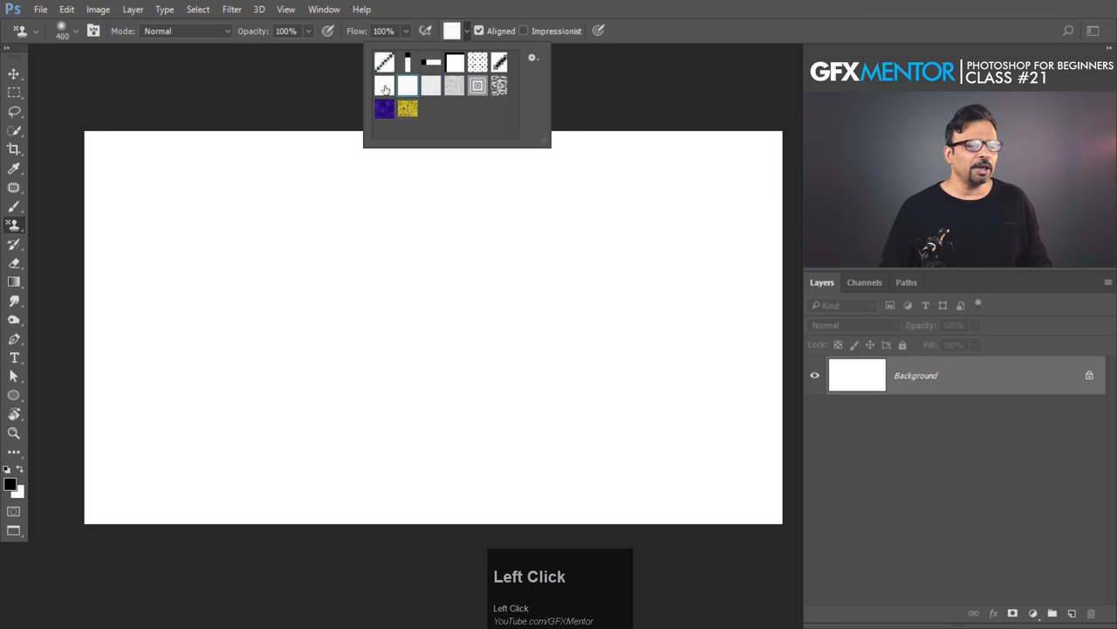
click(384, 107)
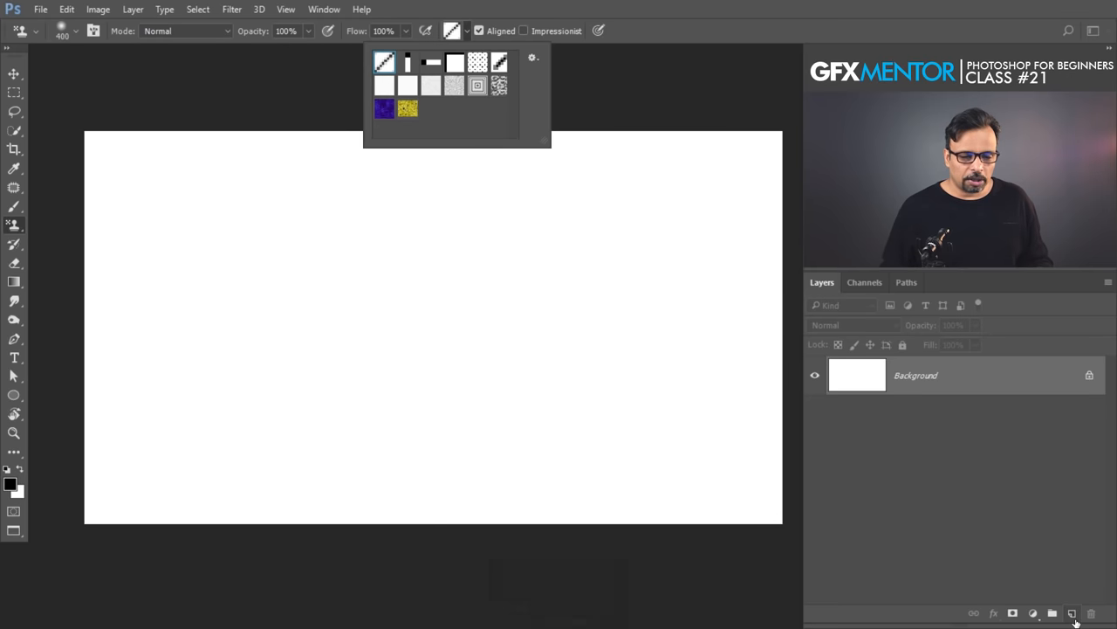
Step: Add a new empty layer and brush diagonal stripes across nearly the whole canvas
click(1072, 613)
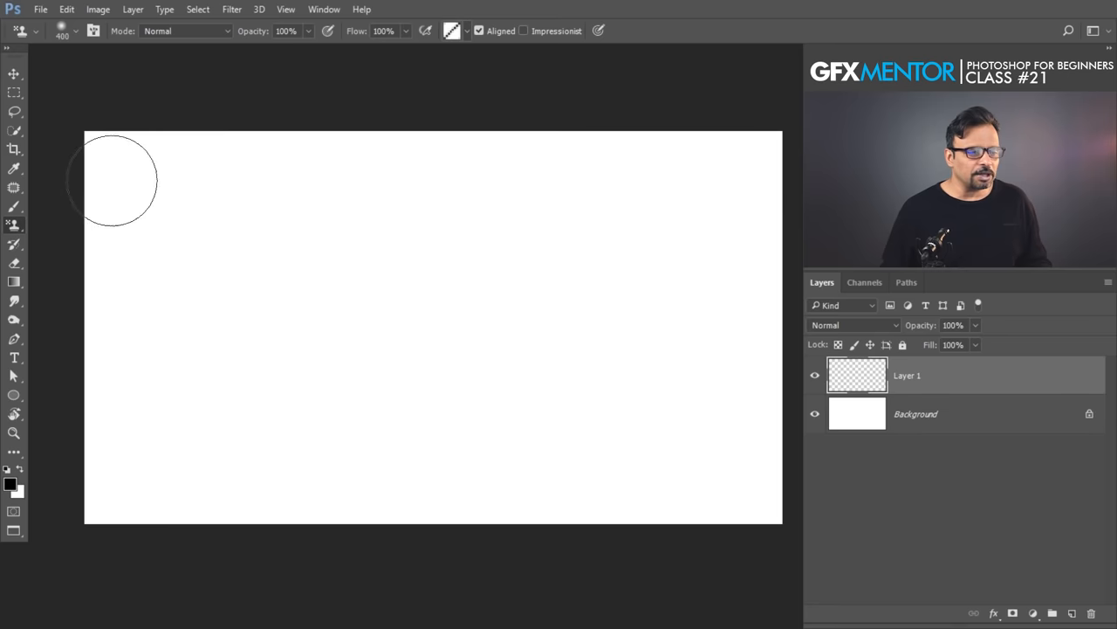
drag(118, 179, 755, 161)
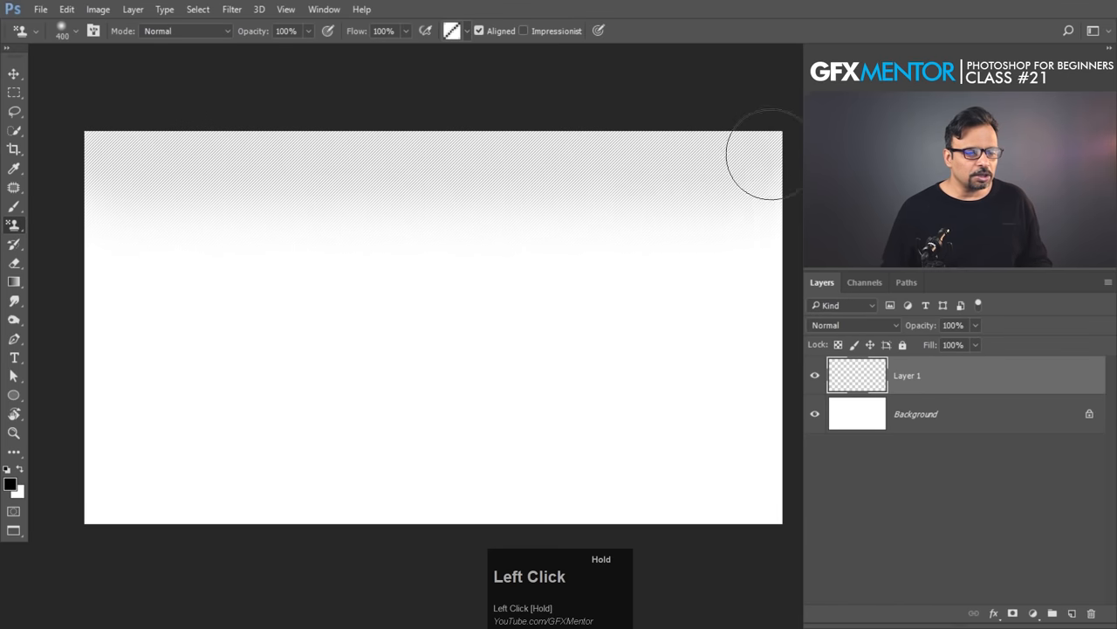
drag(759, 161, 725, 207)
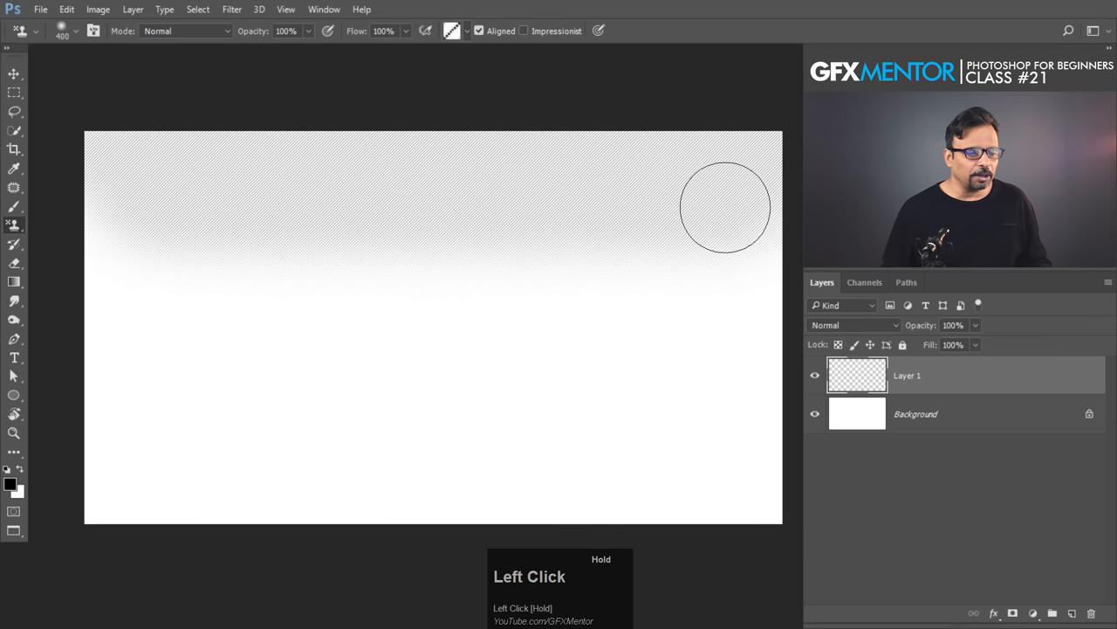
drag(725, 207, 668, 275)
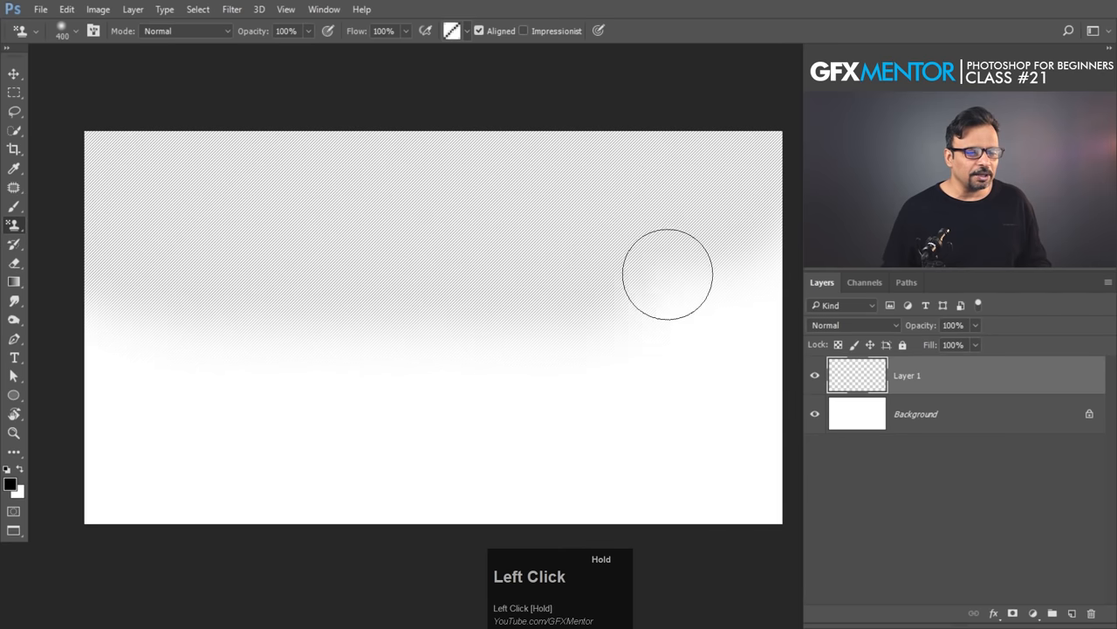
drag(668, 275, 694, 367)
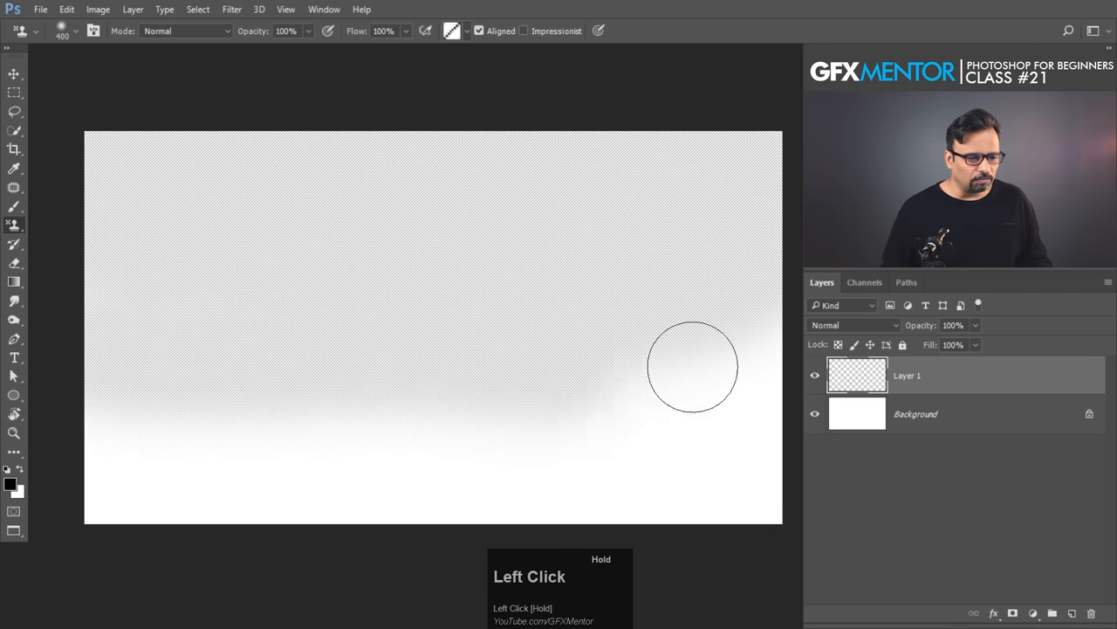
drag(692, 367, 215, 445)
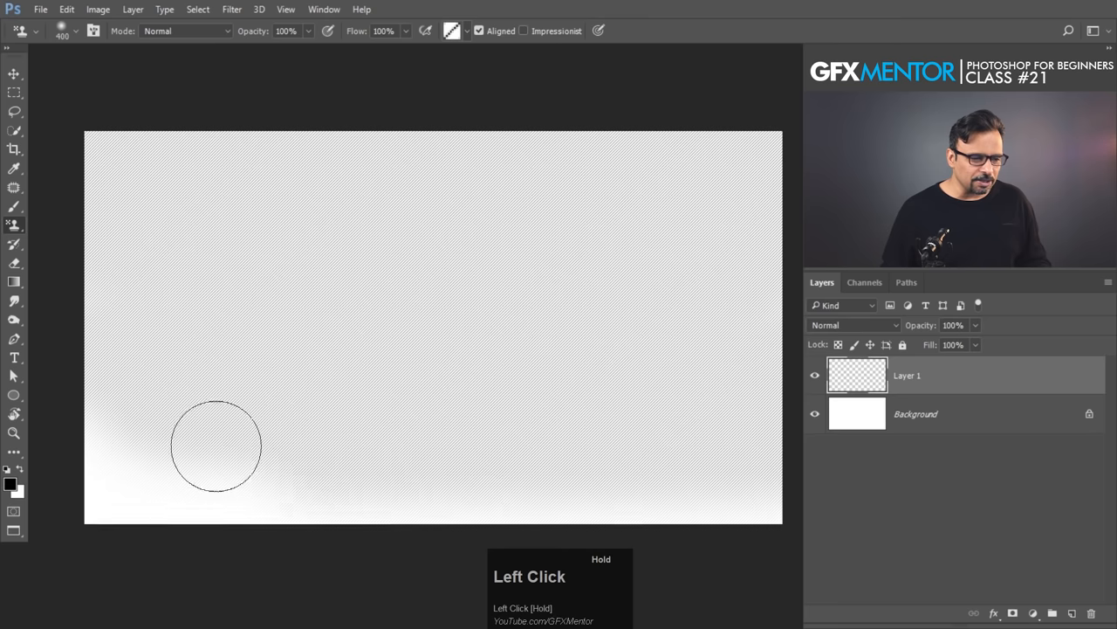
drag(216, 445, 53, 153)
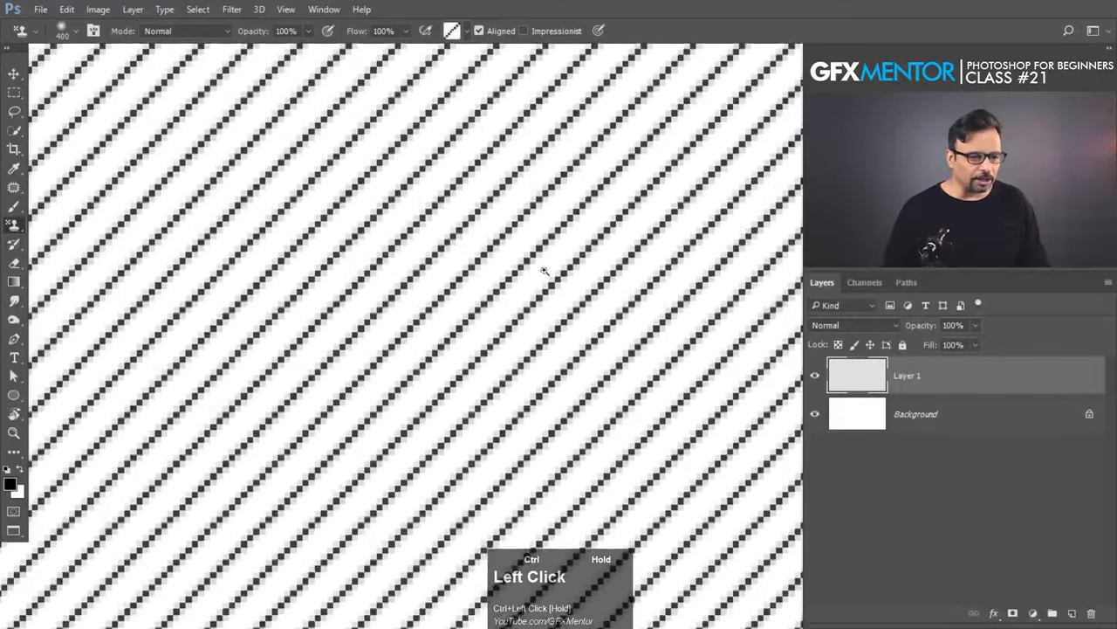
Step: Undo the earlier stripes and paint a small soft patch of stripes with an 80 px brush
key(Delete)
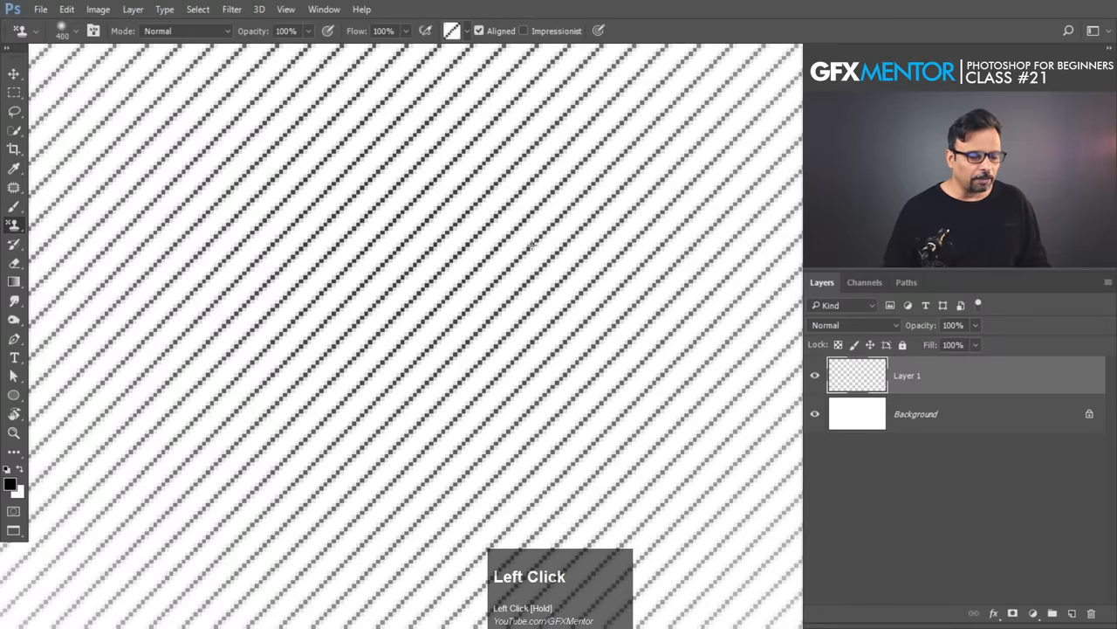
key(ctrl+z)
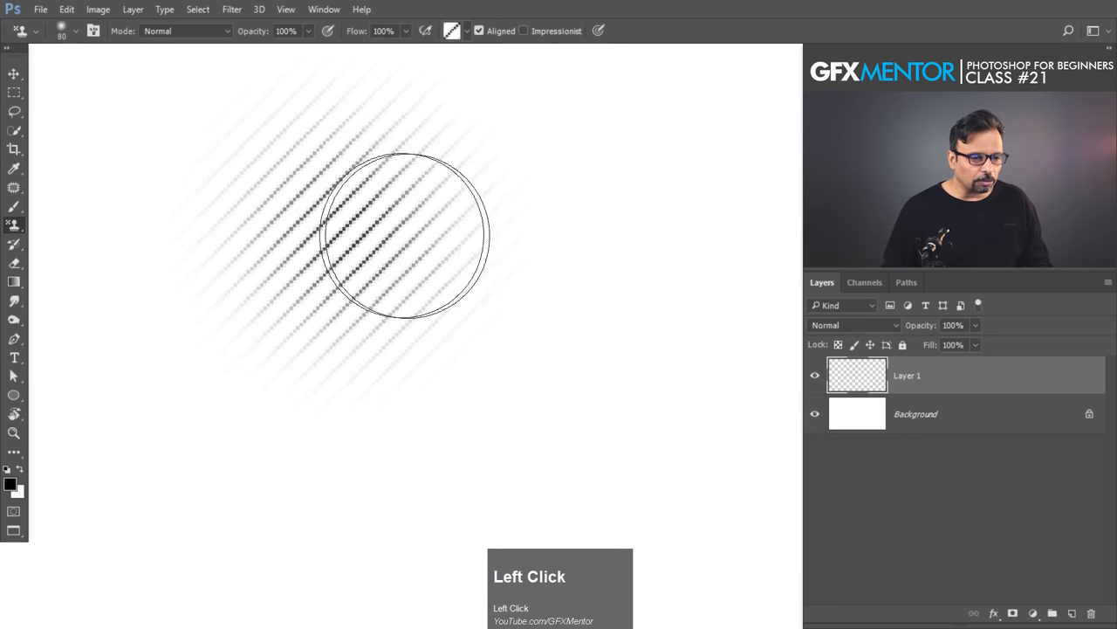
drag(406, 236, 284, 402)
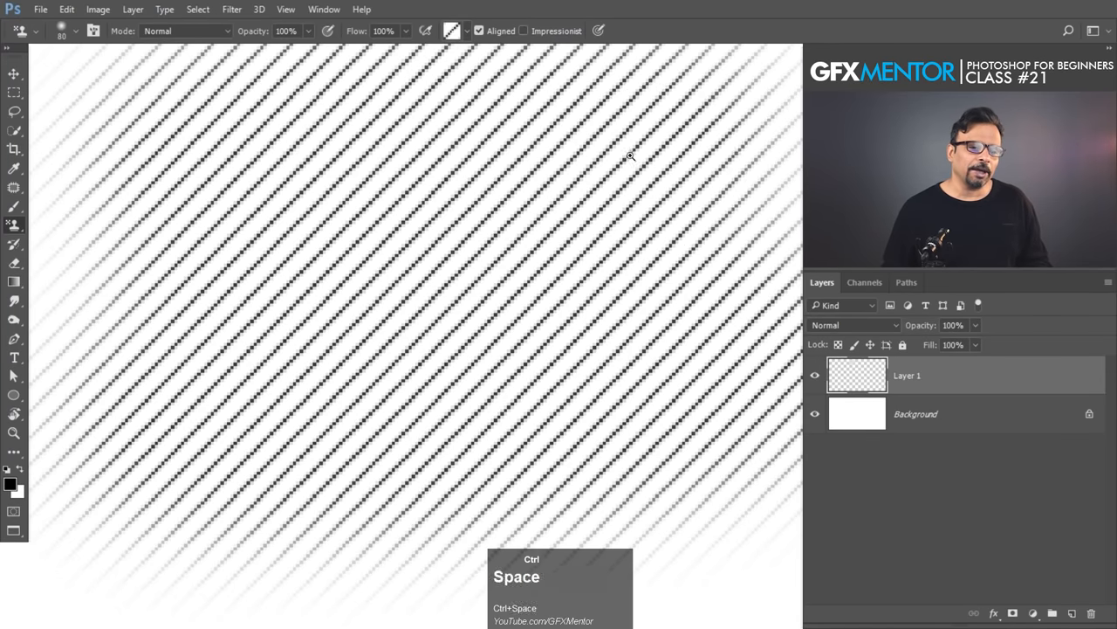
key(ctrl+a)
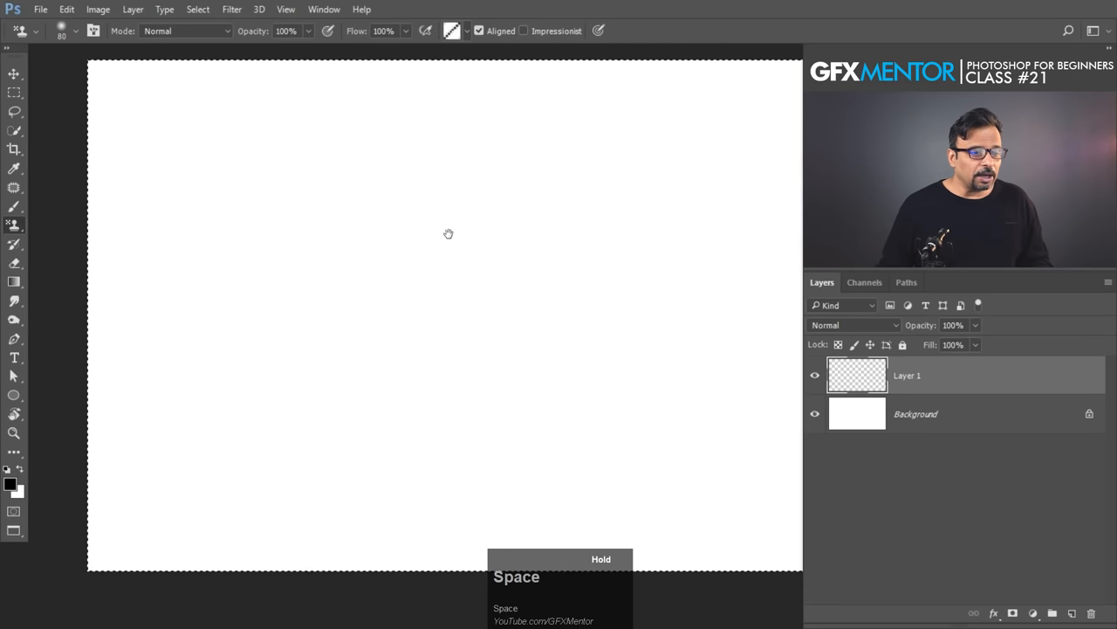
Step: Undo trial squares strokes, paint with the yellow flower pattern at 500 px, then undo again
click(452, 30)
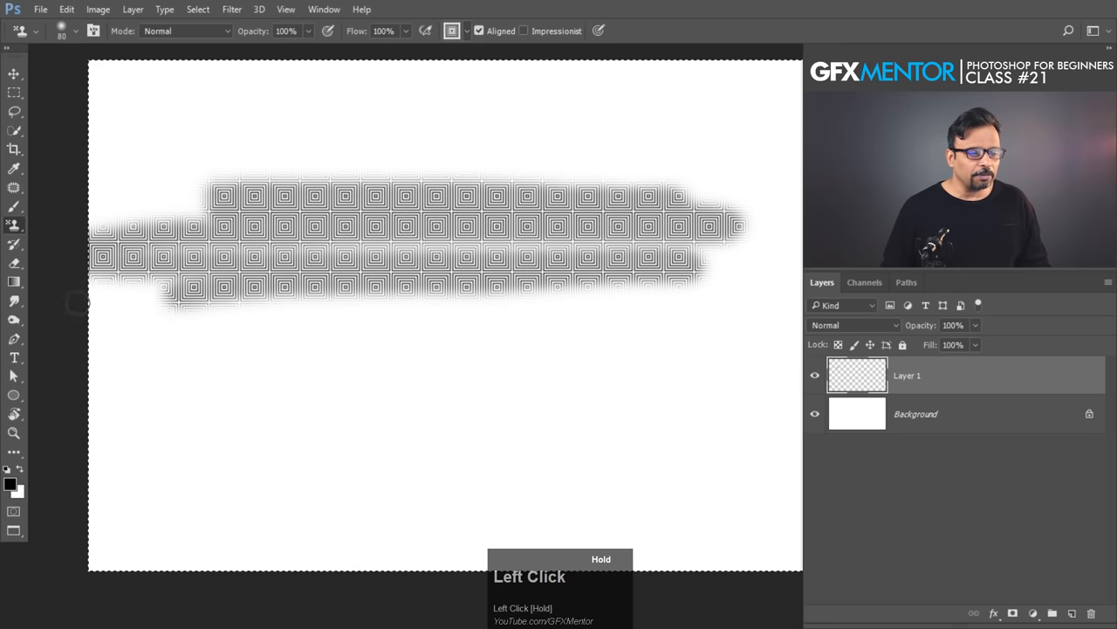
key(ctrl+alt+z)
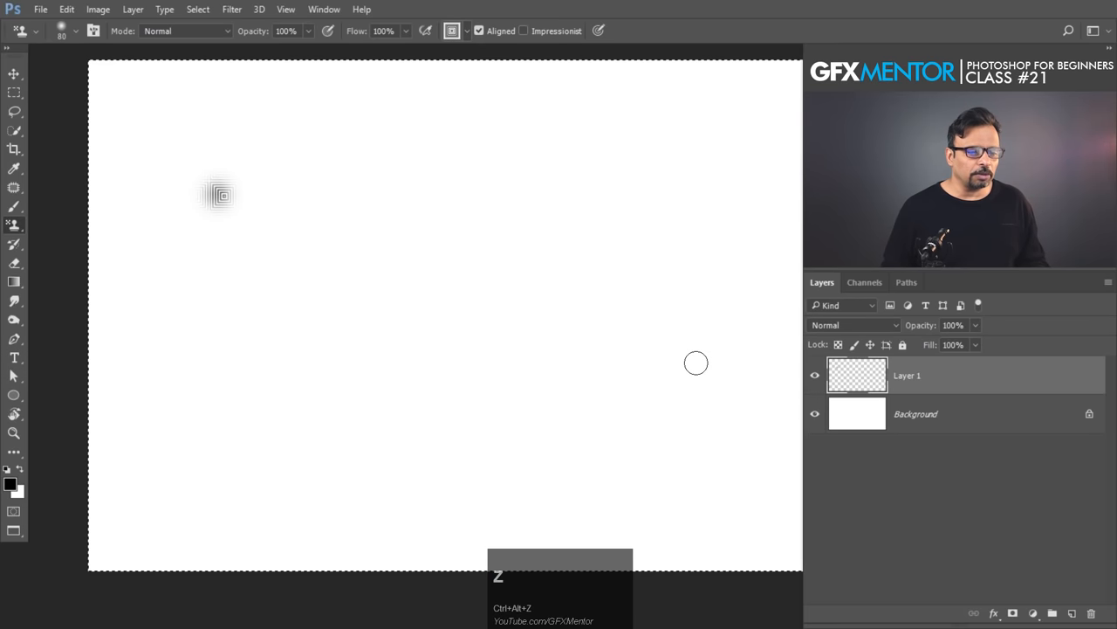
click(454, 31)
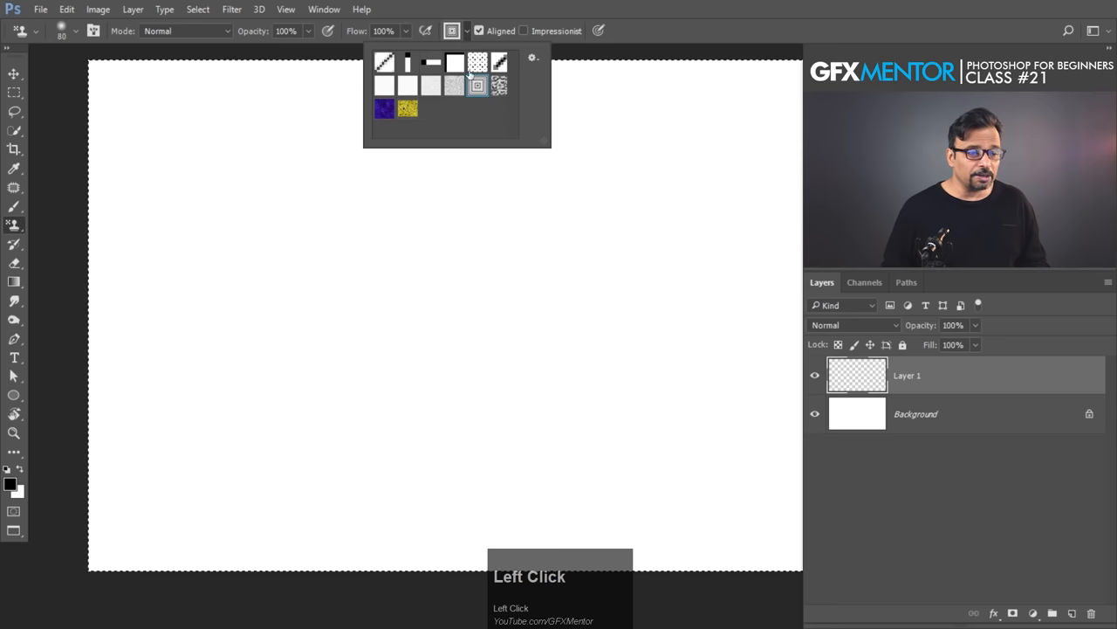
click(407, 108)
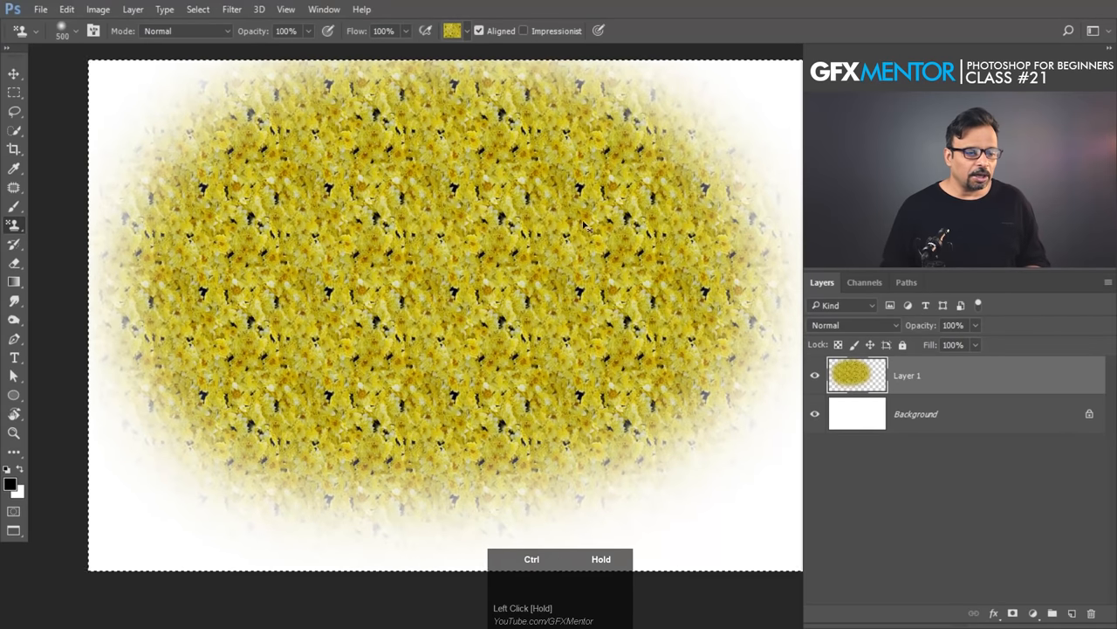
key(ctrl+alt+z)
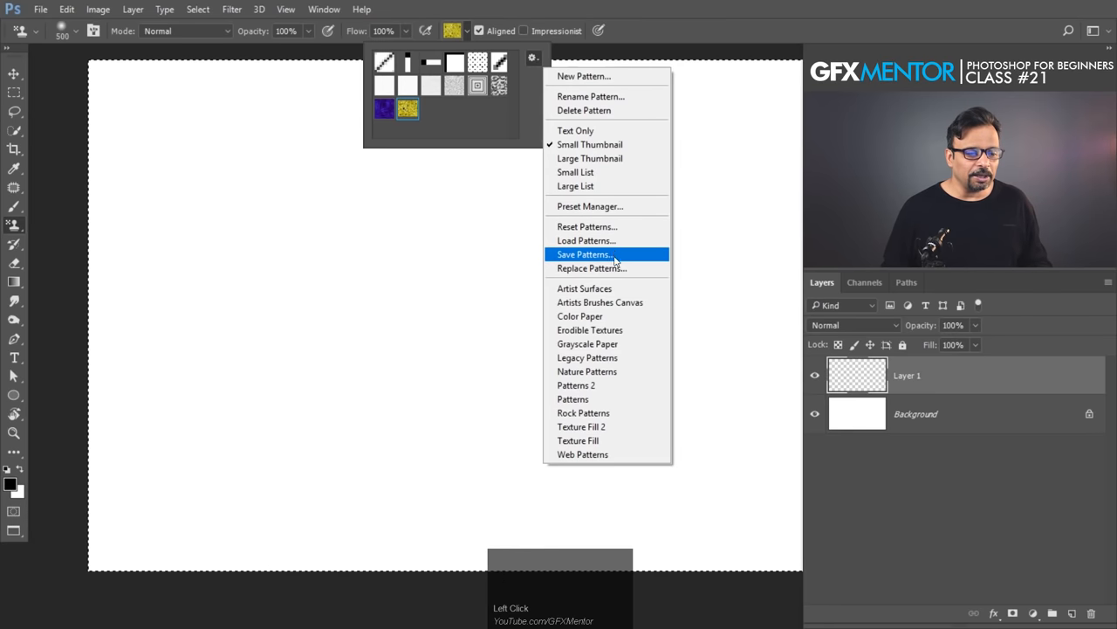
mouse_move(600, 302)
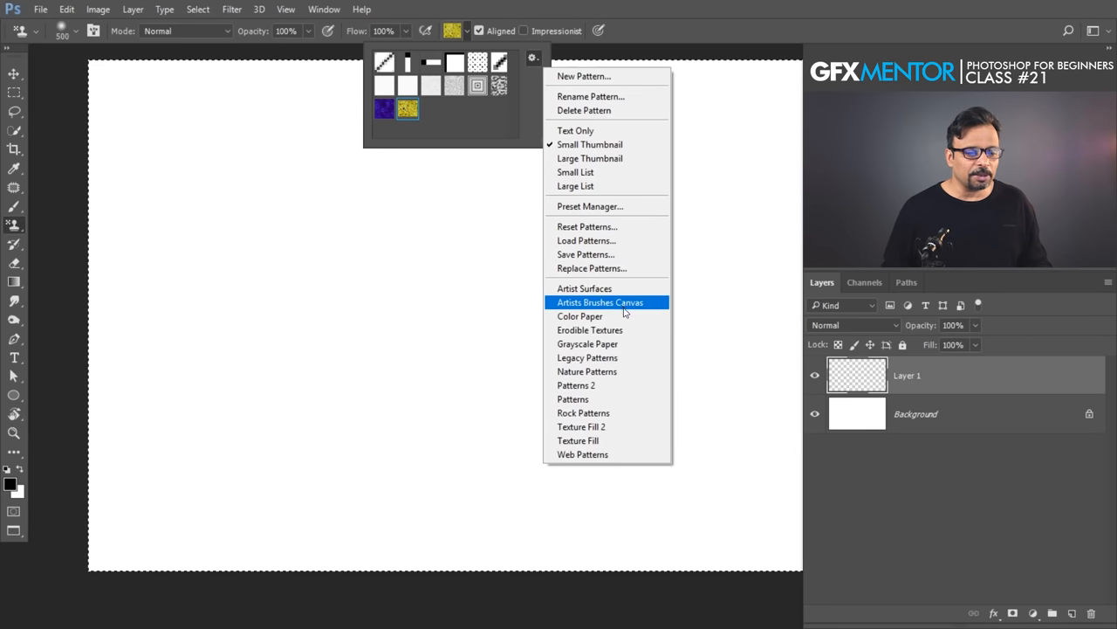
mouse_move(606, 330)
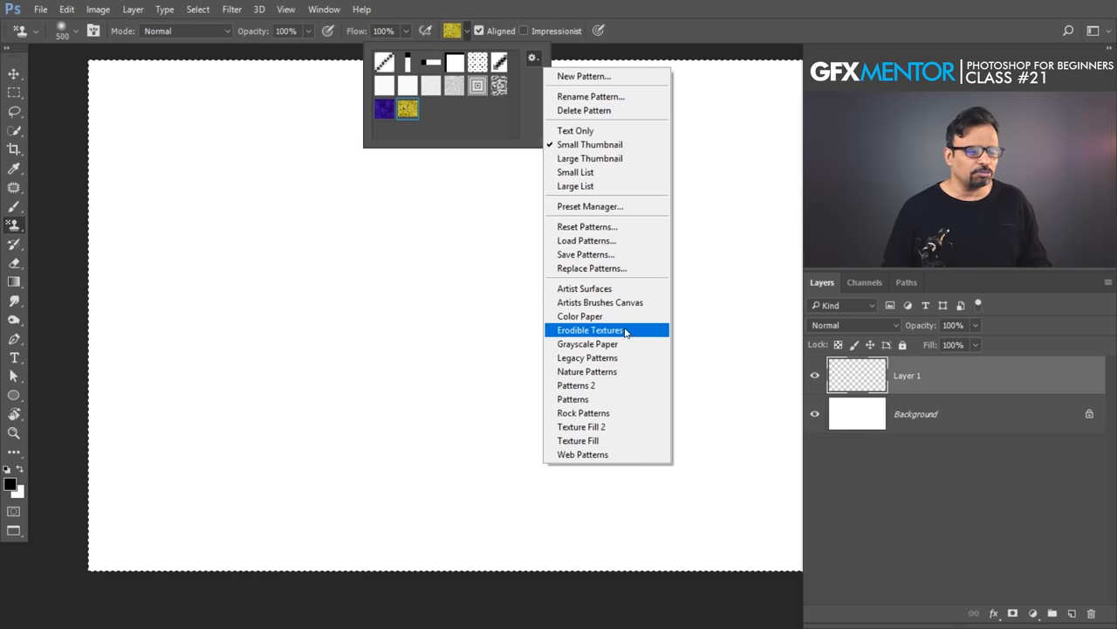
mouse_move(600, 302)
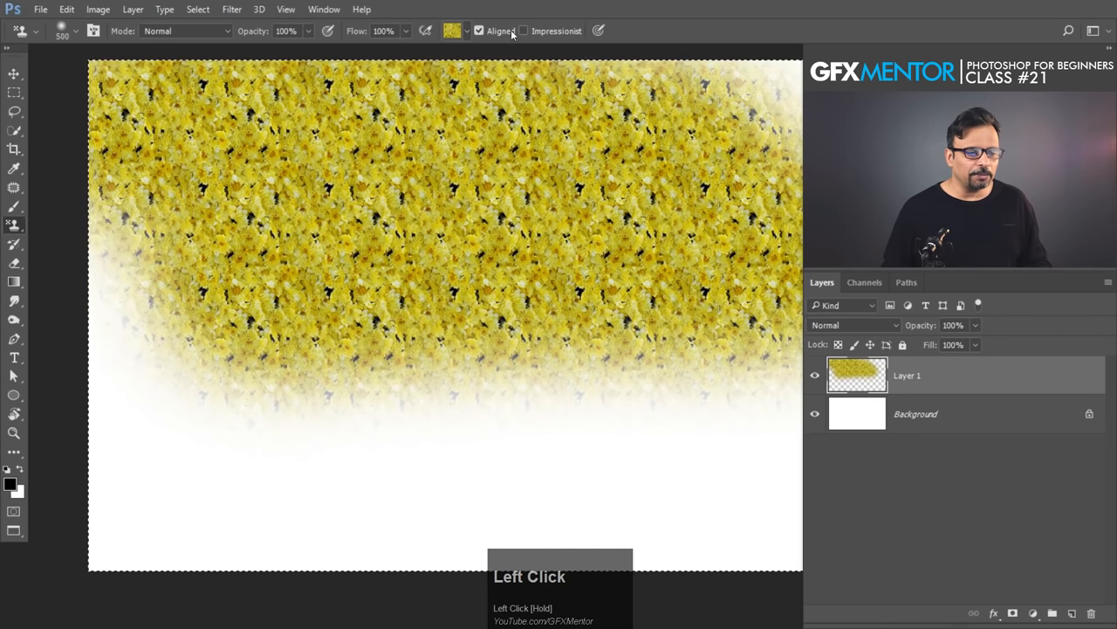
Step: Toggle the Aligned option for the Pattern Stamp strokes
click(466, 30)
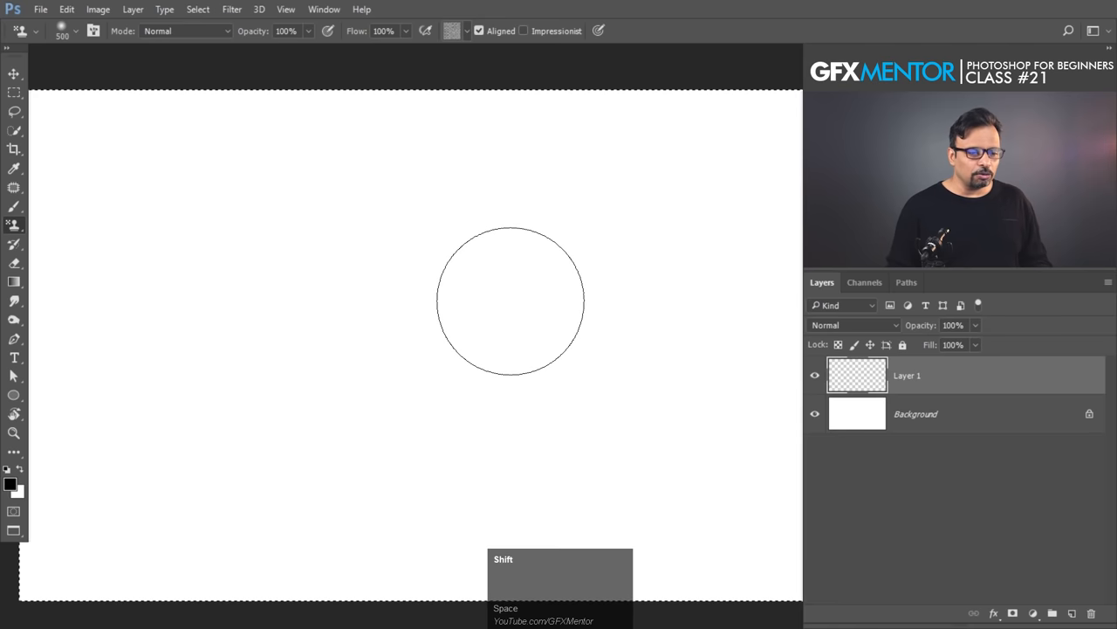
Step: Bring up the Fill dialog for Layer 1 with Shift+Backspace
key(shift)
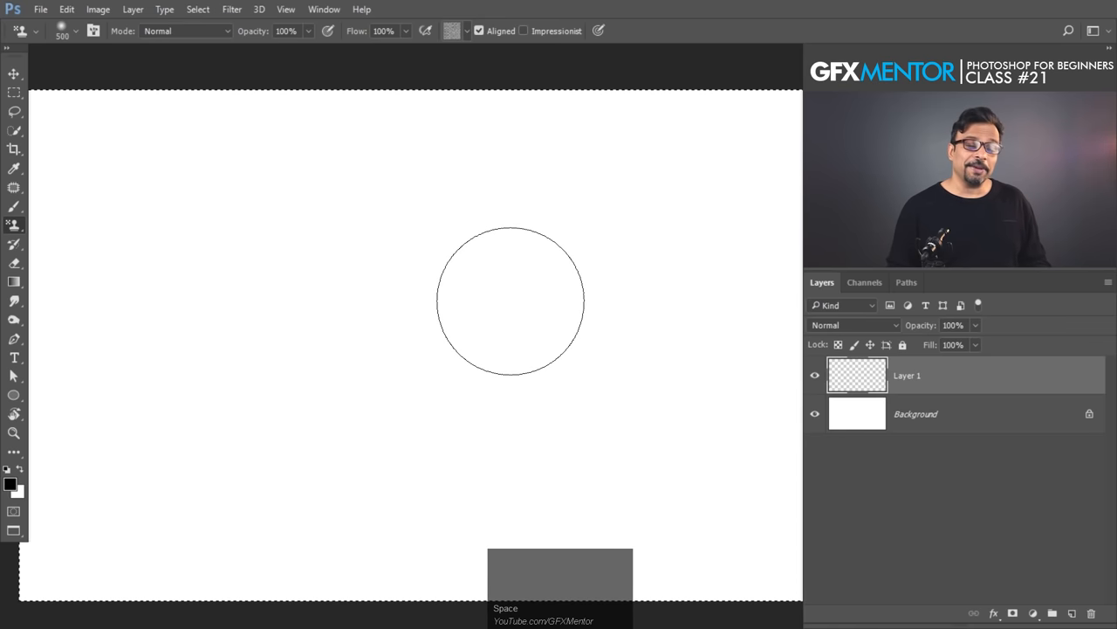
key(shift)
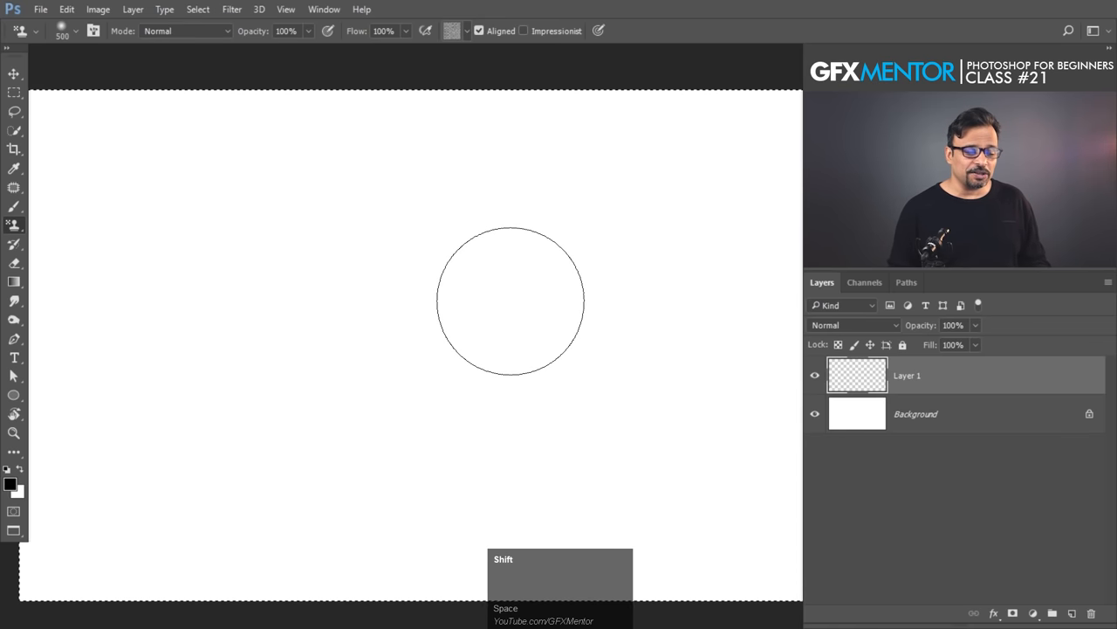
key(shift+backspace)
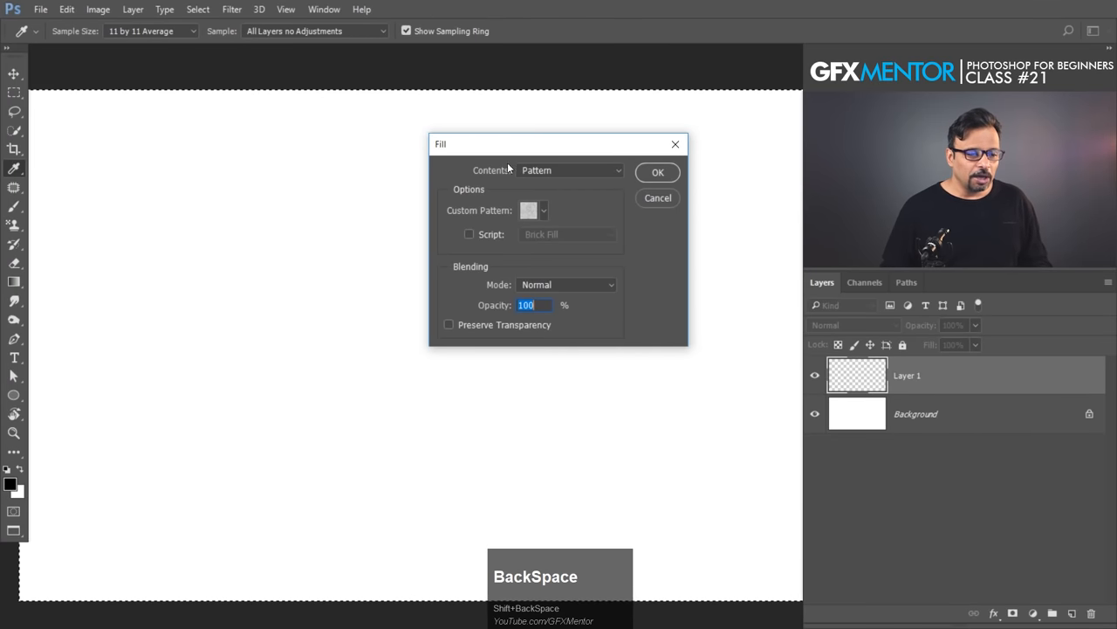
Step: Fill Layer 1 with the grey woven pattern, undo it, and switch to the cloud photo document
click(570, 170)
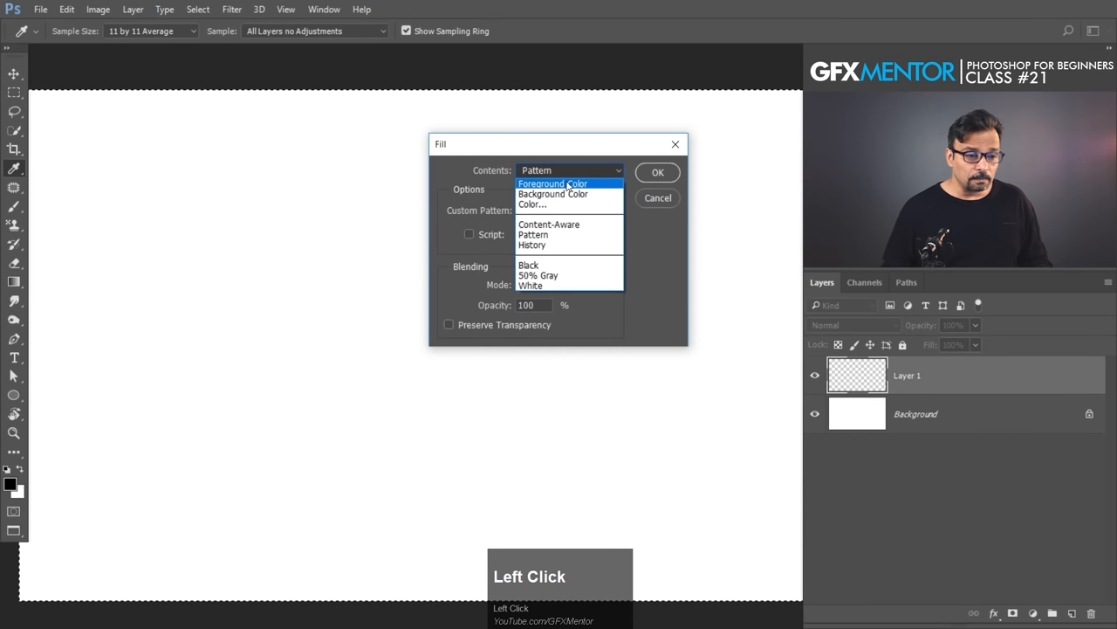
mouse_move(533, 234)
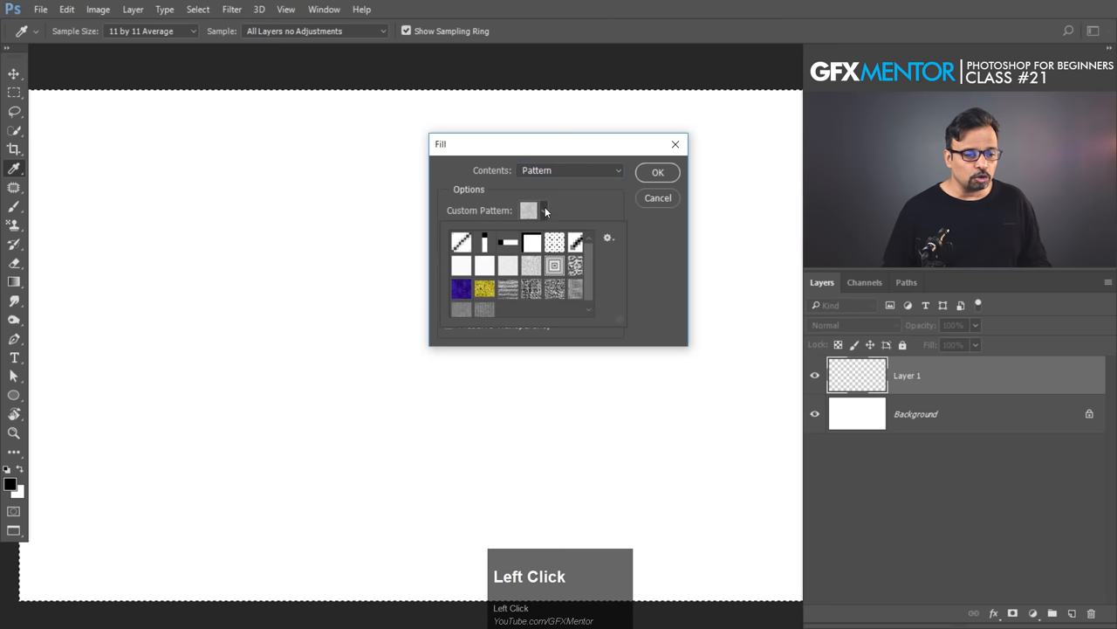
click(531, 289)
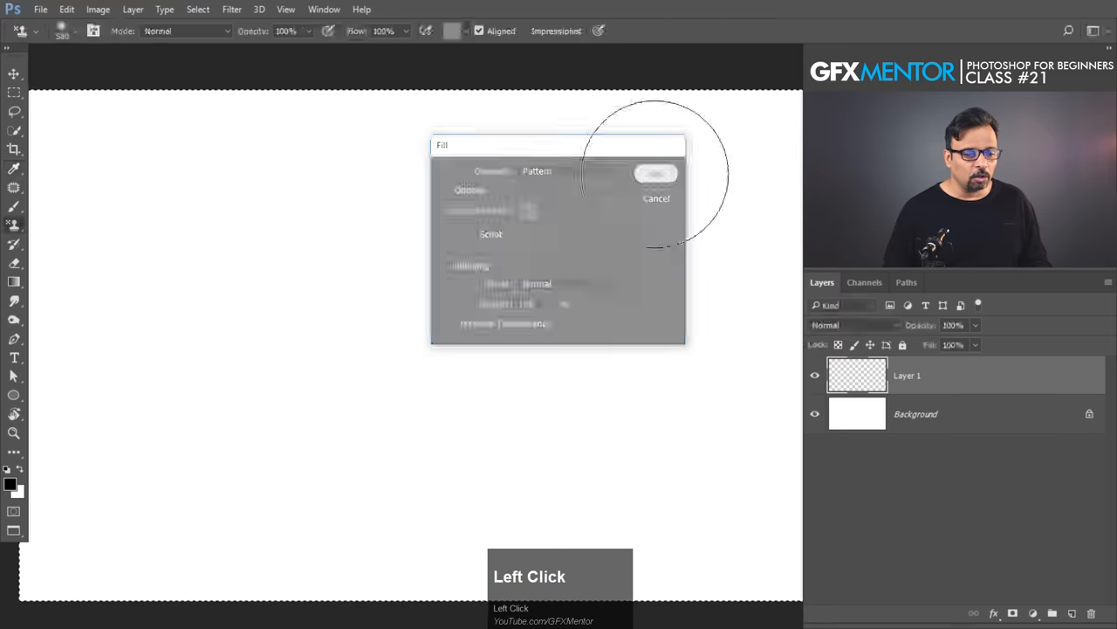
click(655, 173)
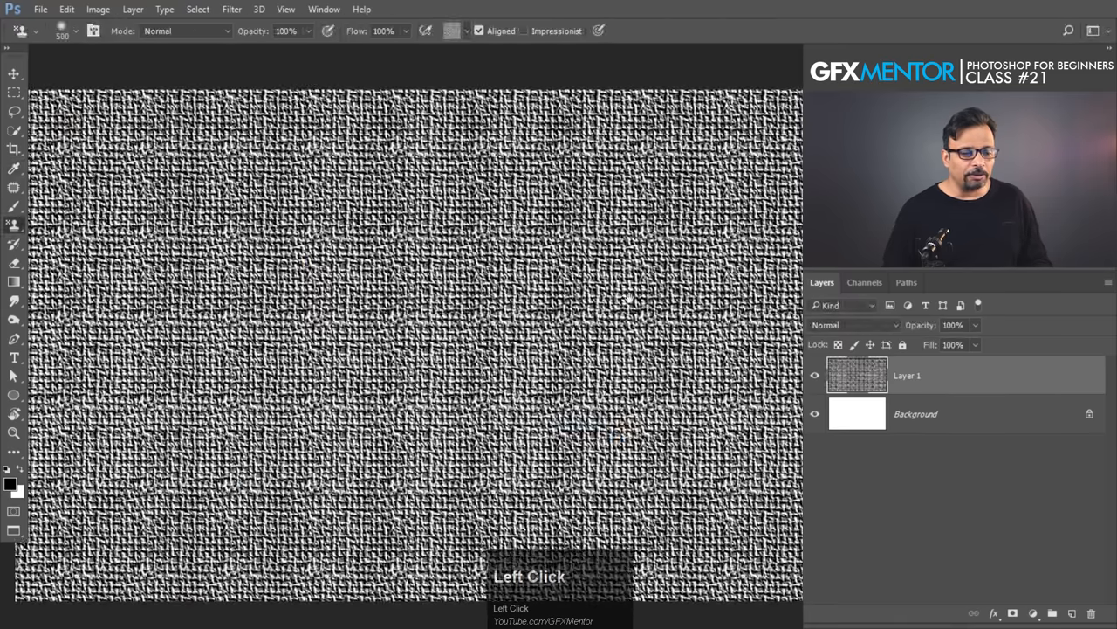
key(space)
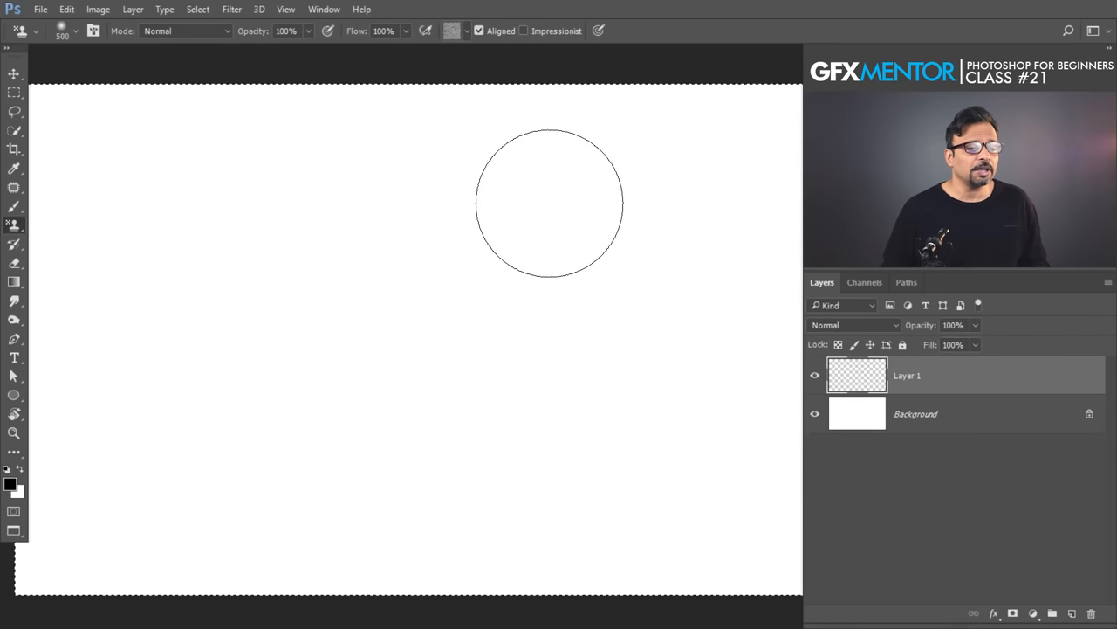
drag(550, 203, 480, 213)
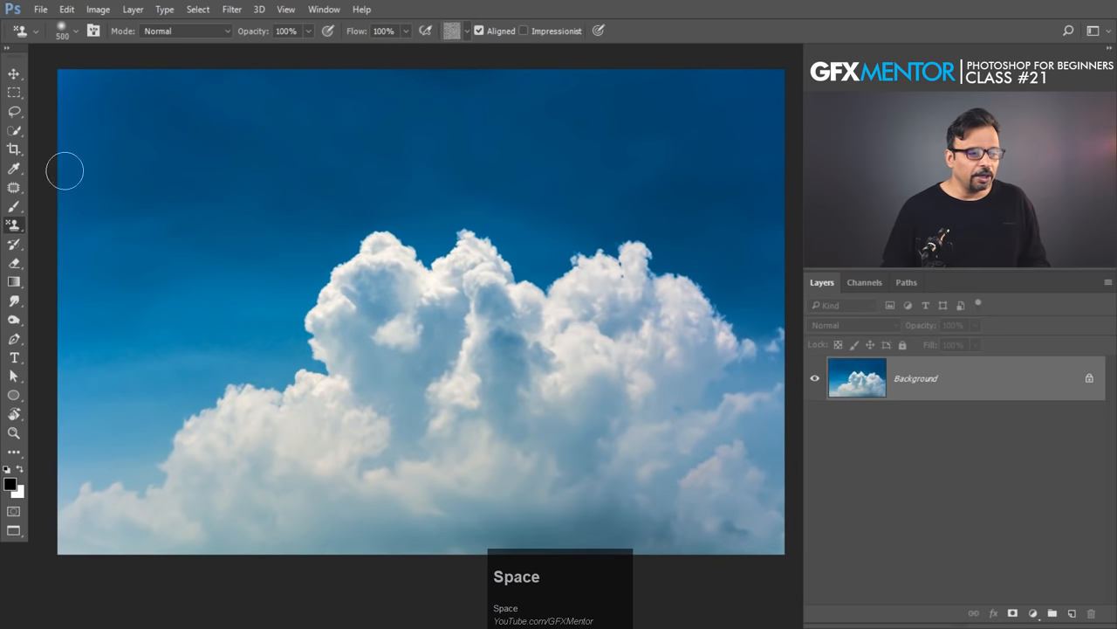
Step: Select a rectangle of the lower clouds and save it as a new pattern via Edit > Define Pattern
click(14, 92)
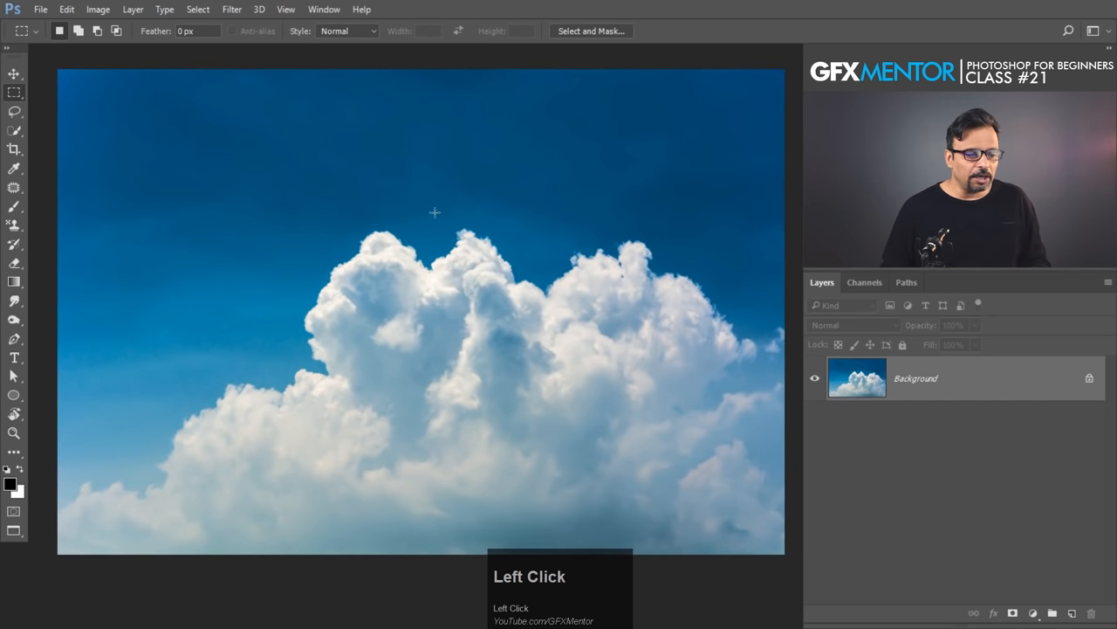
mouse_move(396, 95)
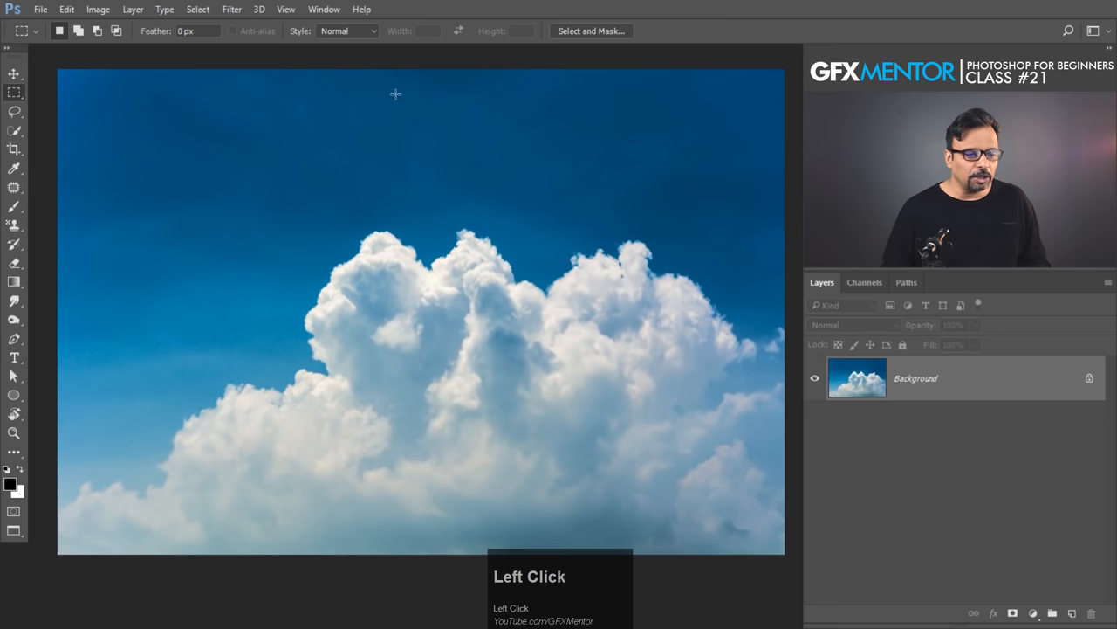
drag(395, 93, 567, 207)
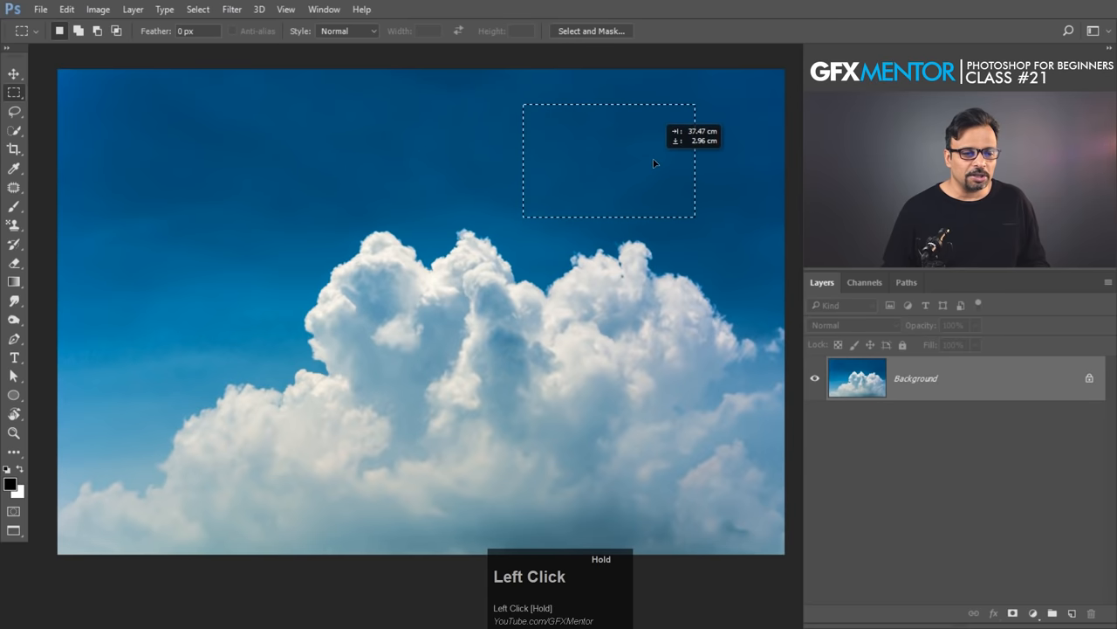
drag(654, 164, 648, 167)
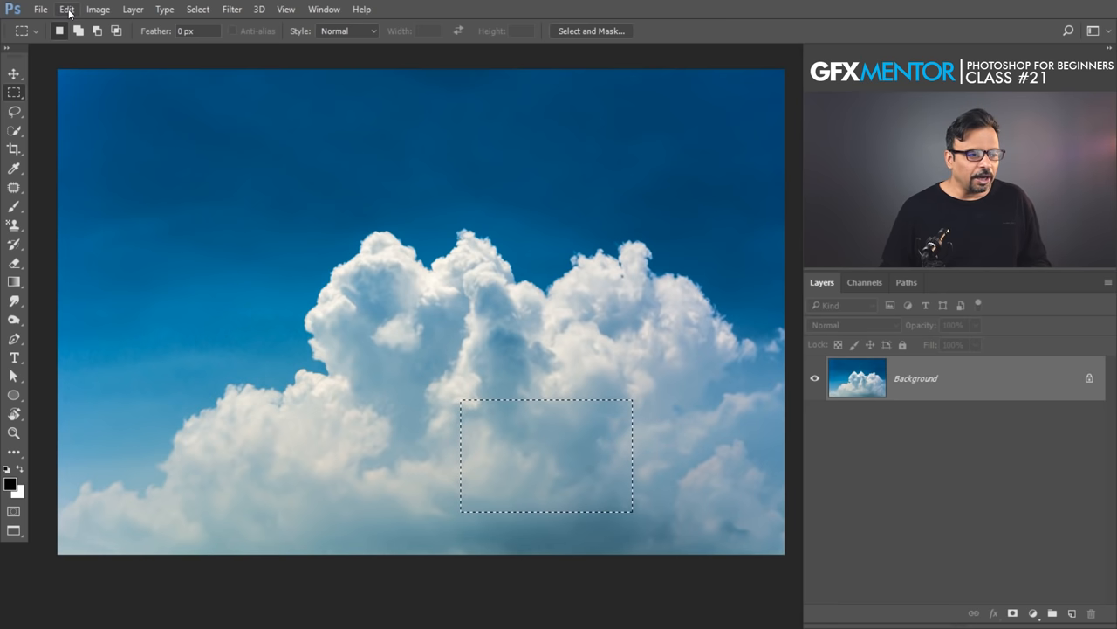
click(67, 9)
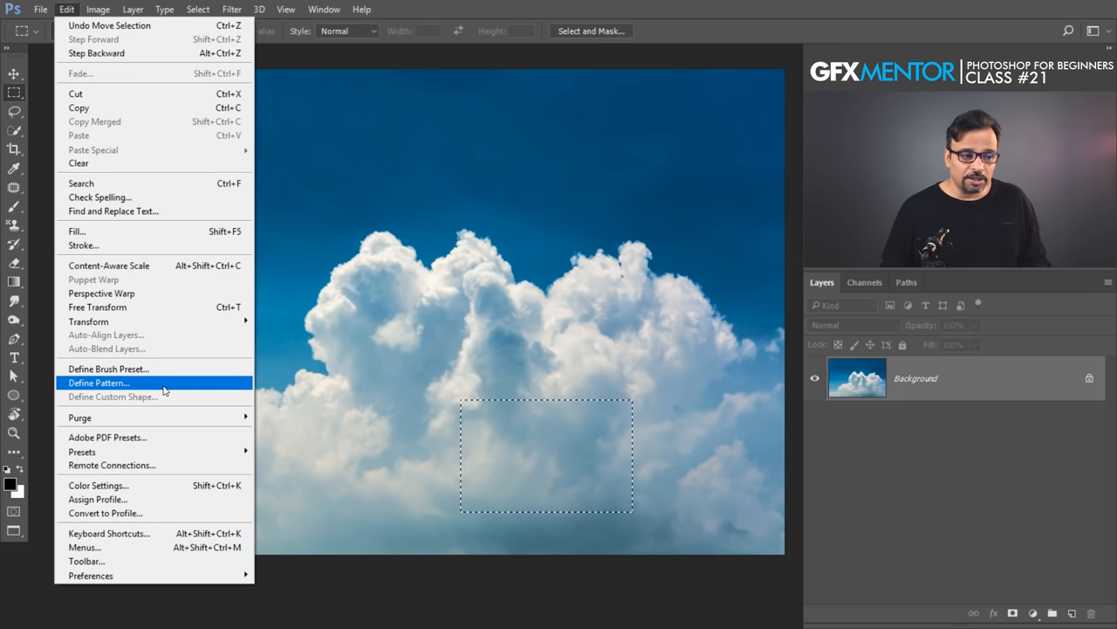
click(97, 382)
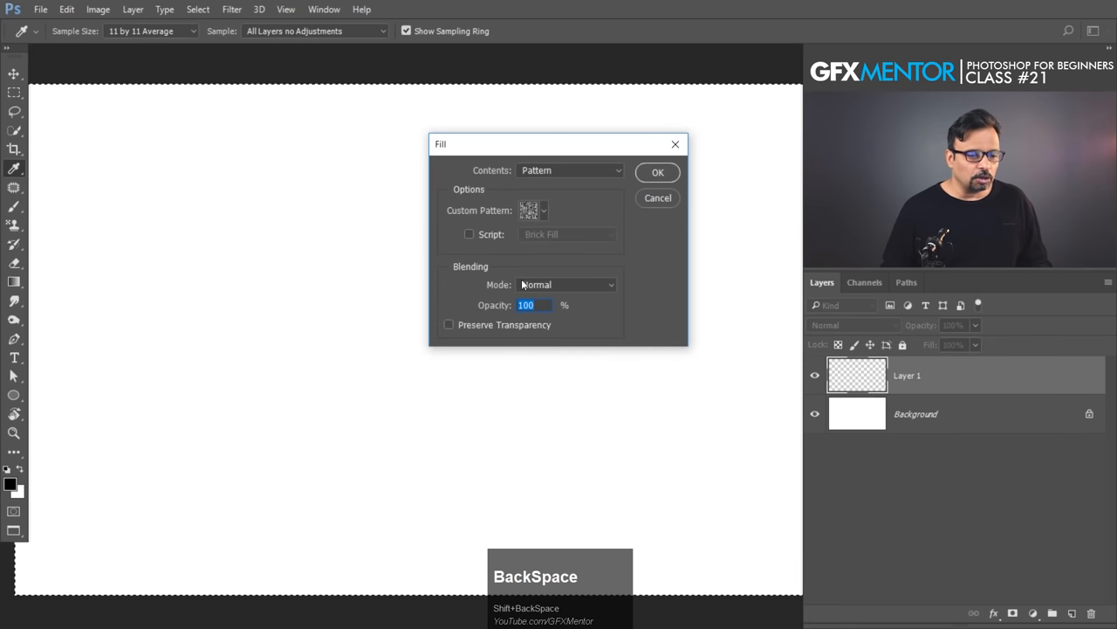
Step: Fill Layer 1 with the new tiled cloud pattern, then bring up the New Document dialog
click(543, 210)
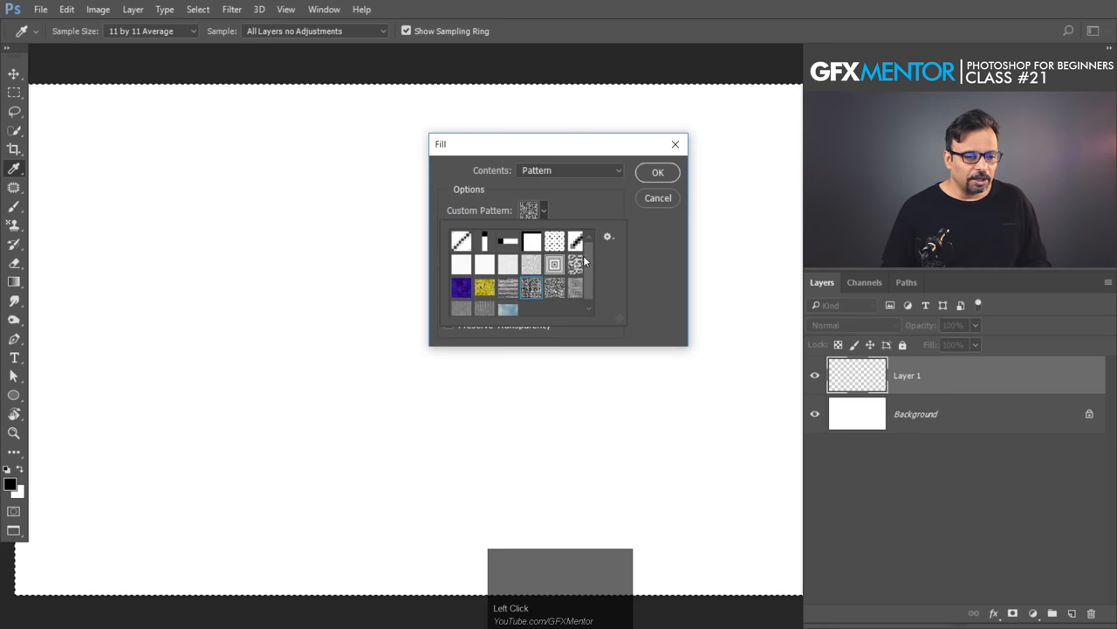
click(508, 304)
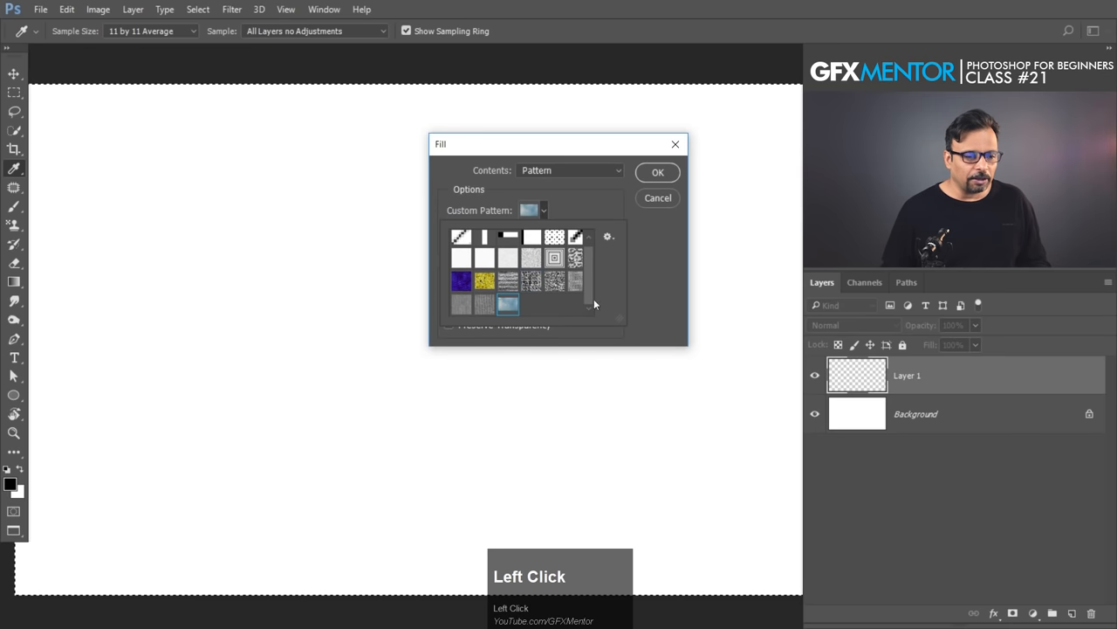
click(657, 172)
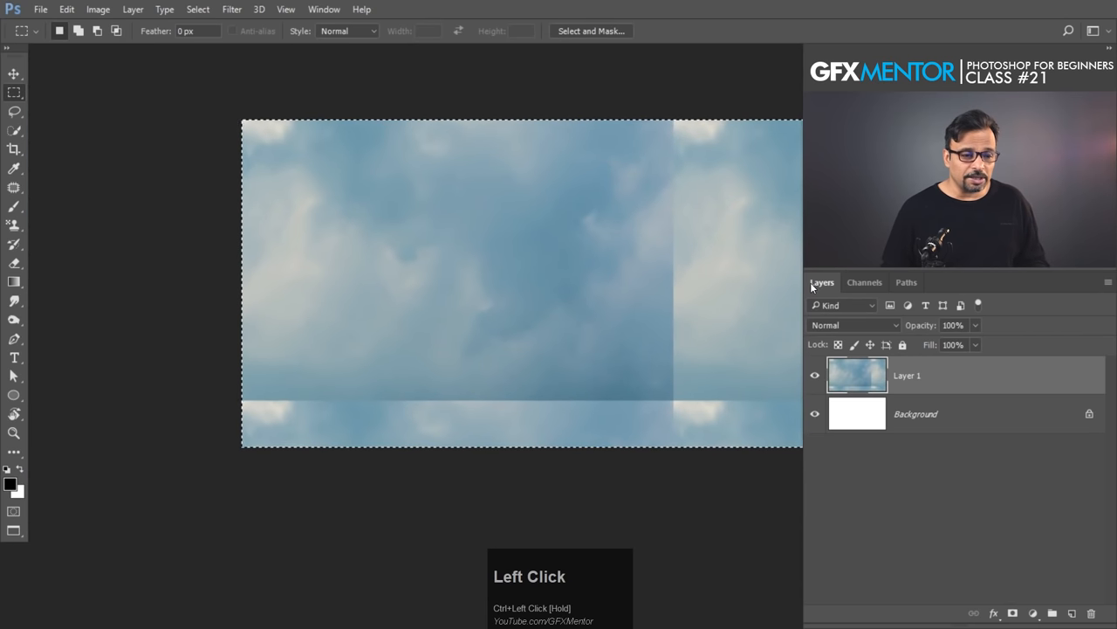
key(ctrl+alt+z)
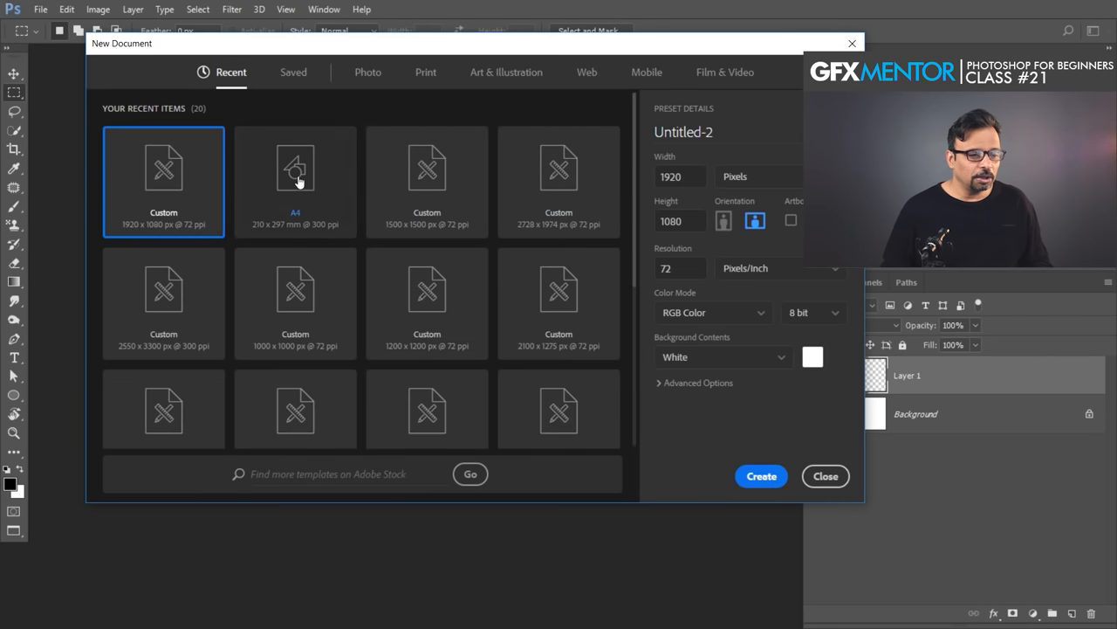
Step: Create an A4 page tiled with the cloud pattern, undo, and return to the blank landscape canvas
click(760, 476)
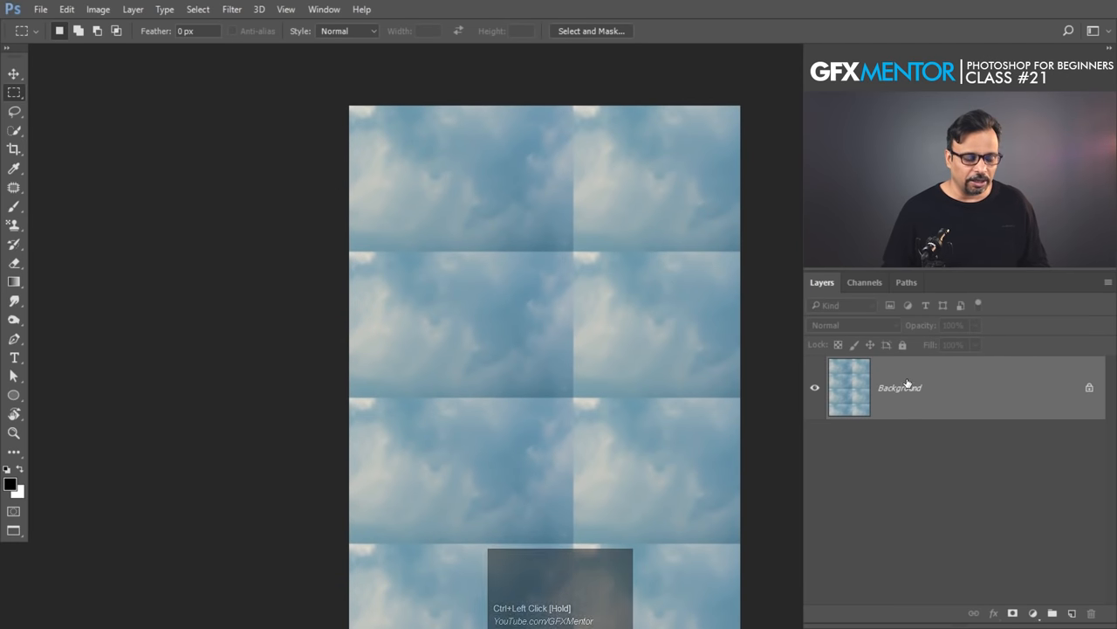
key(ctrl+z)
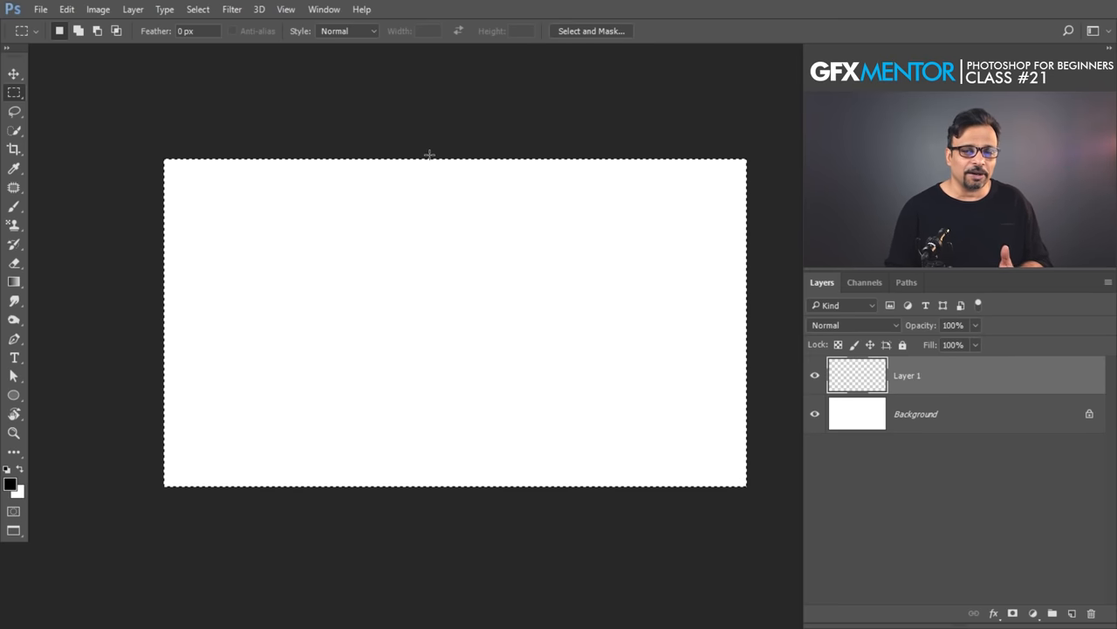
mouse_move(346, 128)
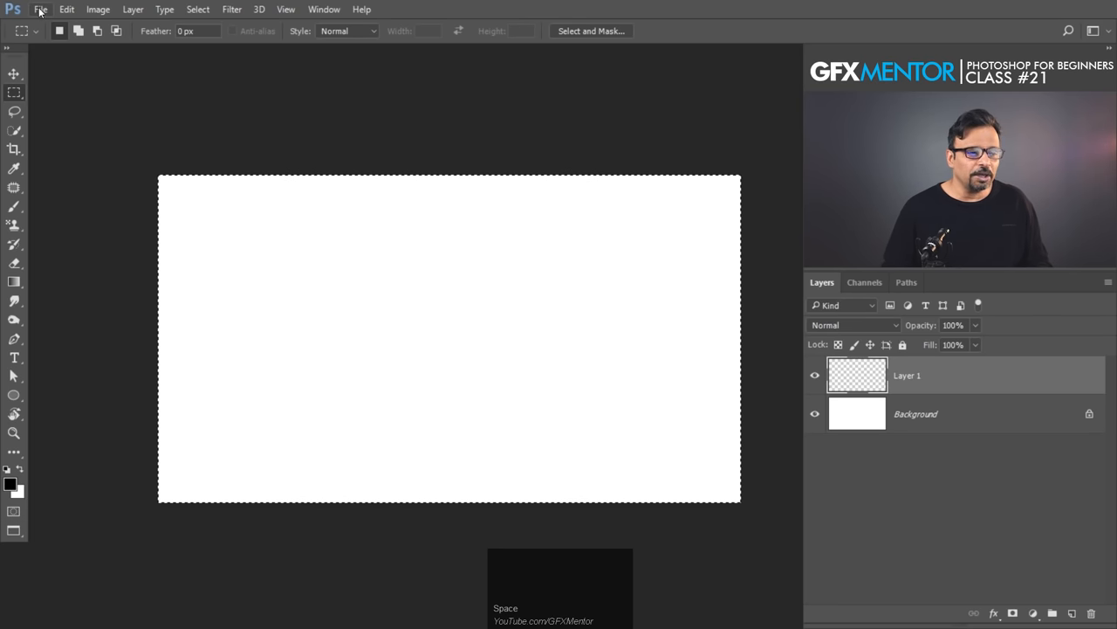
click(40, 9)
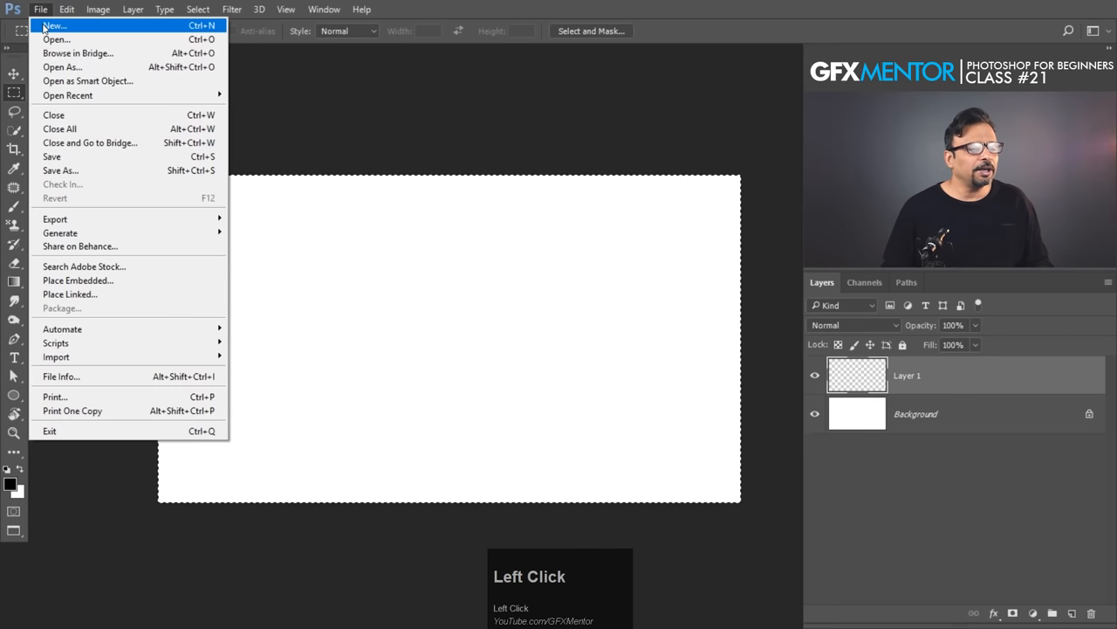
Step: Create a new document 10 by 10 pixels at 72 ppi resolution
click(55, 26)
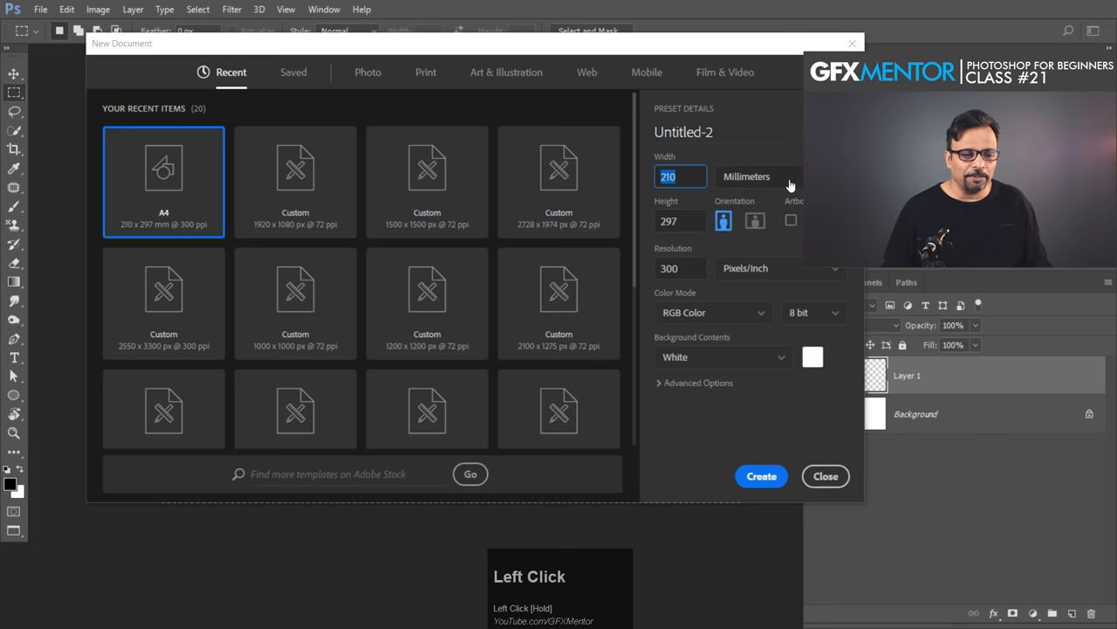
click(757, 177)
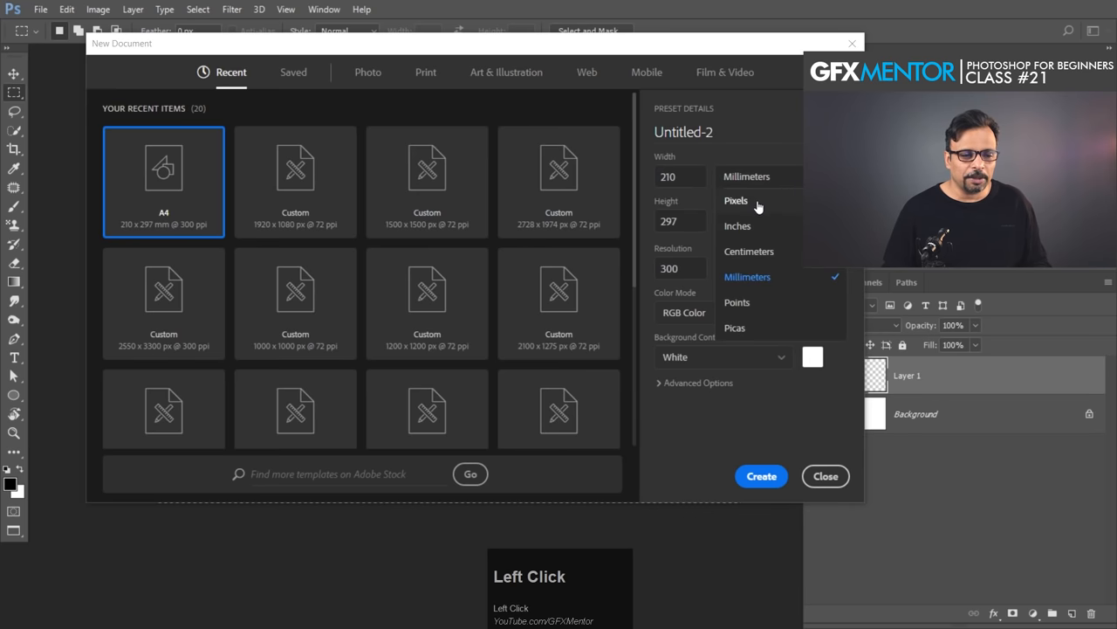
click(736, 200)
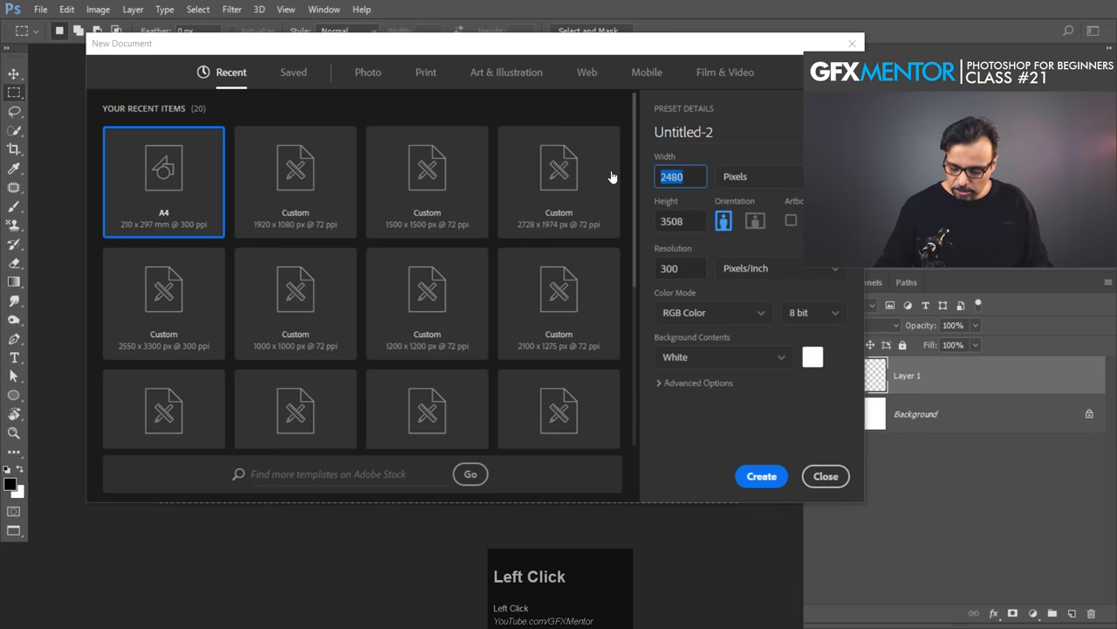
key(BackSpace)
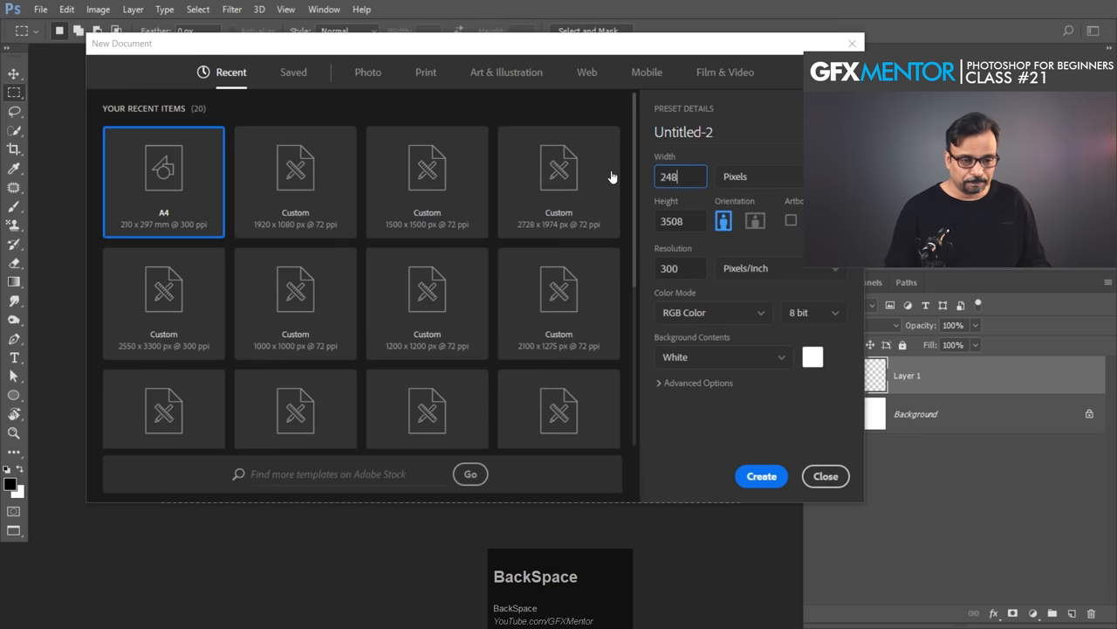
key(Tab)
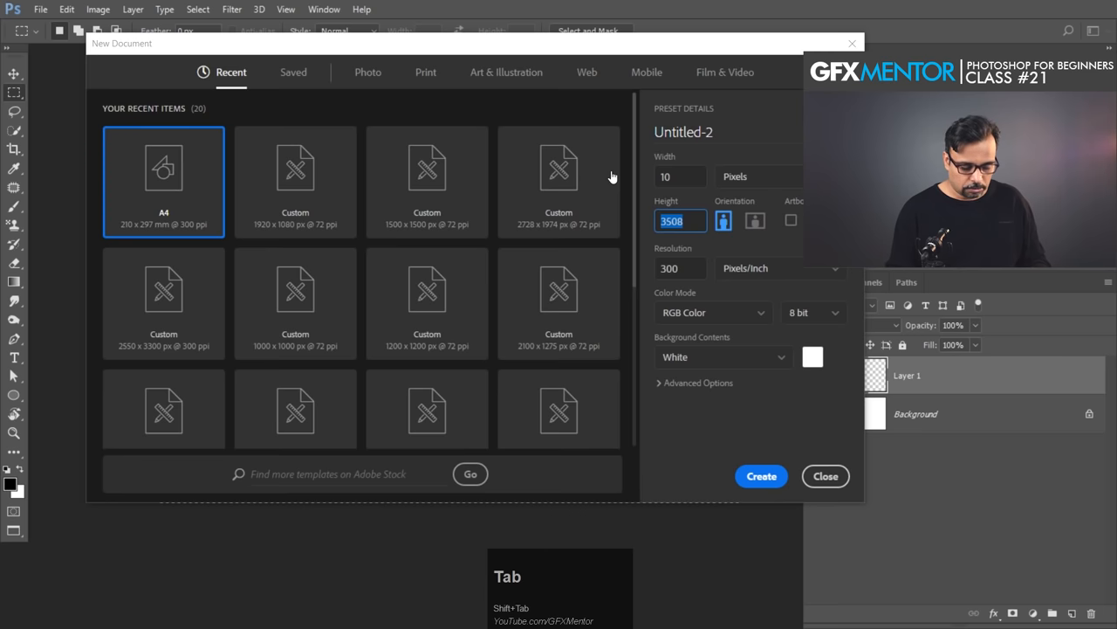
click(755, 220)
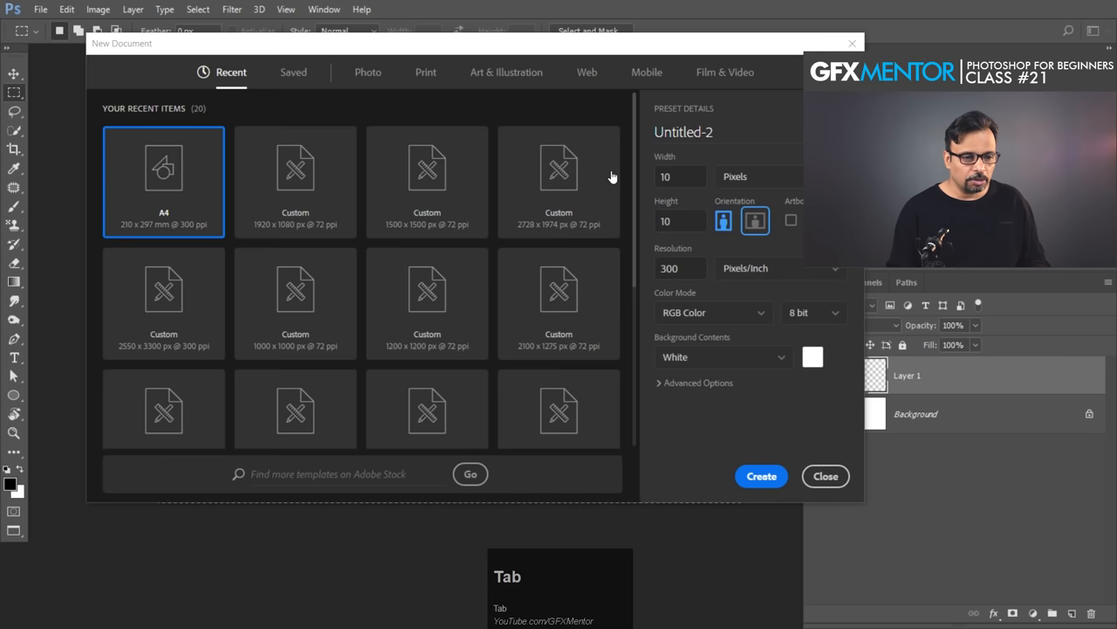
click(680, 268)
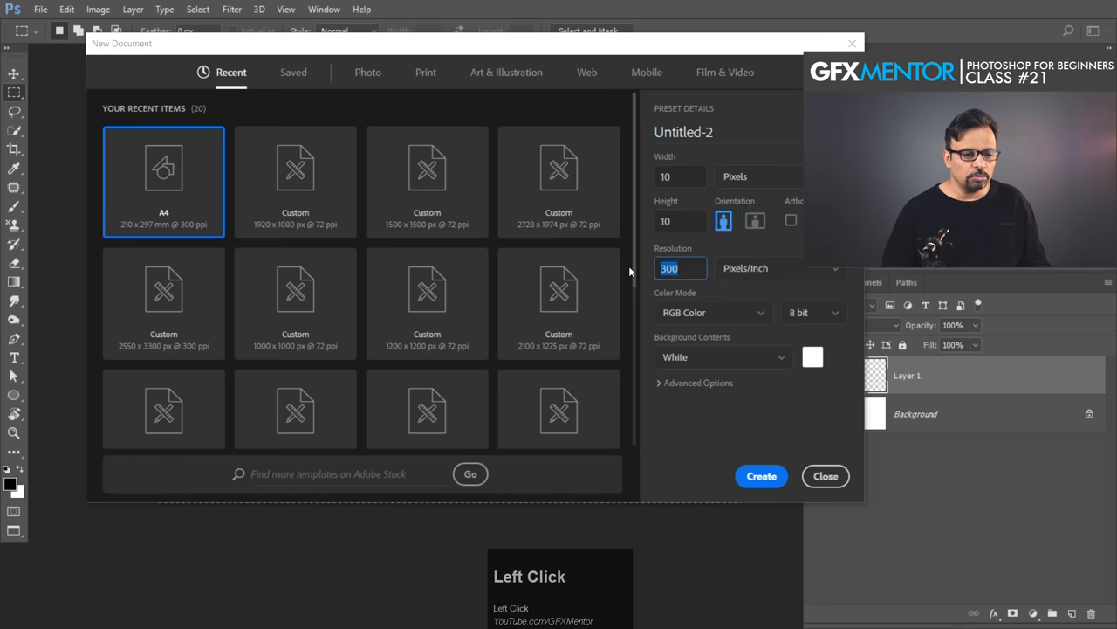
text(72)
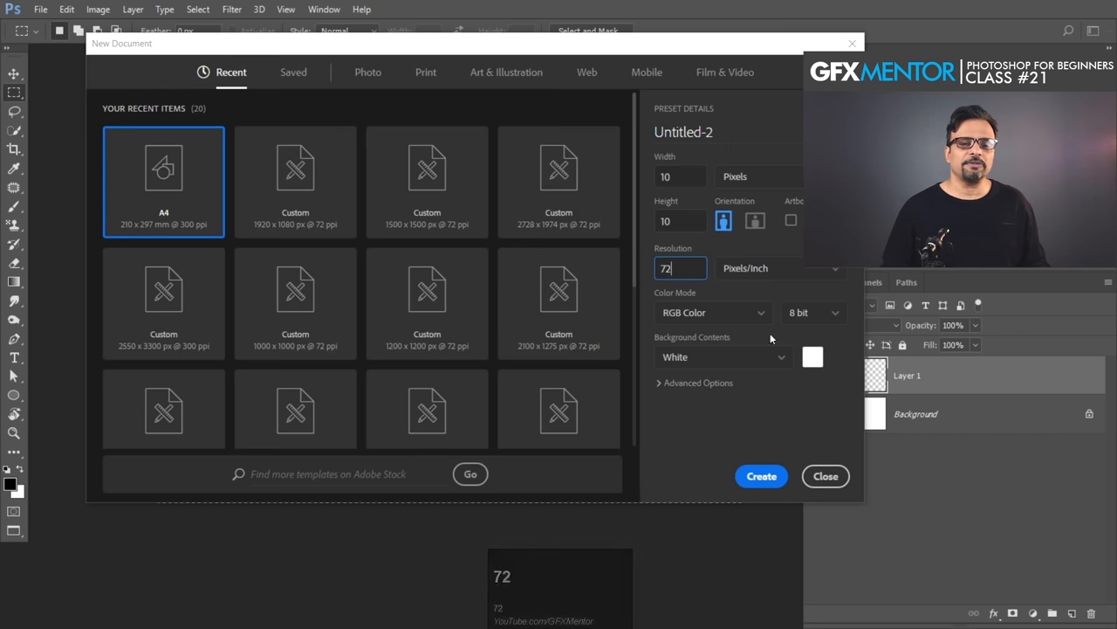
mouse_move(760, 317)
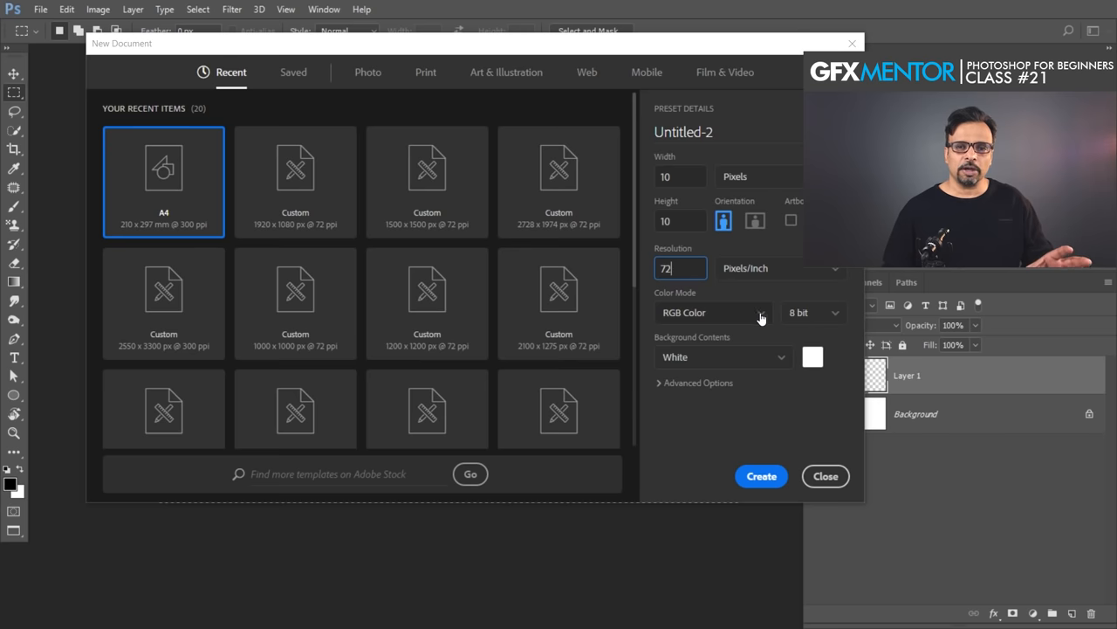
mouse_move(771, 329)
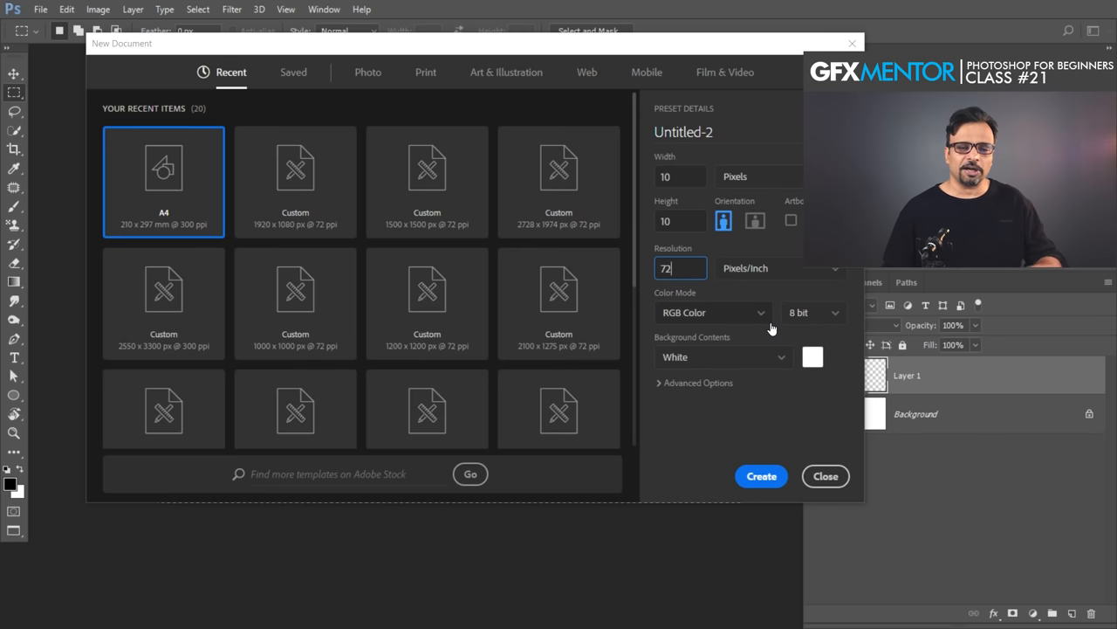
mouse_move(761, 332)
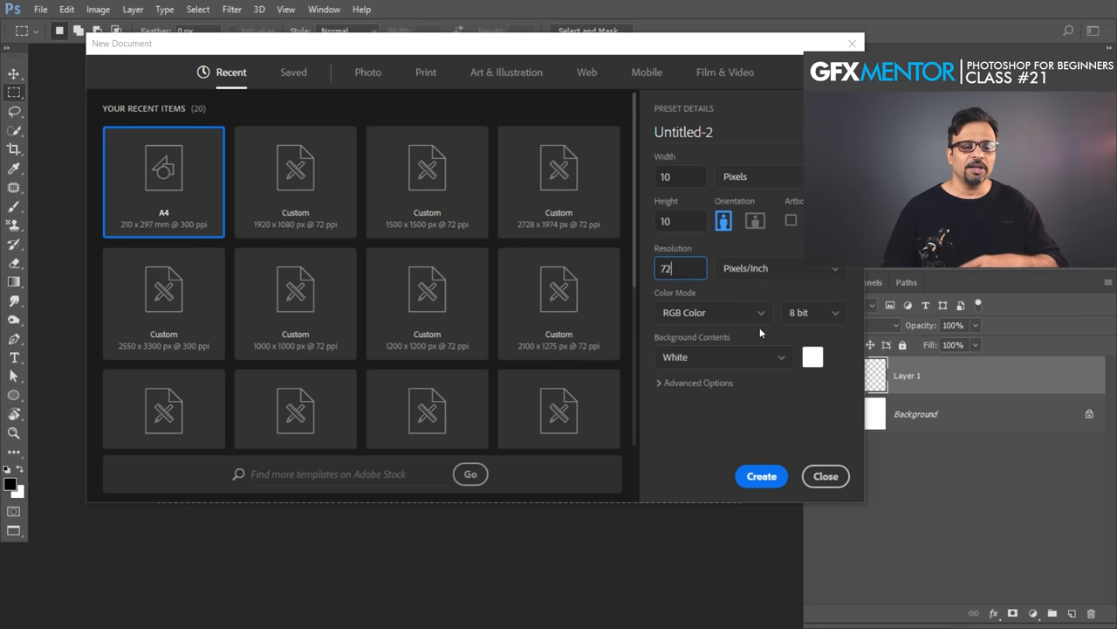
click(681, 177)
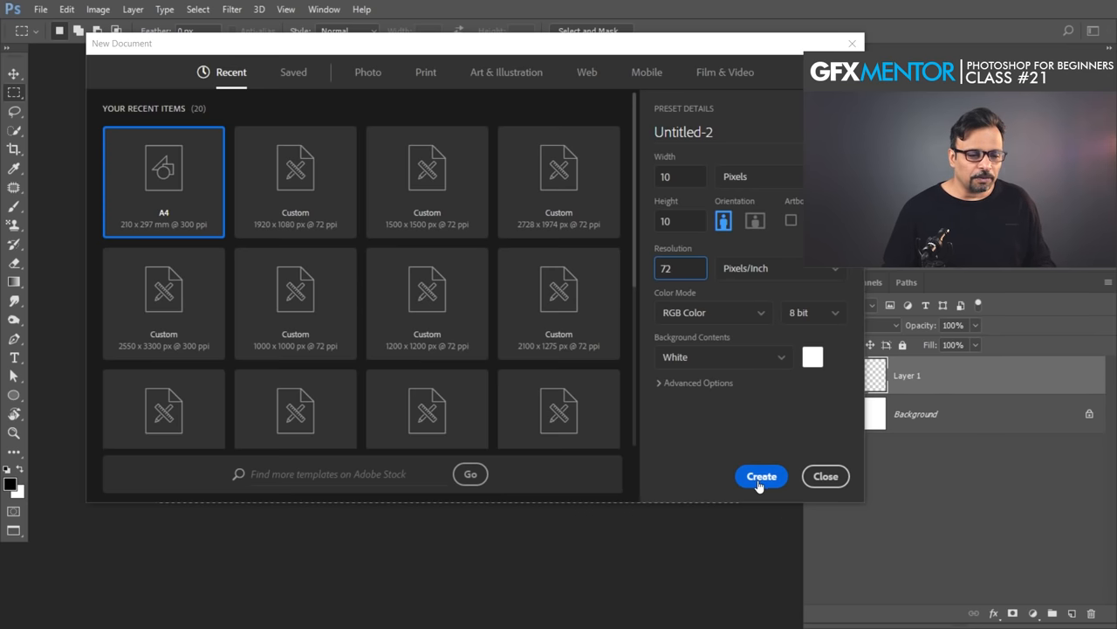
click(760, 475)
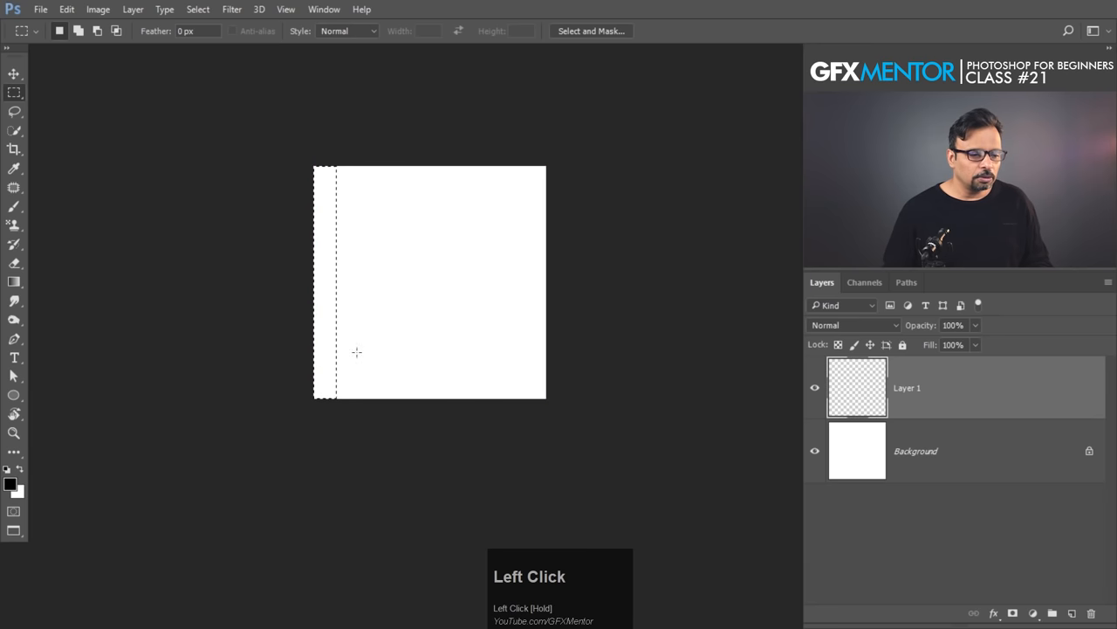
Step: Fill the selected left and bottom edge strips with black and hide the white Background layer
key(alt+BackSpace)
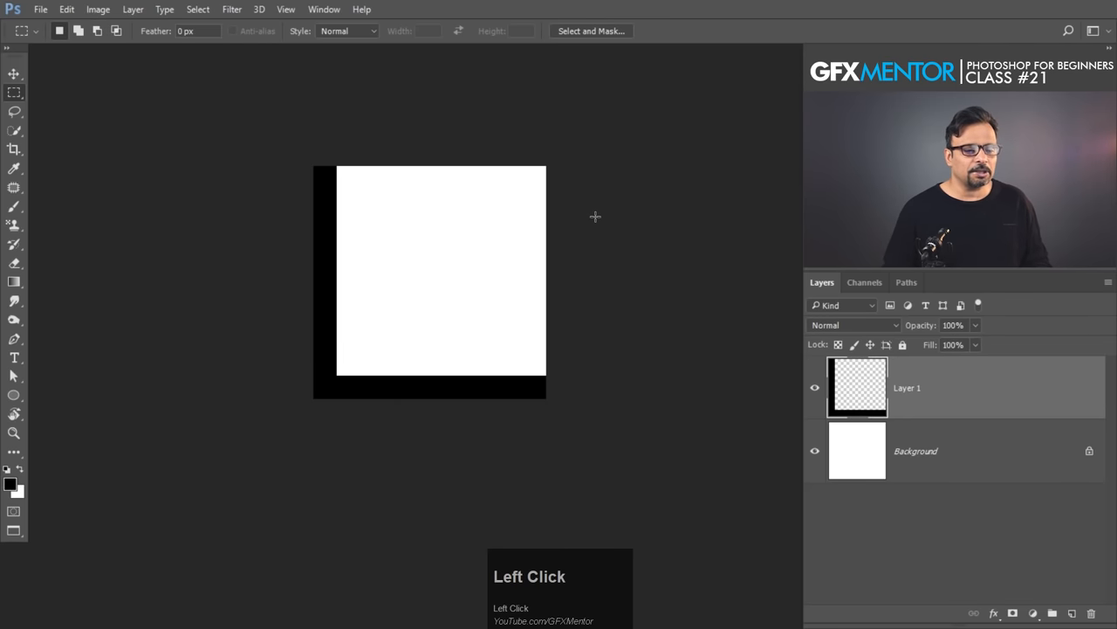
mouse_move(503, 388)
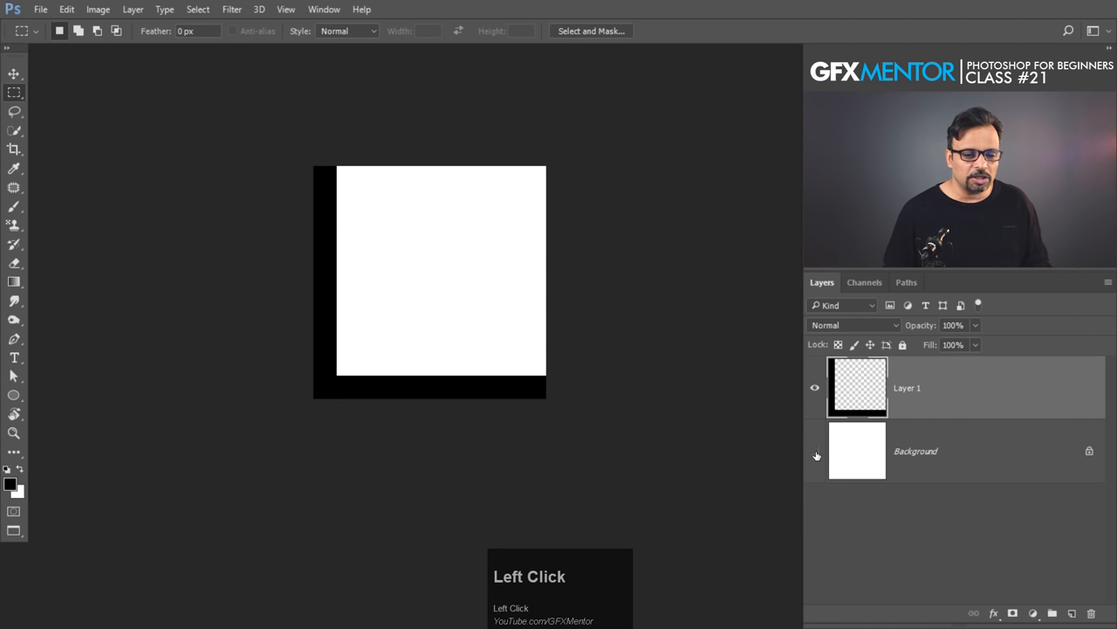
click(815, 451)
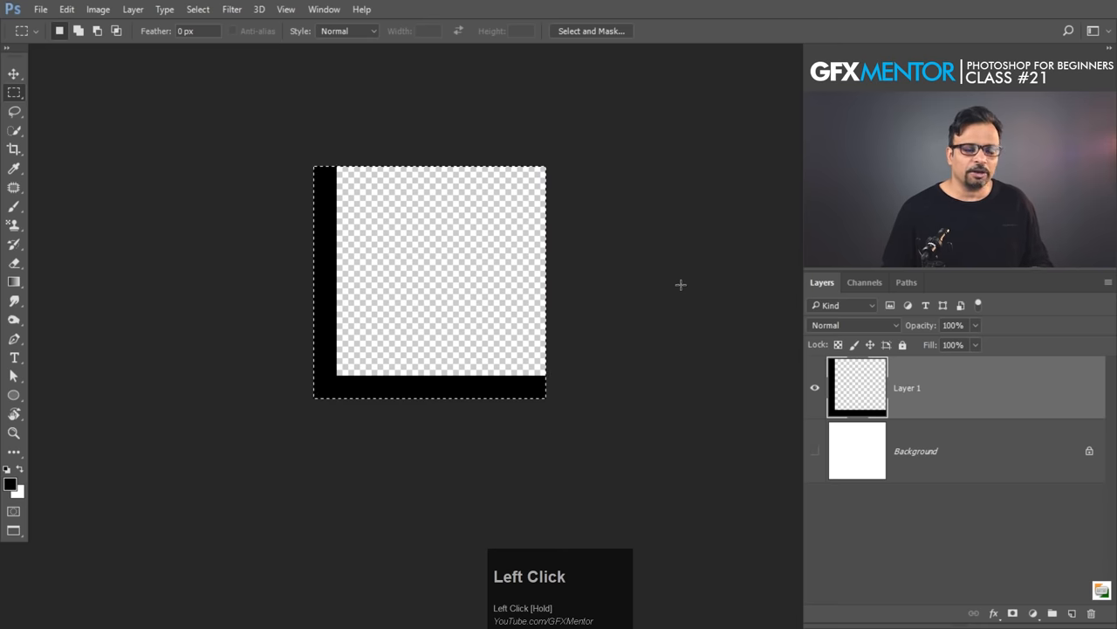
Step: Define the black L-shaped tile as a new pattern with the default name
click(66, 9)
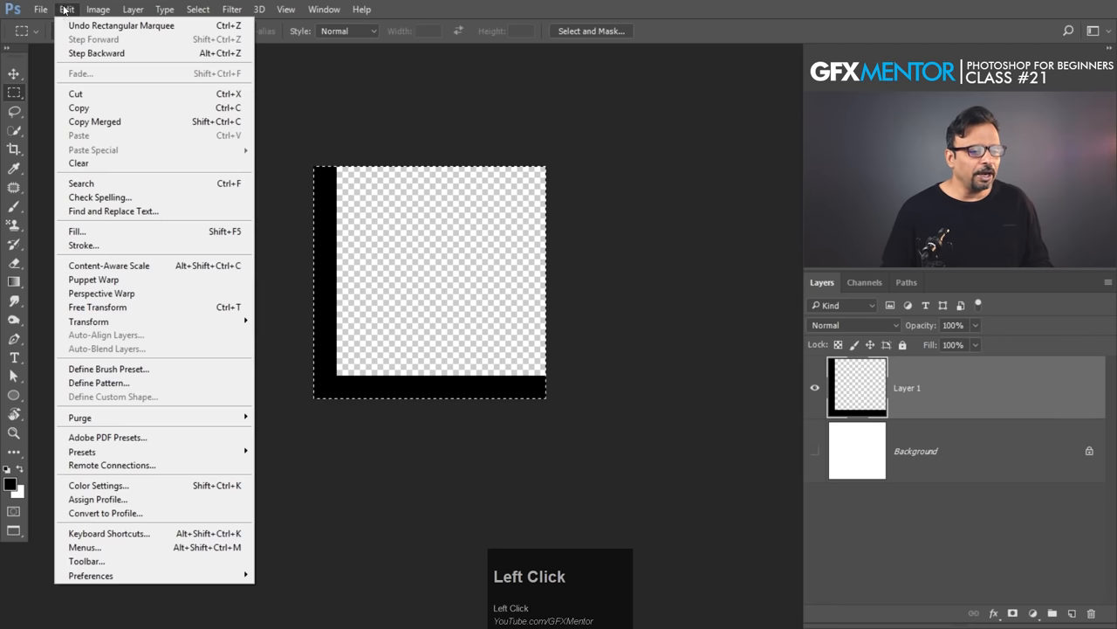
click(99, 382)
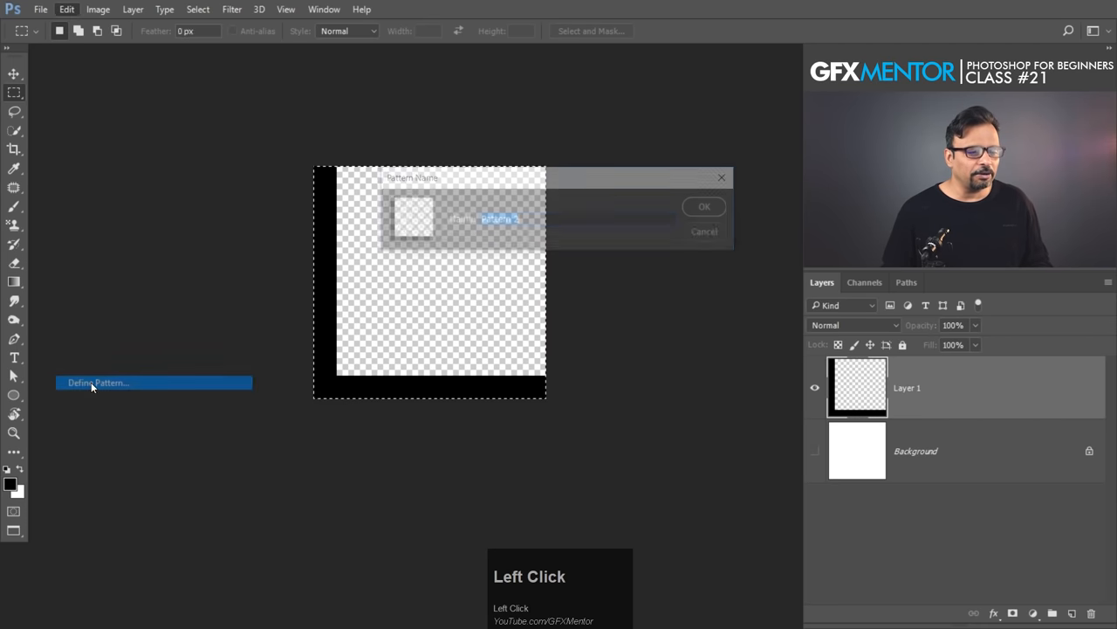
click(704, 206)
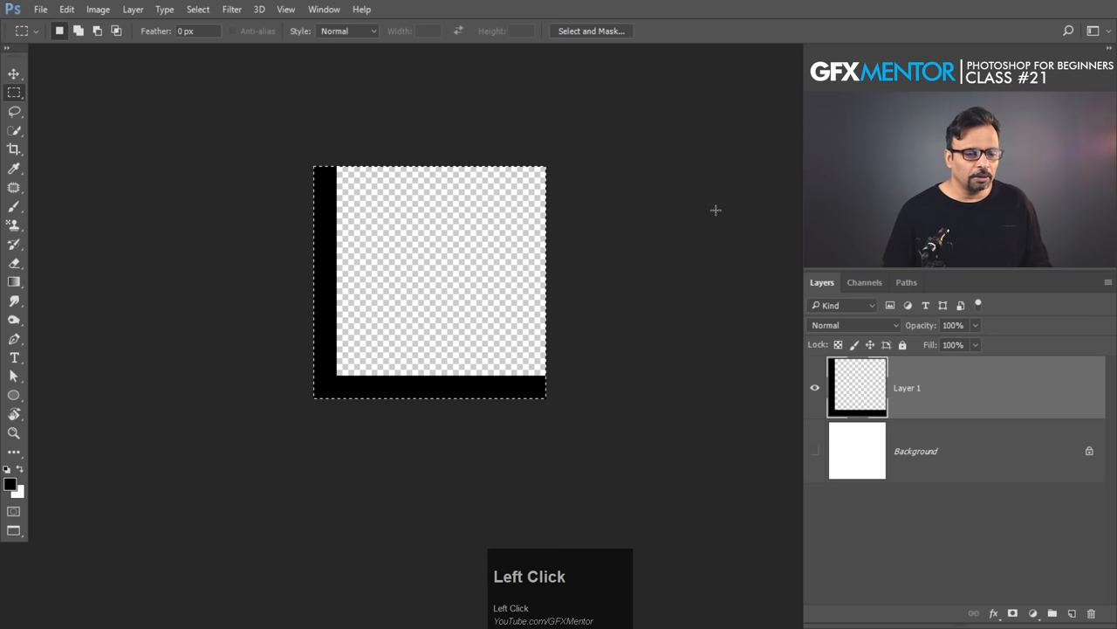
Step: Switch to the cloud photo document and choose the new L-shaped pattern in the Fill settings
key(Tab)
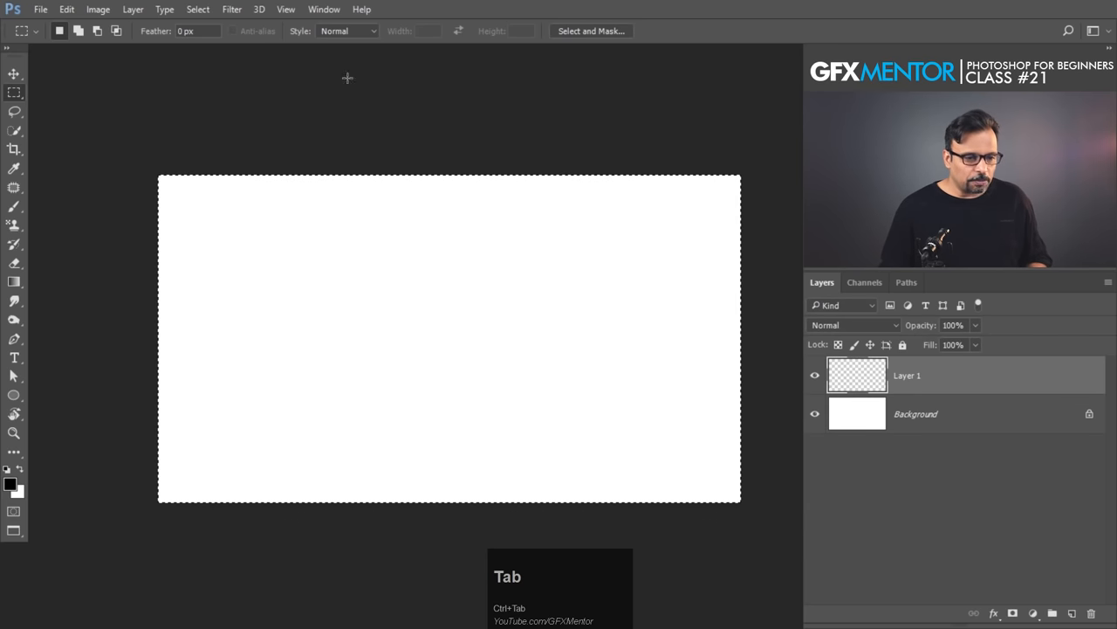
key(shift+backspace)
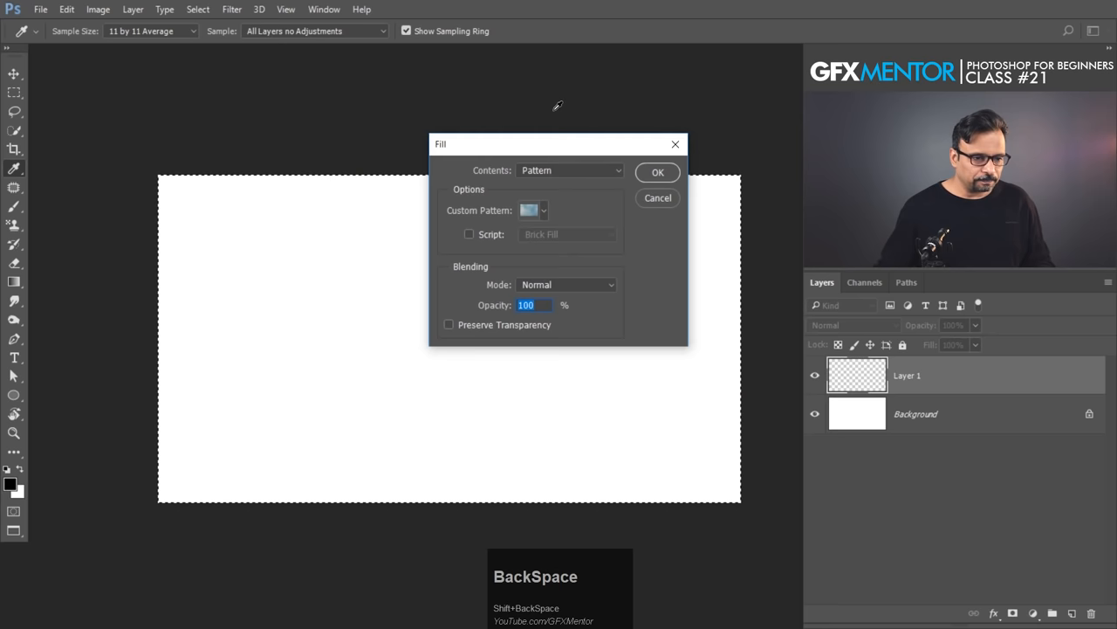
click(544, 209)
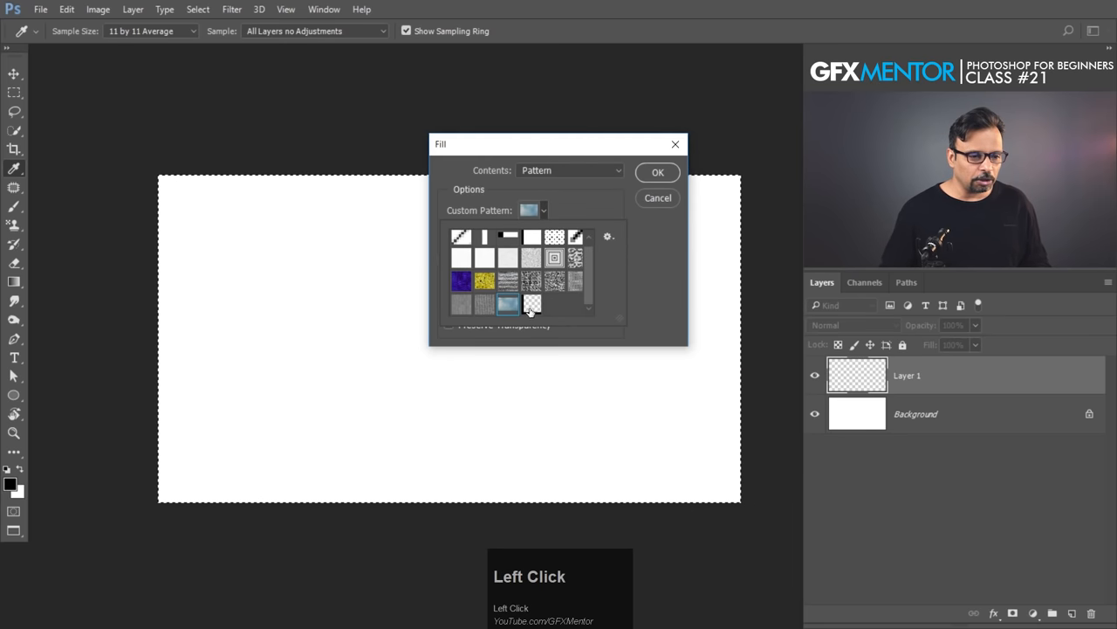
click(657, 172)
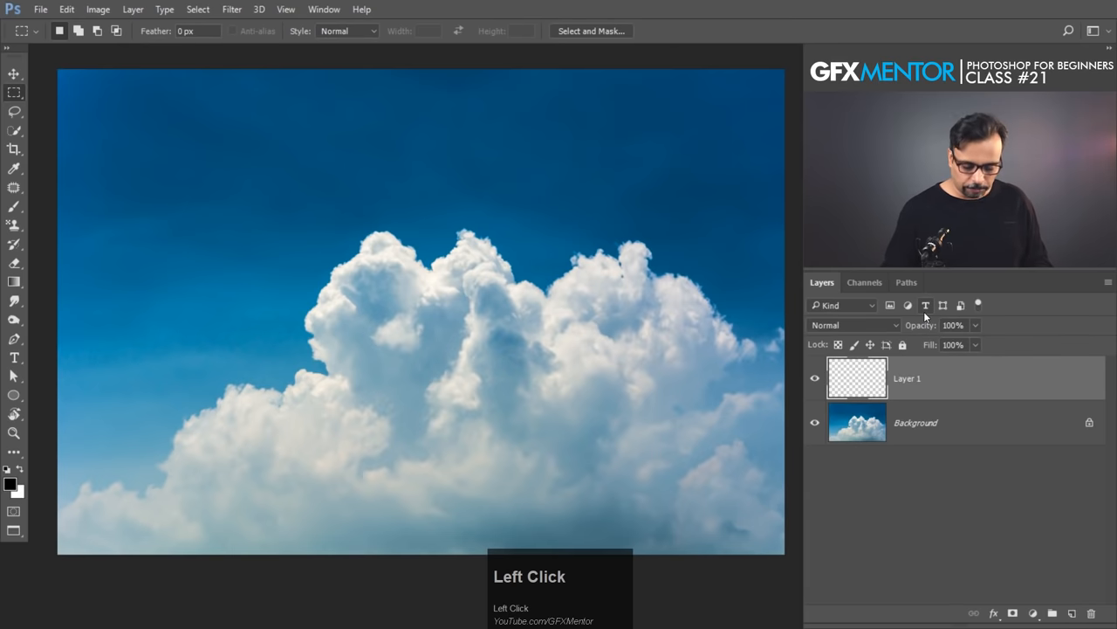
Step: Fill Layer 1 with the new grid pattern over the clouds and set its blend mode to Overlay
key(Shift+BackSpace)
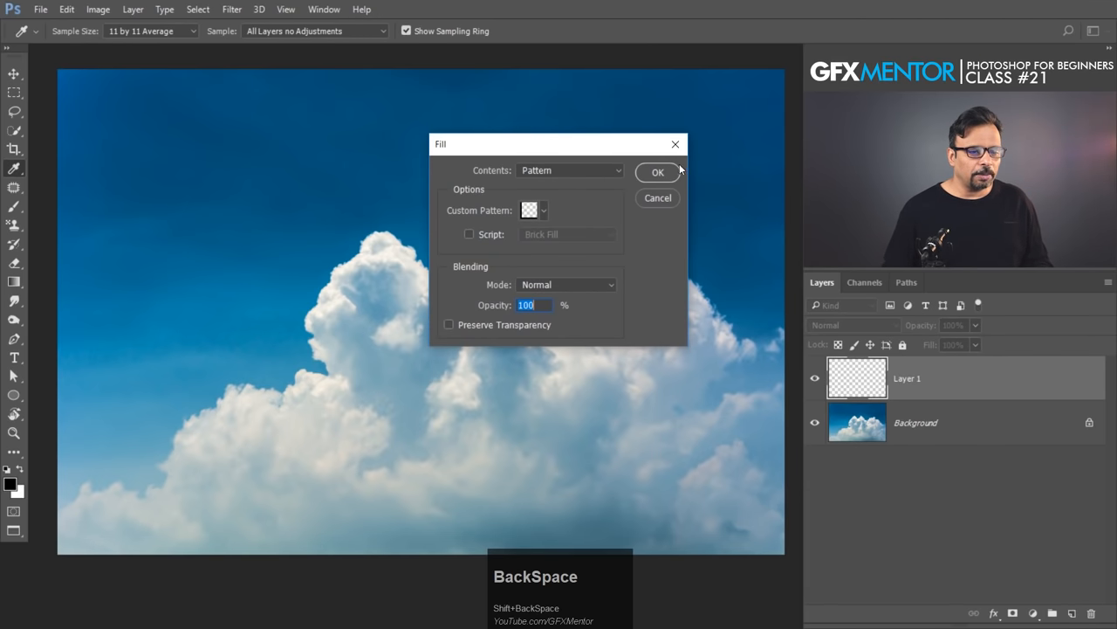
click(658, 172)
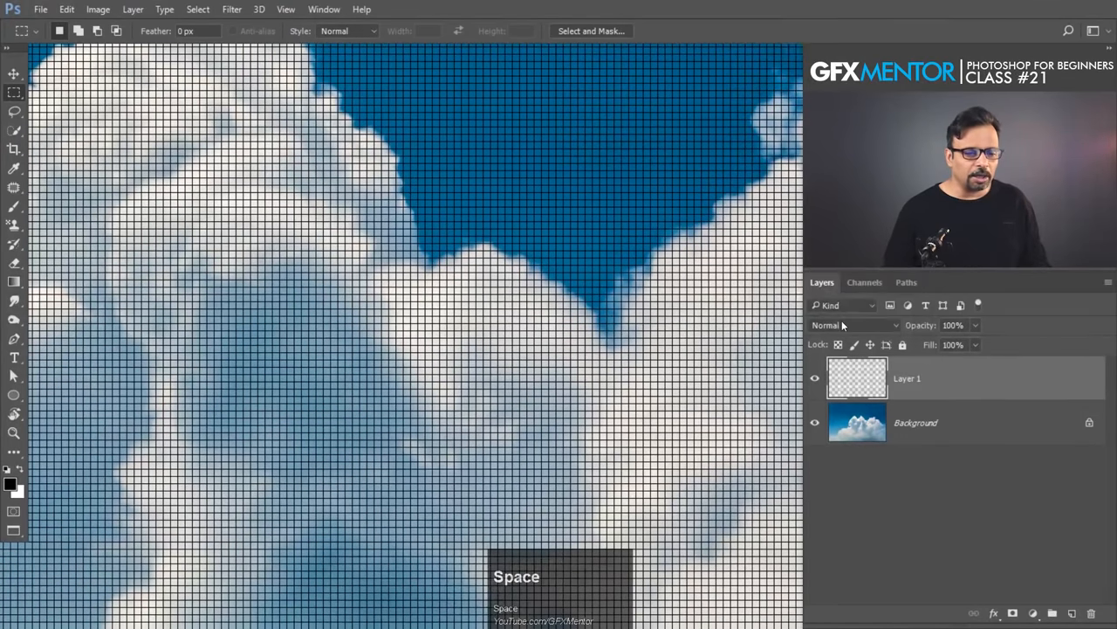
click(856, 325)
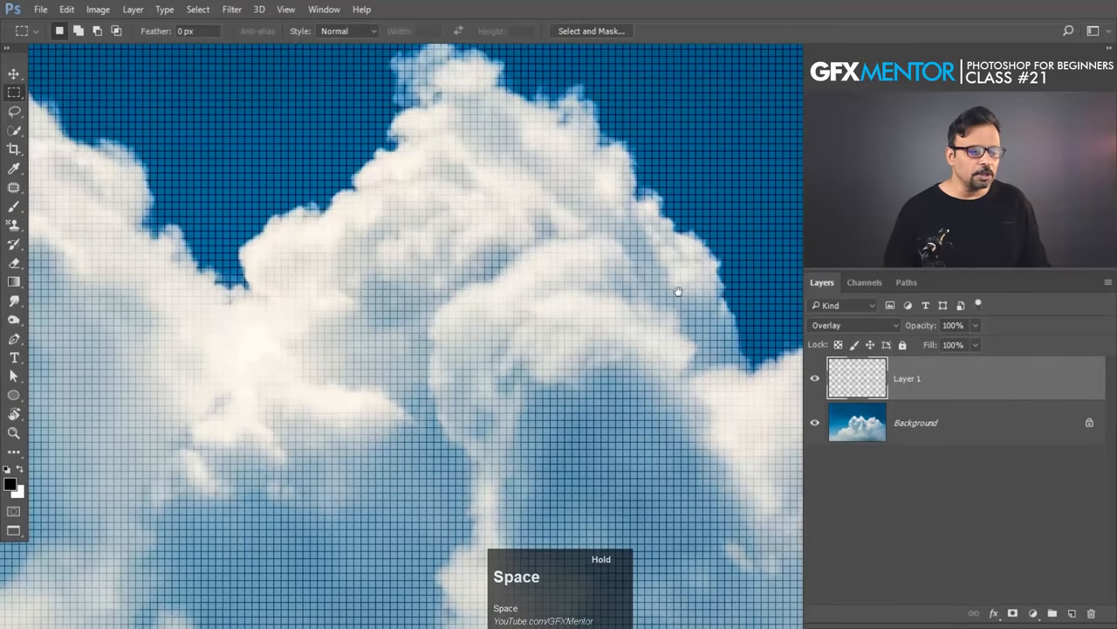
Step: Pan across the gridded sky to inspect it, then start another new document
drag(676, 292, 574, 249)
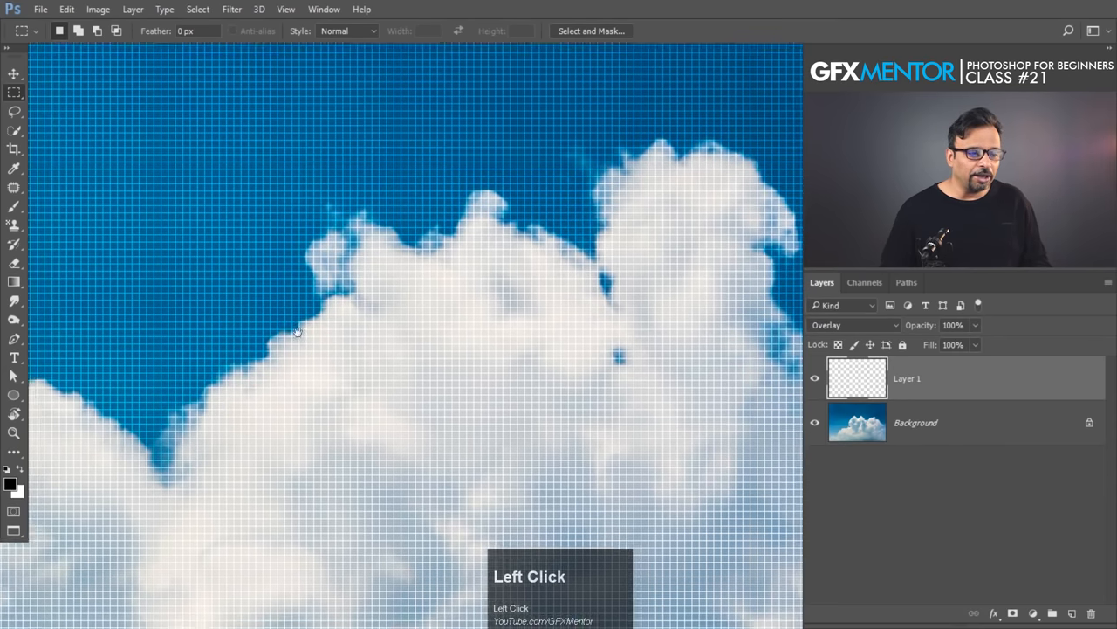
key(space)
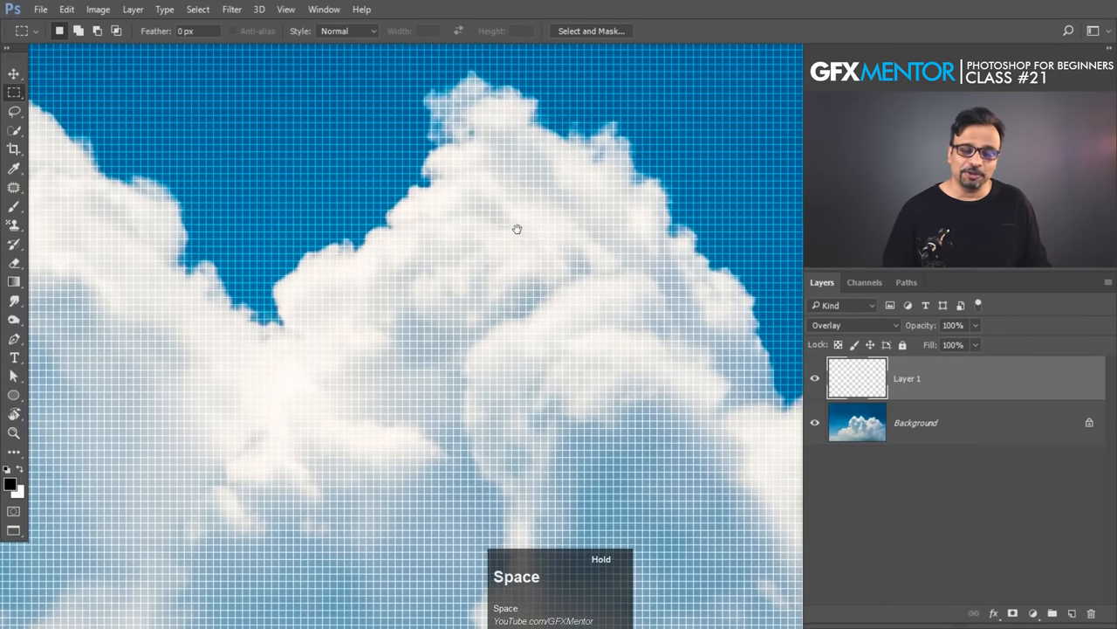
drag(517, 229, 404, 185)
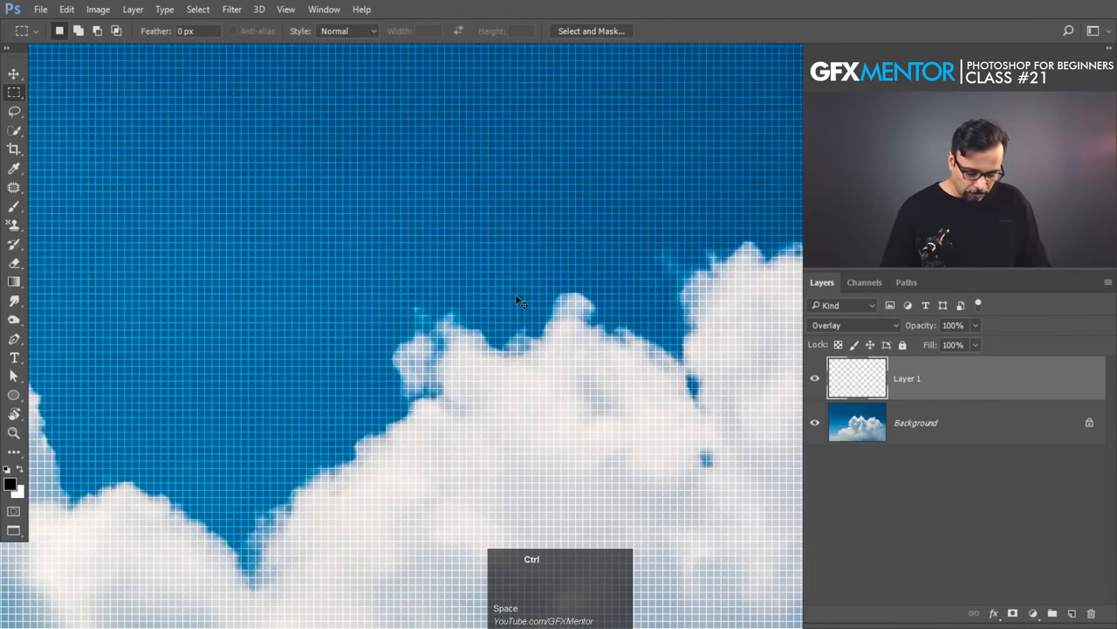
key(ctrl+n)
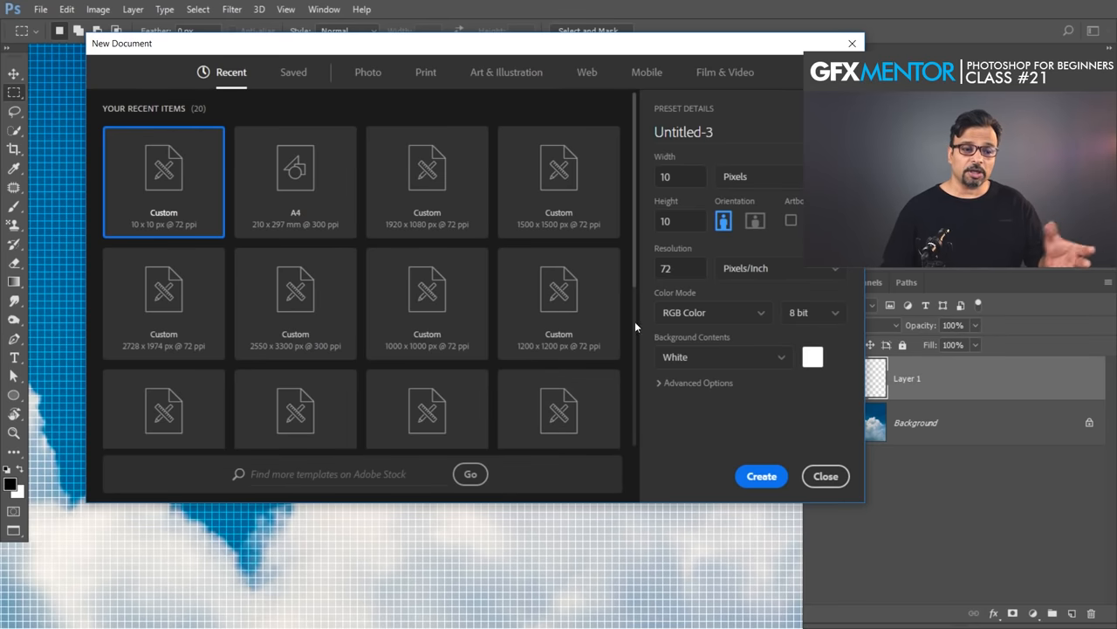
Step: Create a new white document 1 pixel wide and 30 pixels tall
click(680, 175)
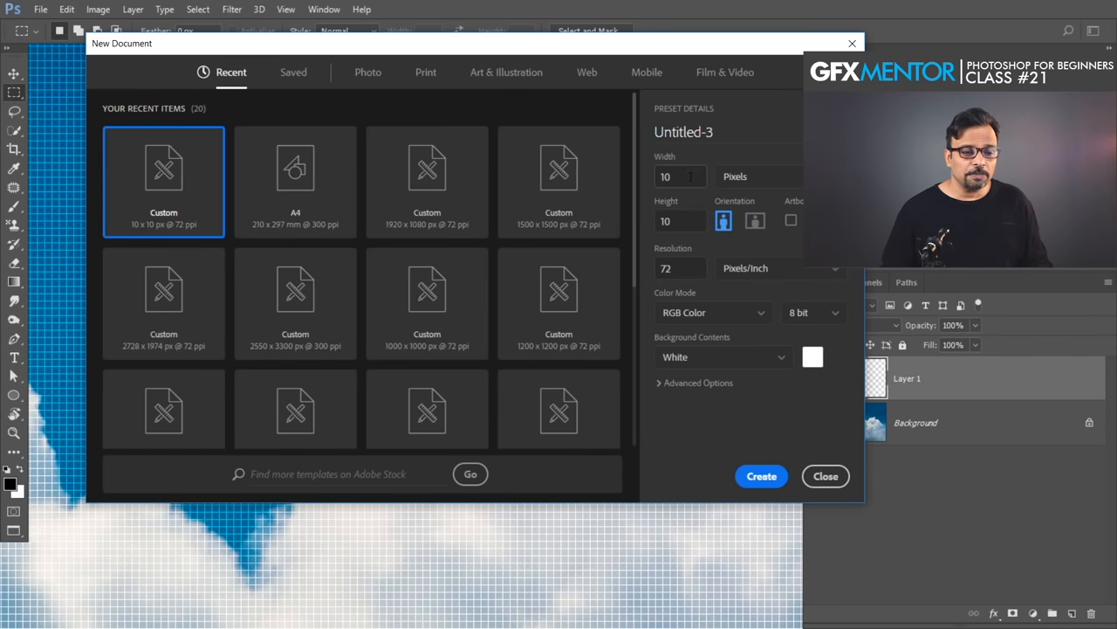
click(680, 176)
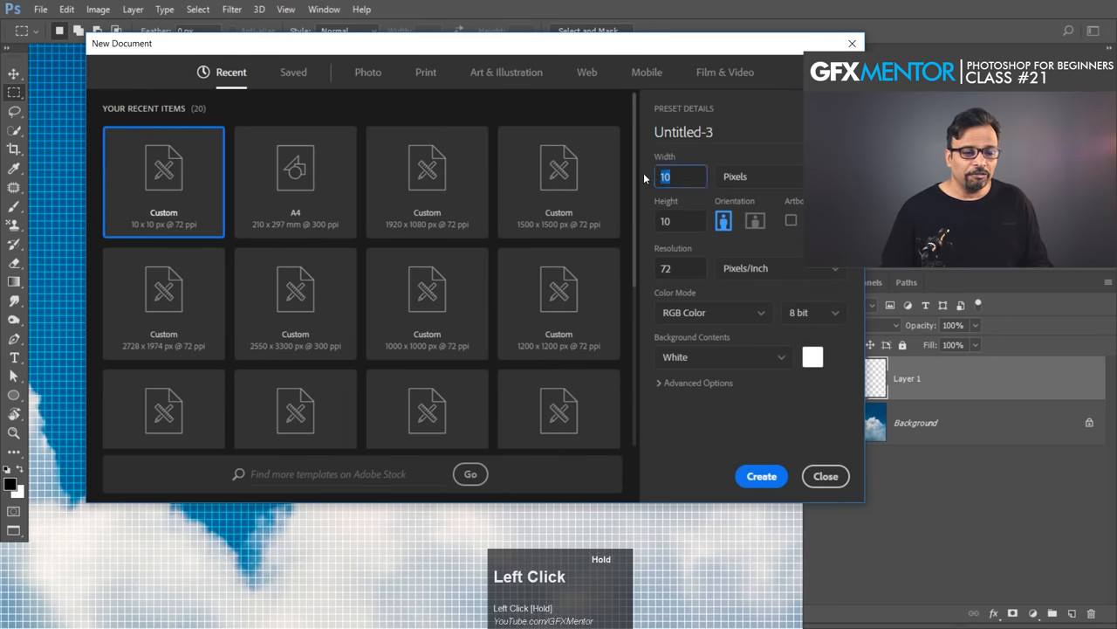
text(1)
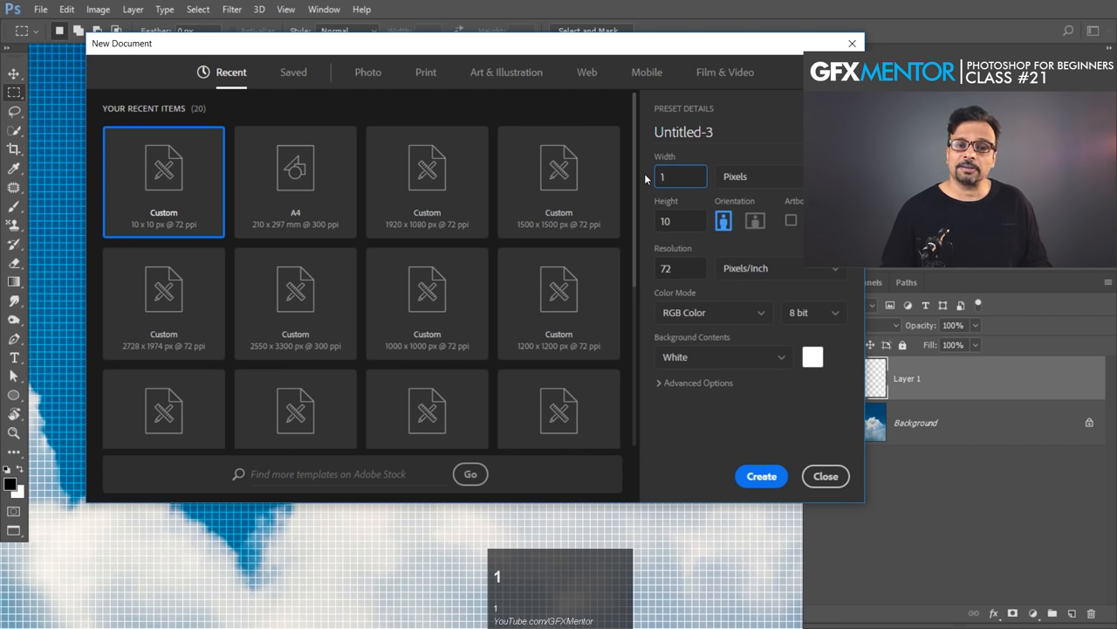
click(680, 220)
text(30)
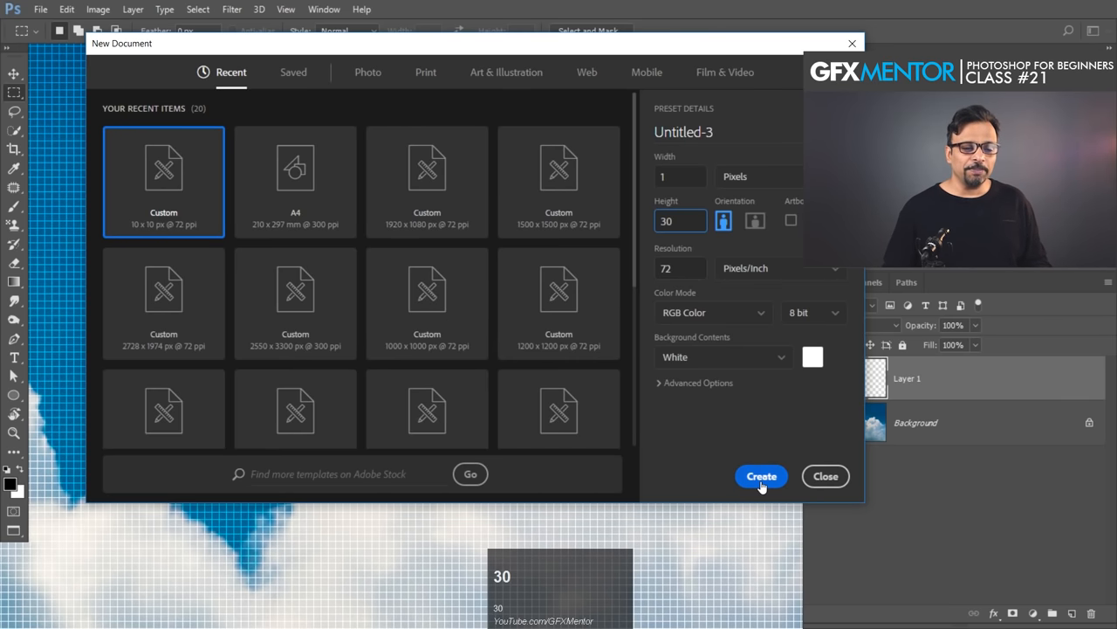
click(762, 476)
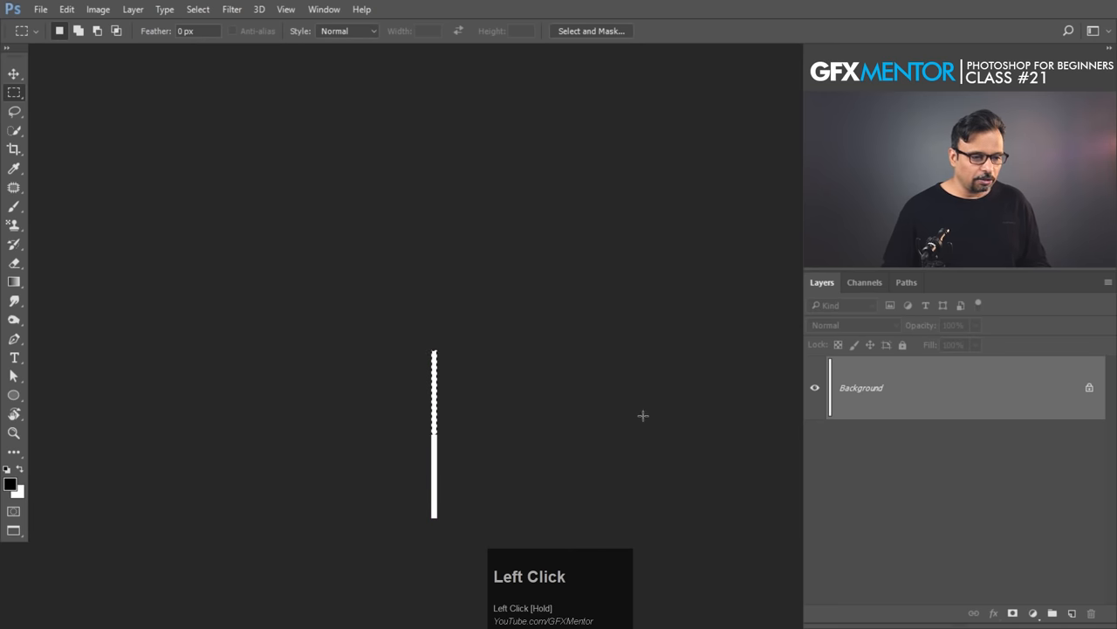
Step: Make the strip black on top, hide the white Background, and select the whole tile
click(1073, 612)
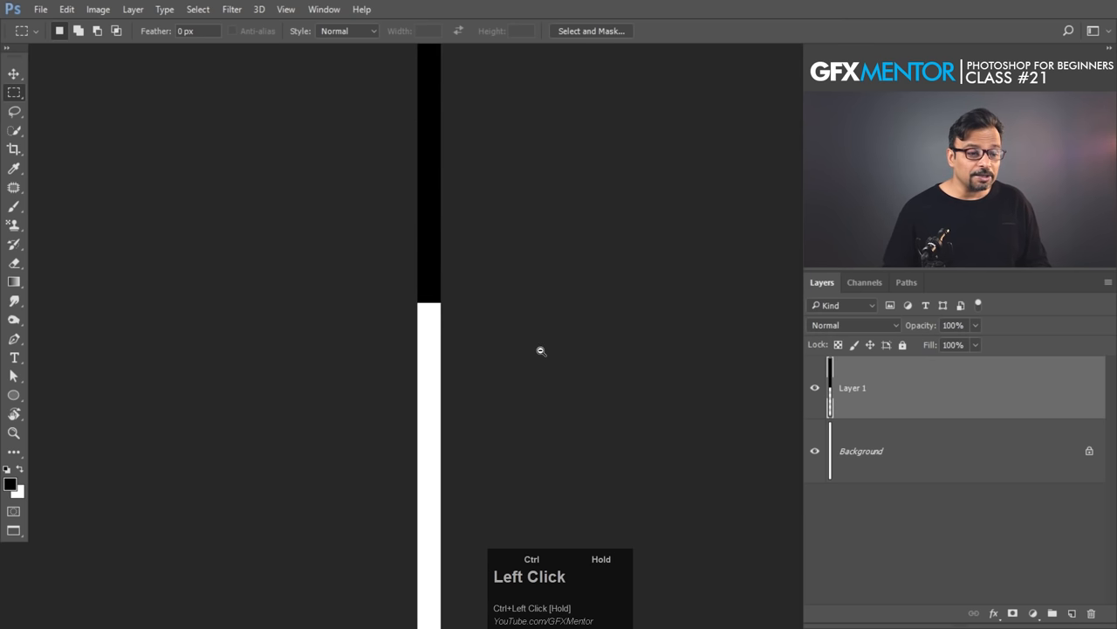
click(814, 451)
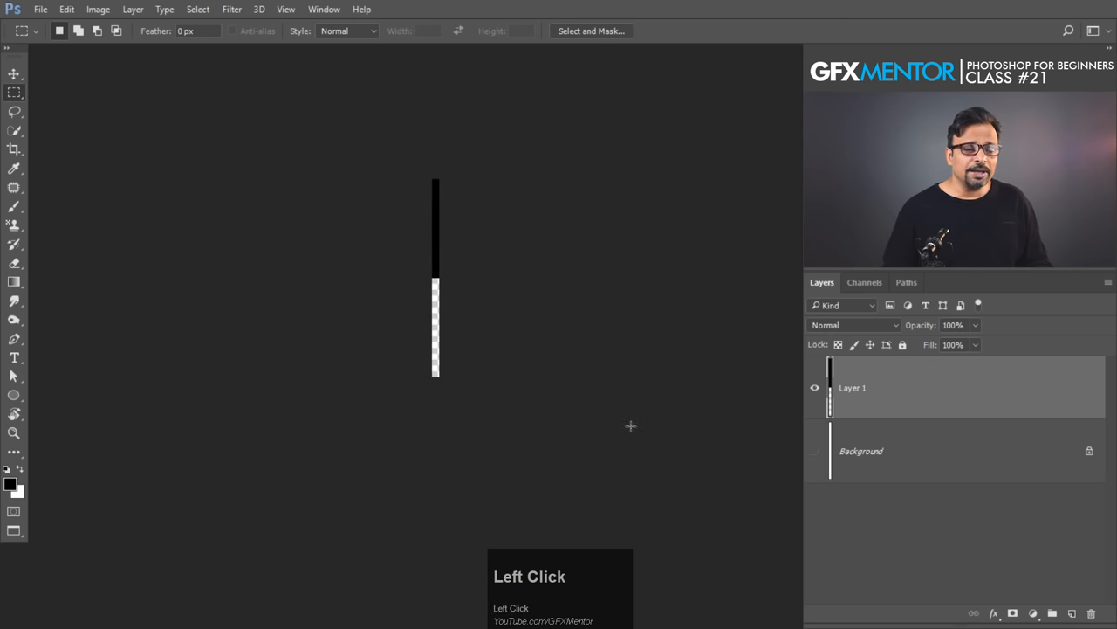
key(ctrl+a)
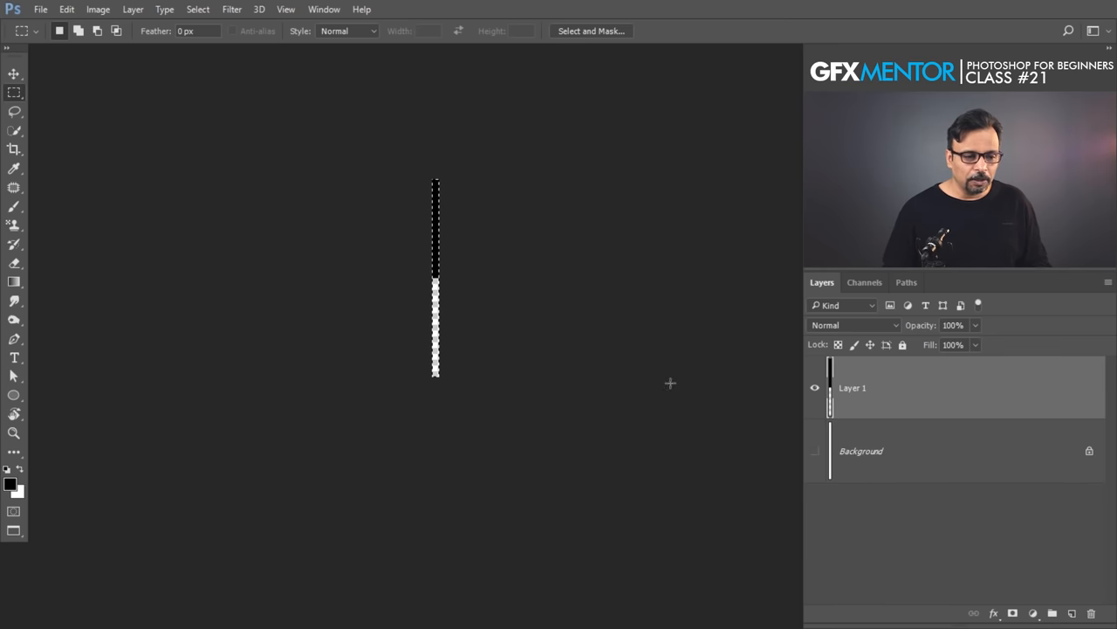
Step: Define the black-over-transparent strip as a new pattern
click(66, 8)
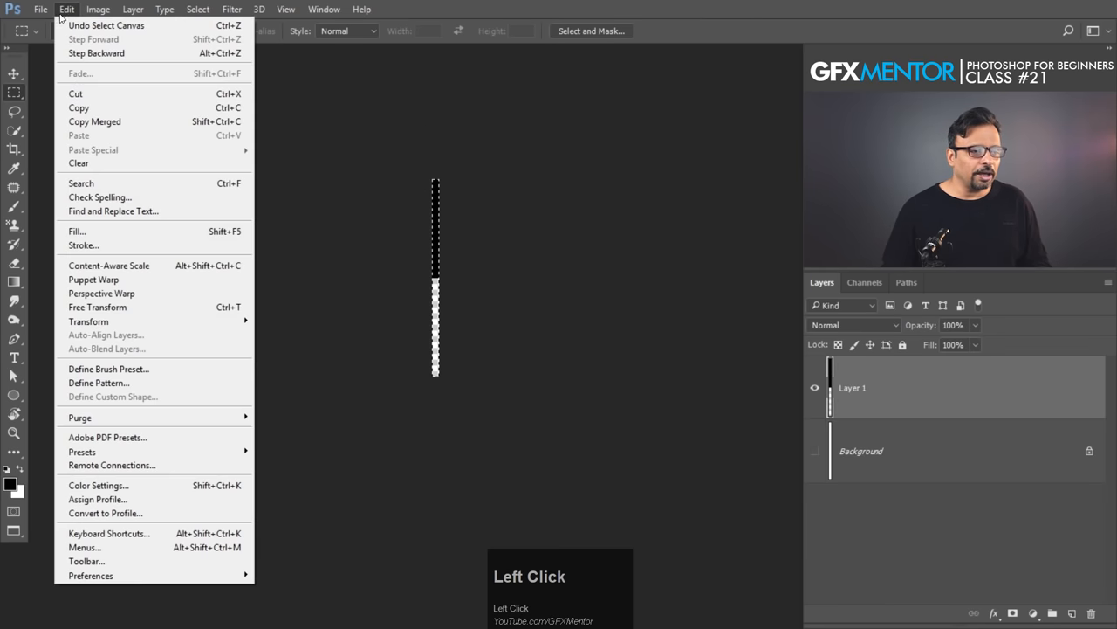
click(98, 383)
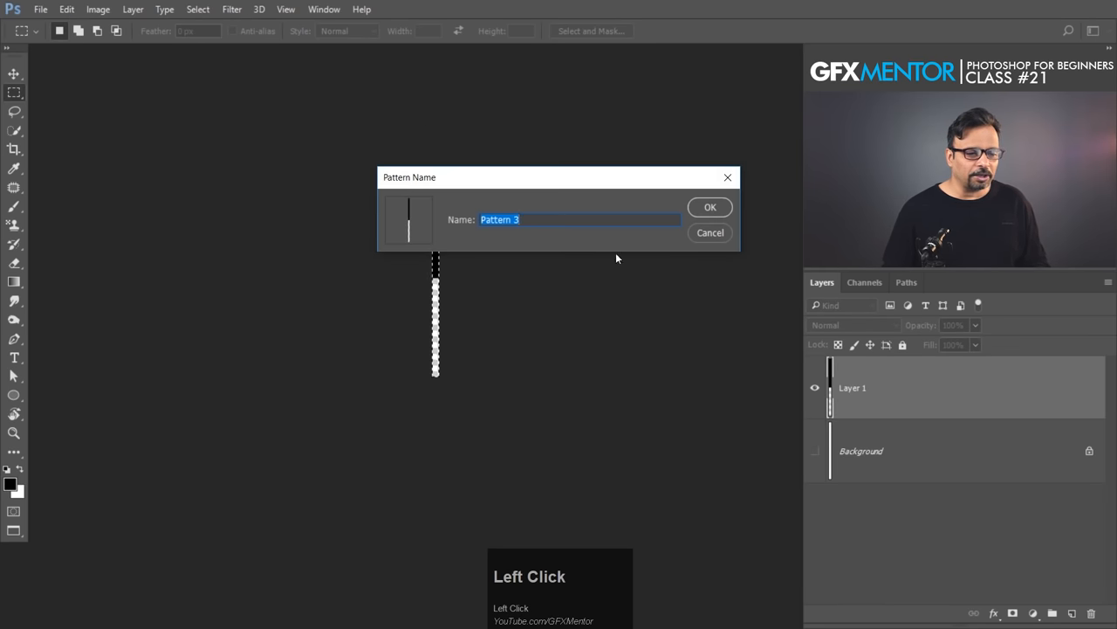
click(710, 207)
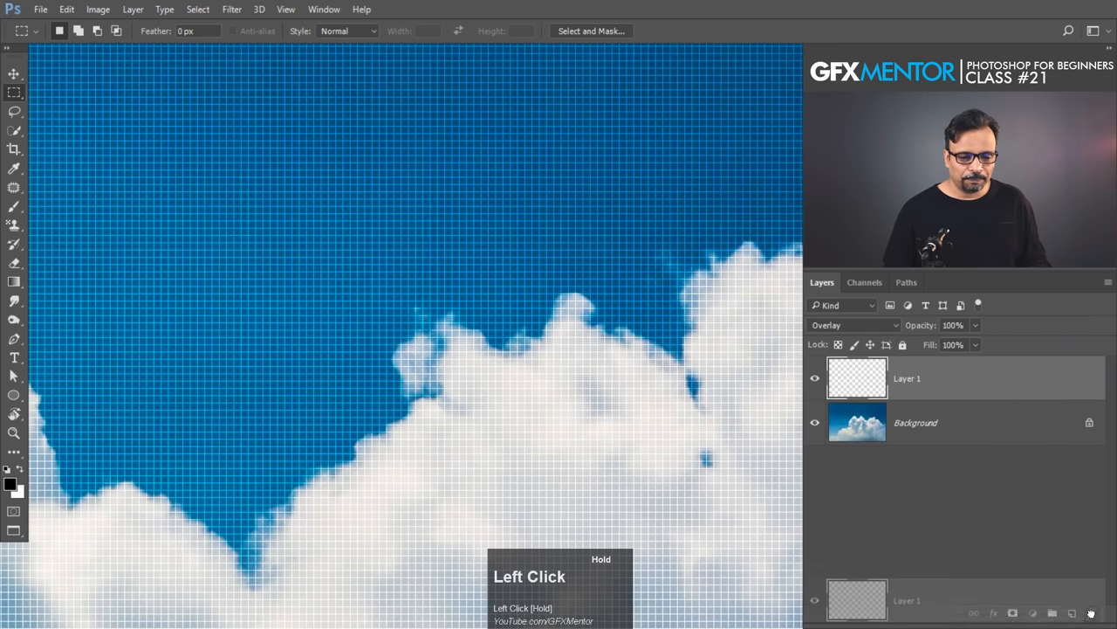
Step: Replace the grid layer with an empty one and fill it with the new horizontal stripe pattern
click(853, 325)
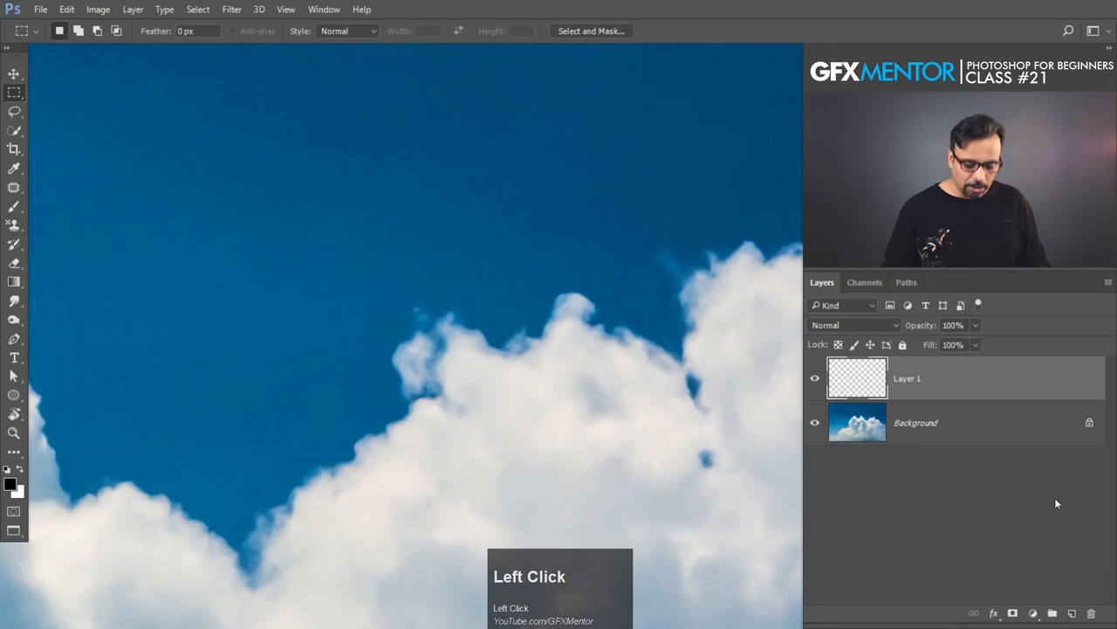
key(shift+BackSpace)
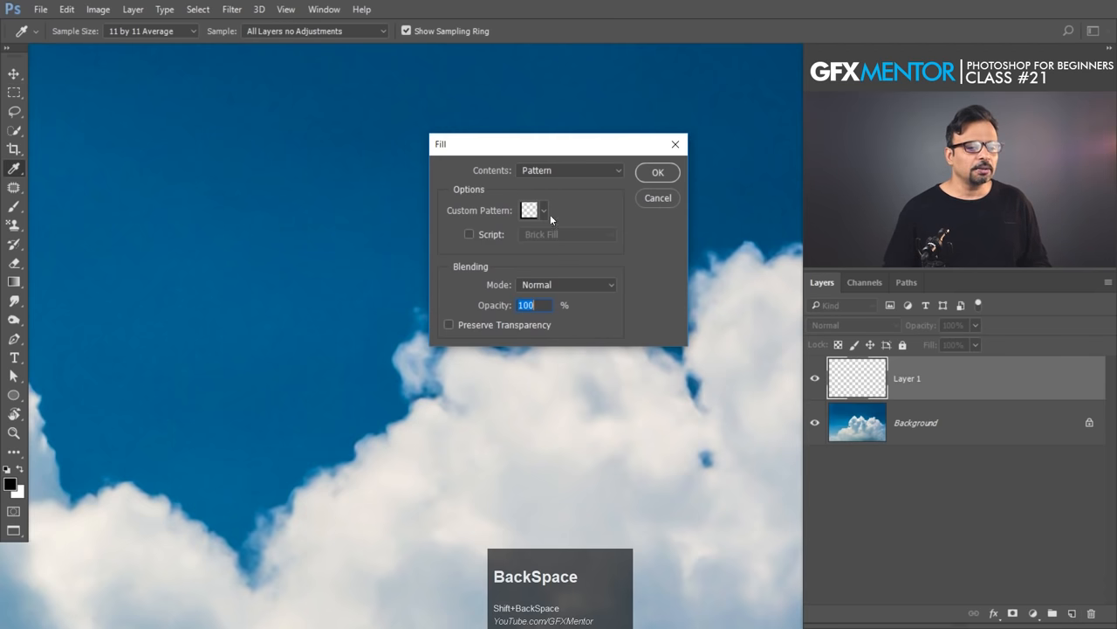
click(543, 211)
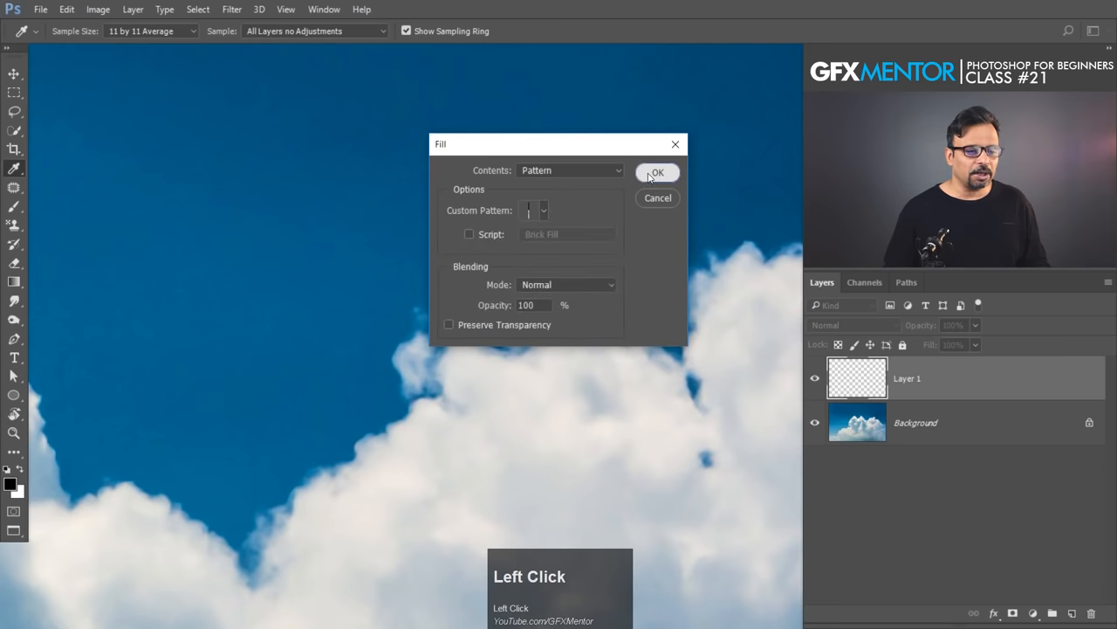
click(657, 172)
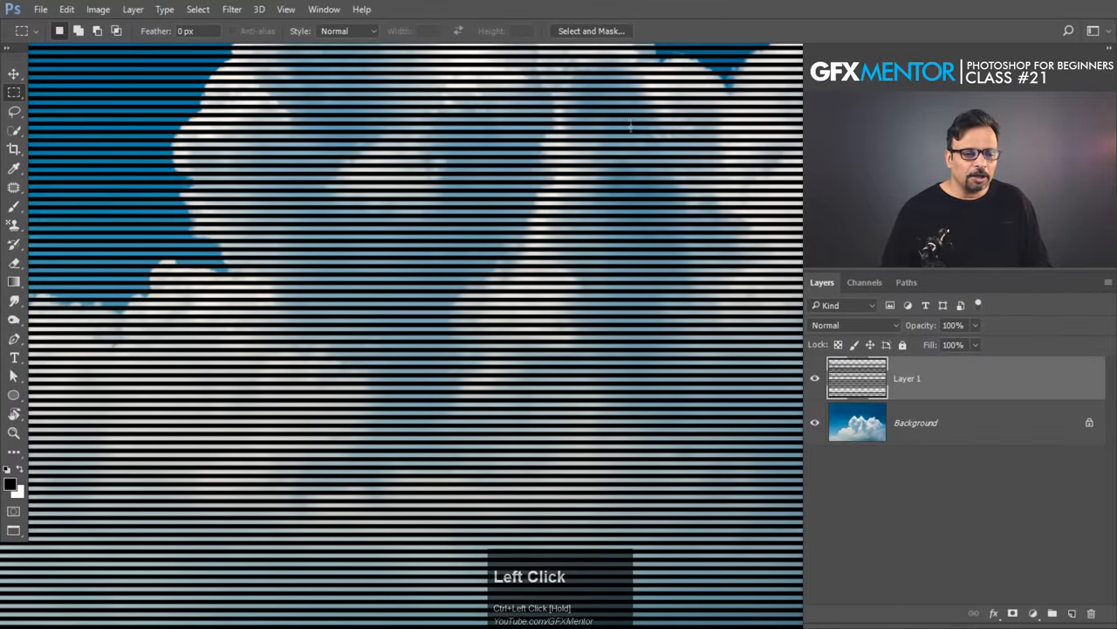
Step: Recolour the stripes to blue by filling Layer 1's pixels with the foreground colour
key(space)
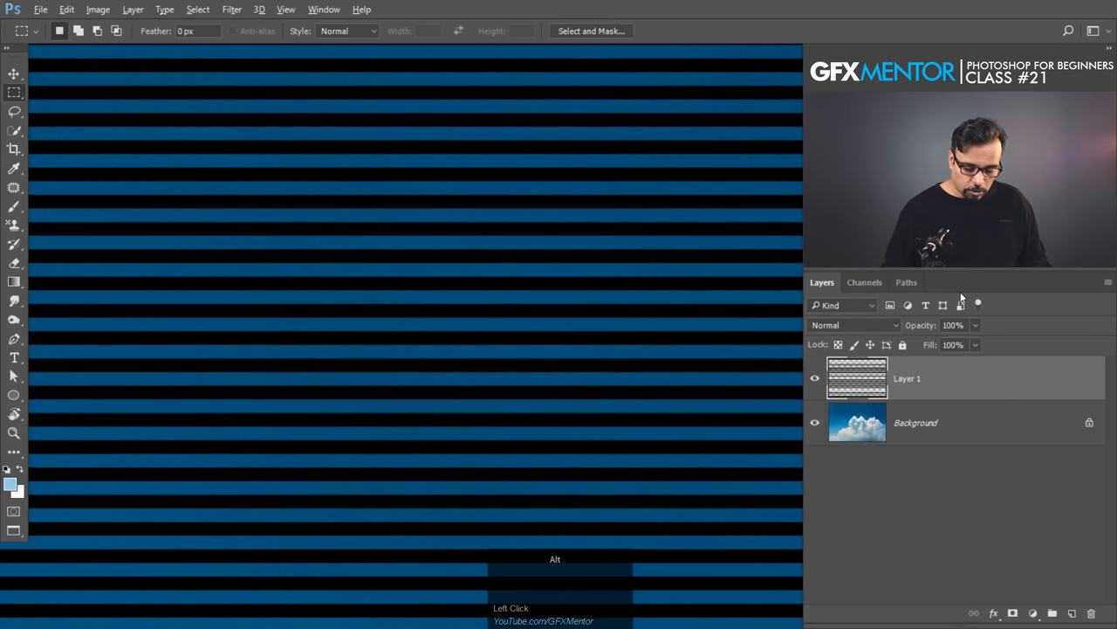
key(shift+alt+backspace)
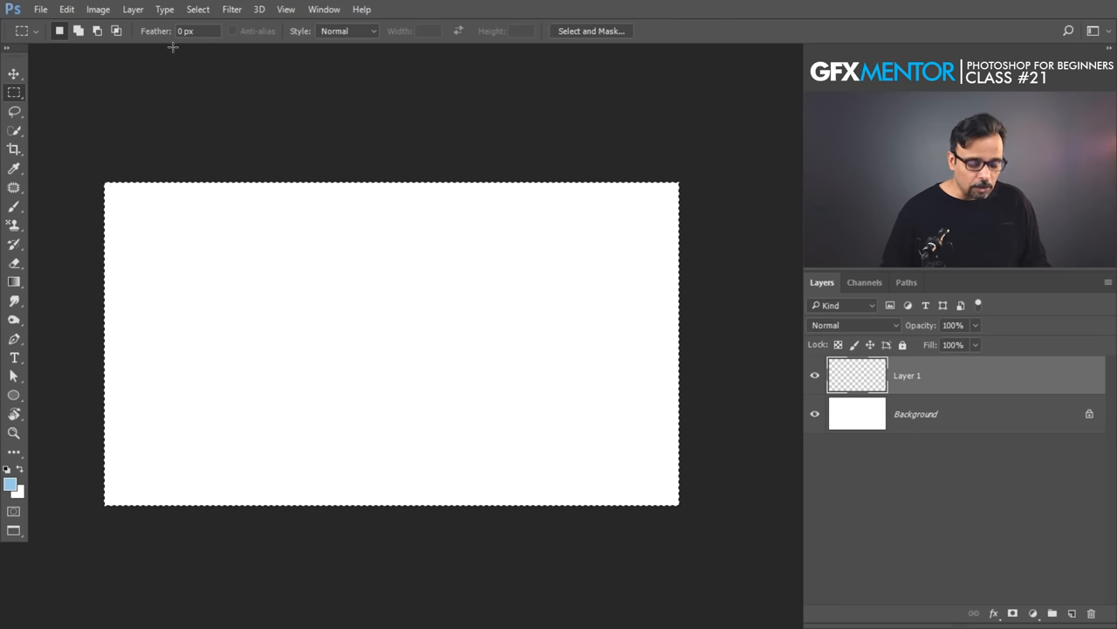
Step: Append the Rock Patterns set in the Fill dialog and fill Layer 1 with a tiled pebble pattern
key(shift+backspace)
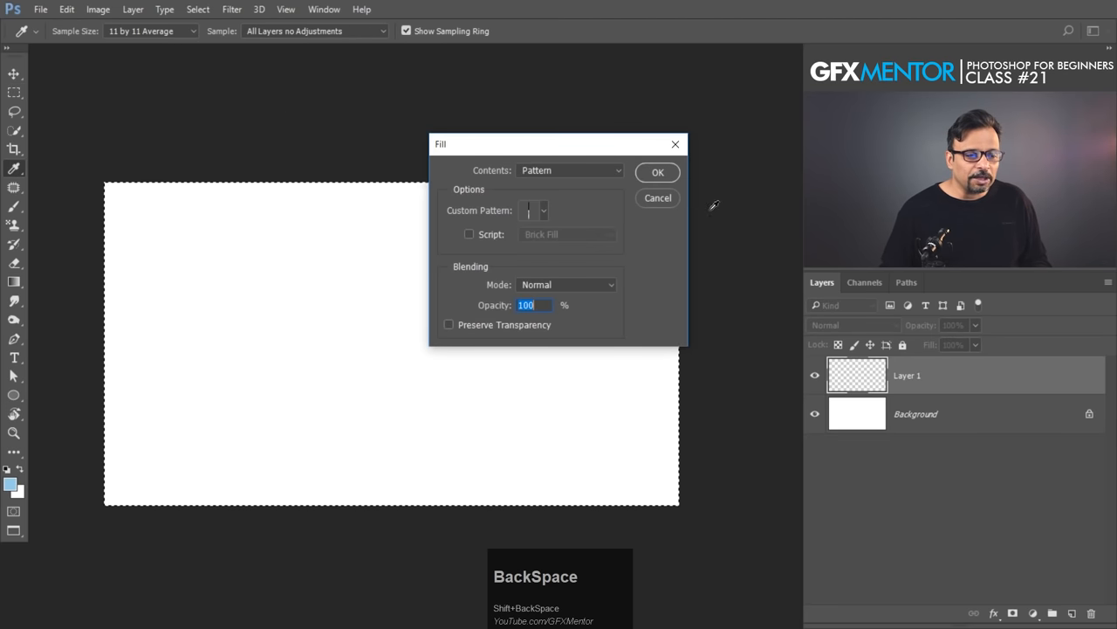
click(544, 211)
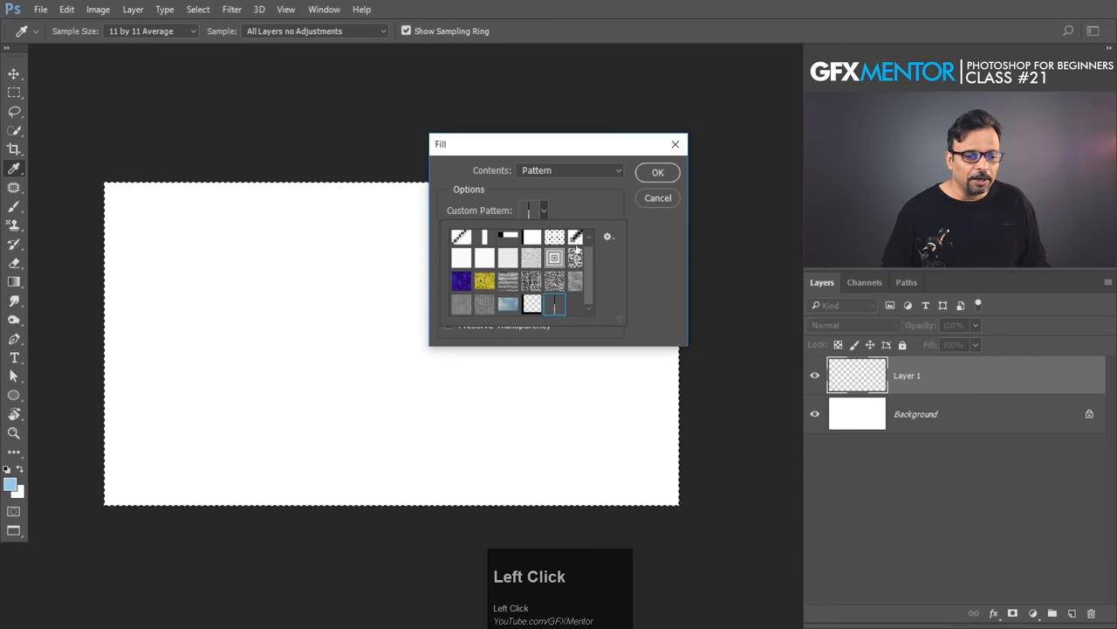
click(609, 237)
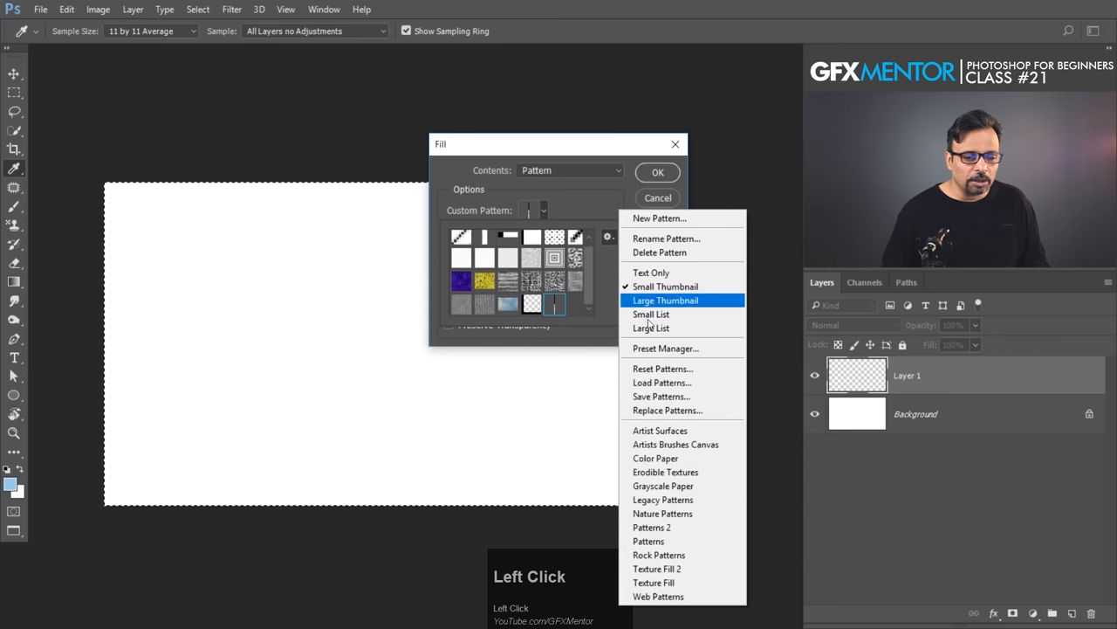
mouse_move(662, 500)
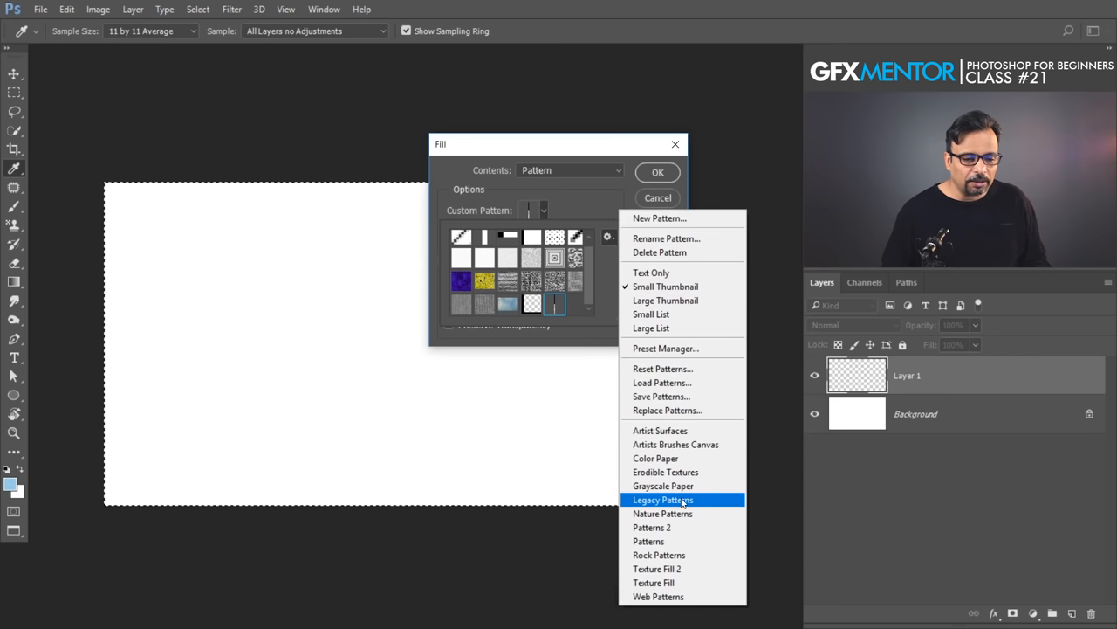
mouse_move(659, 555)
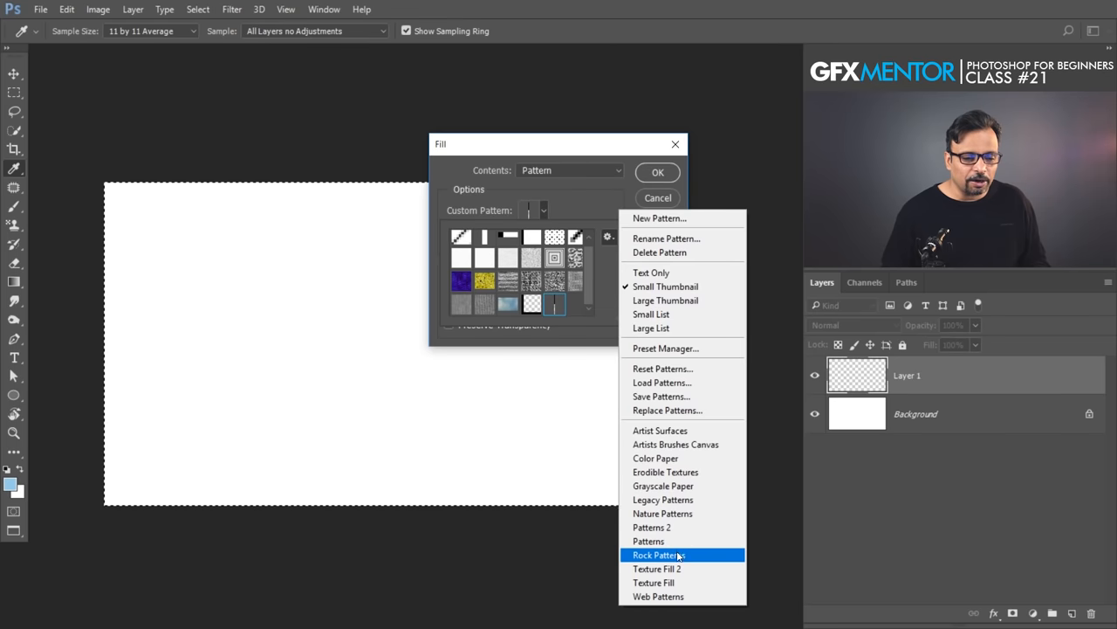
click(659, 554)
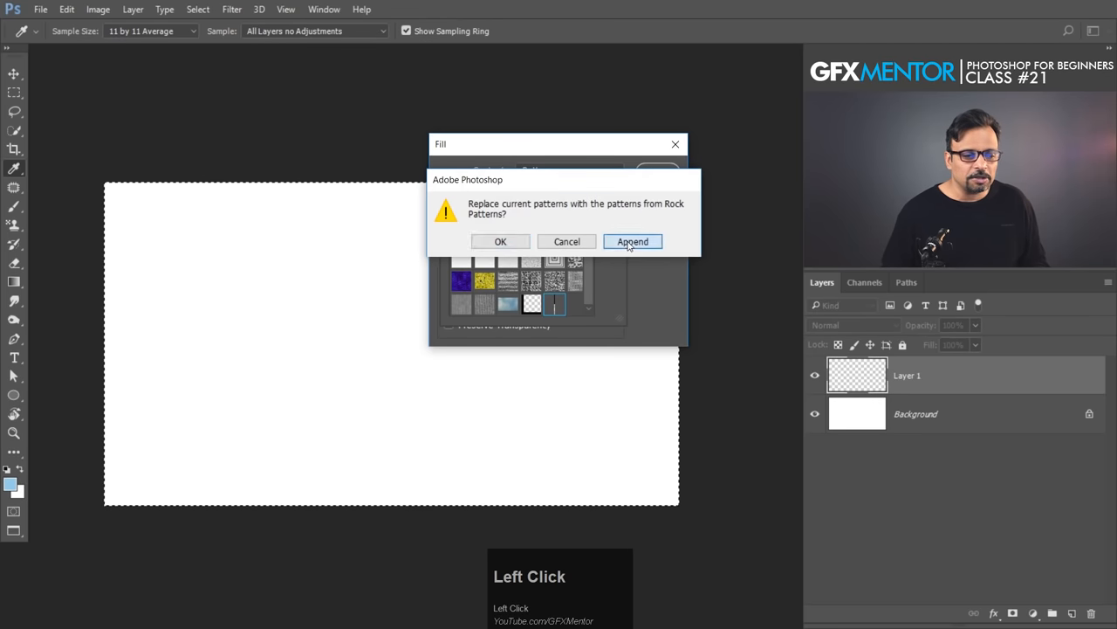
click(633, 241)
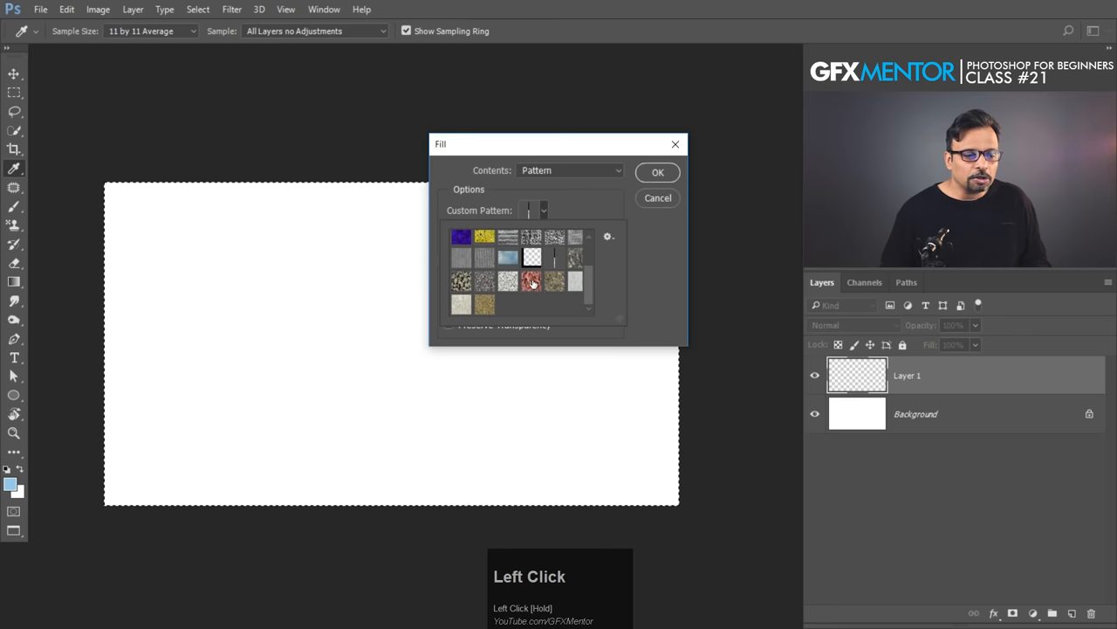
click(657, 172)
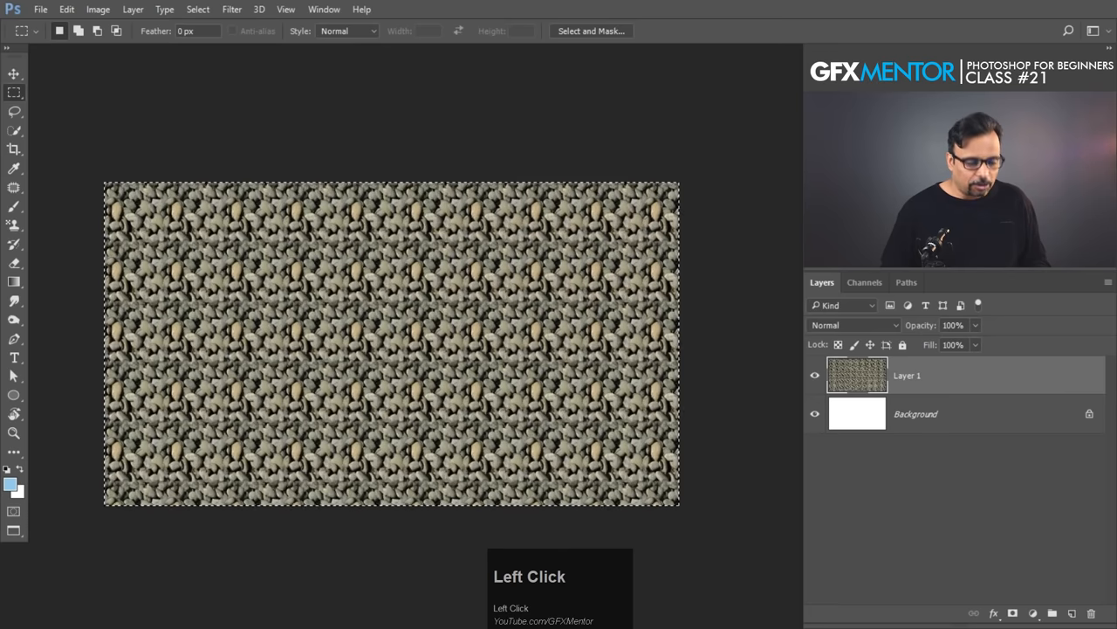
Step: Zoom in and pan across the pebble fill to inspect the repeating rock tile seams
key(Escape)
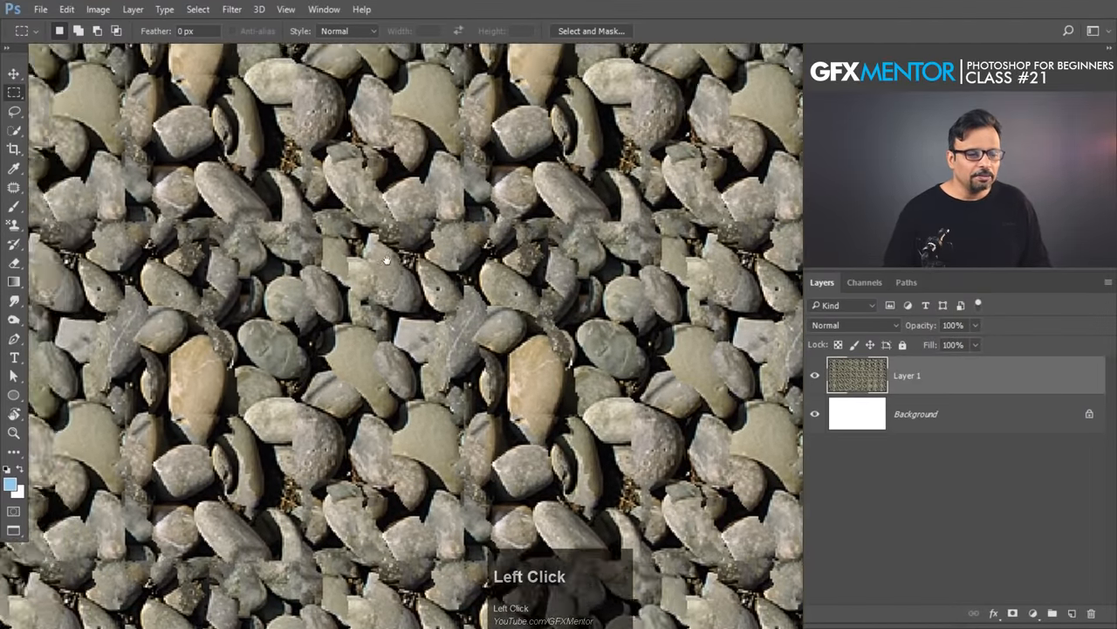
drag(385, 258, 523, 196)
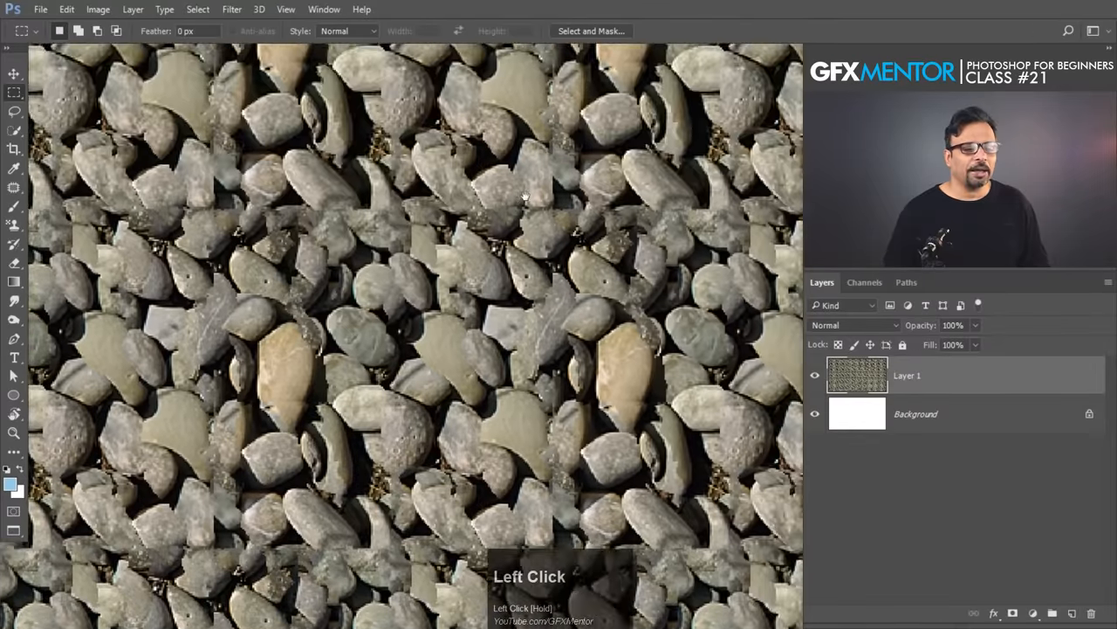